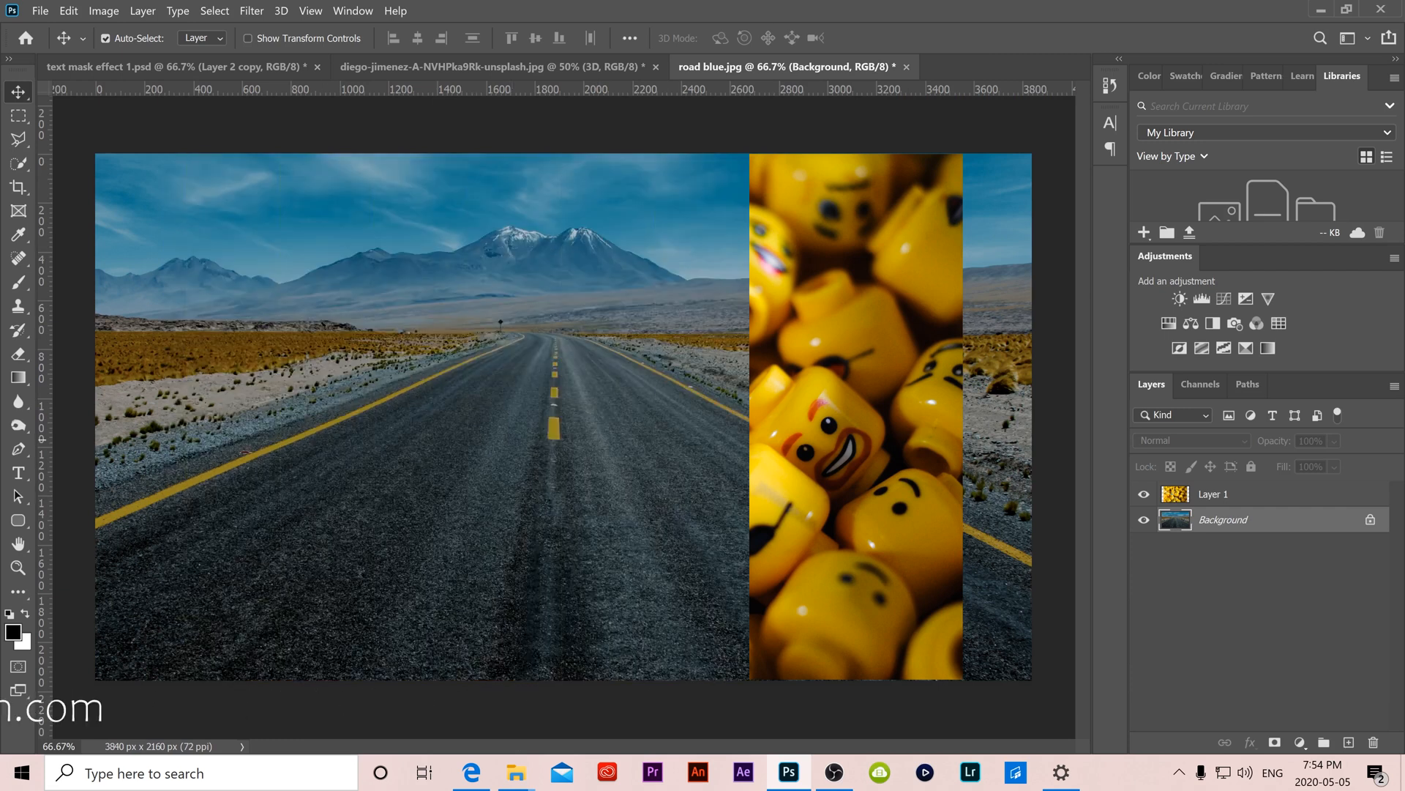
# Scale the Lego heads photo up across the road canvas, with white IMAGE IN TEXT lettering above
pyautogui.click(1143, 494)
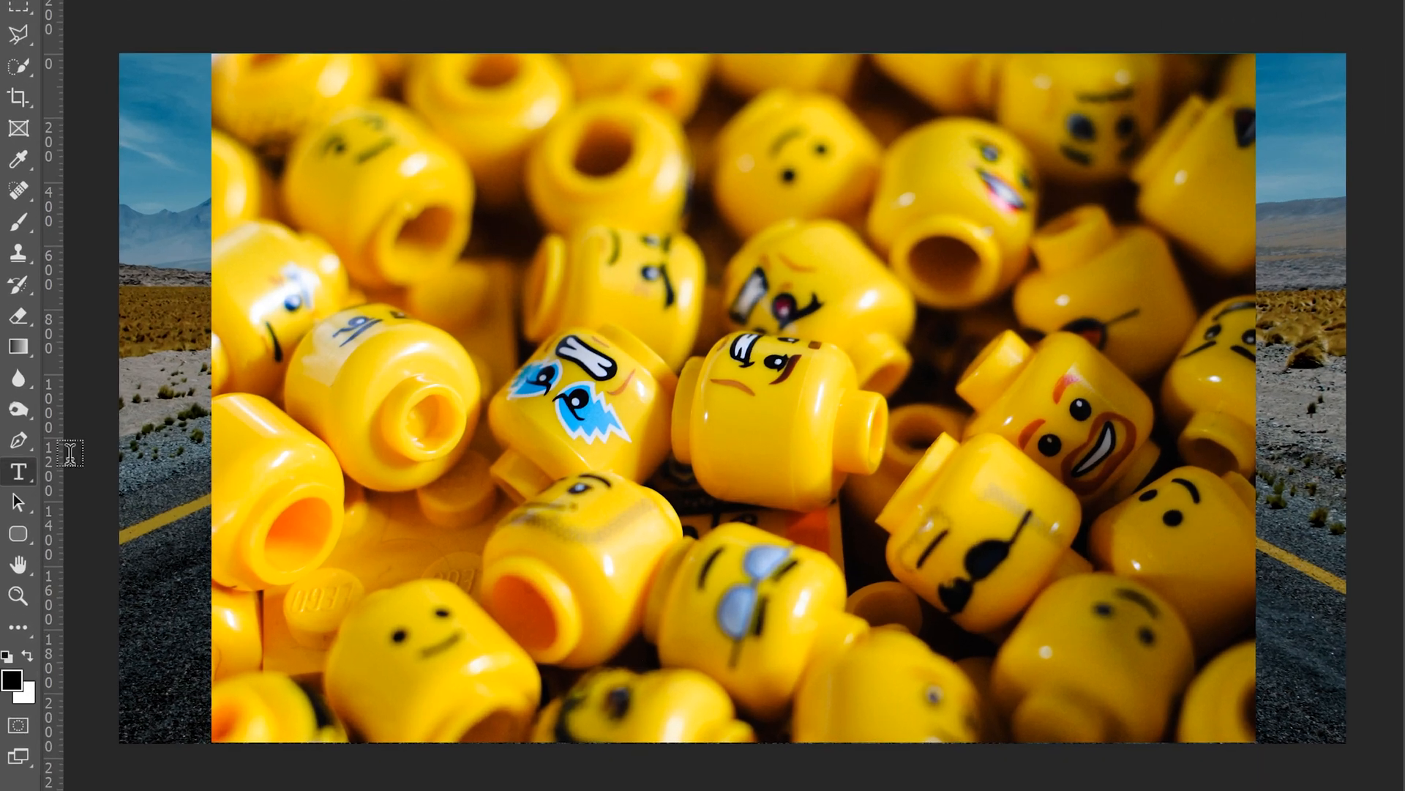
pyautogui.moveTo(248, 116); pyautogui.dragTo(1179, 729)
pyautogui.write('IMAGE IN TEXT')
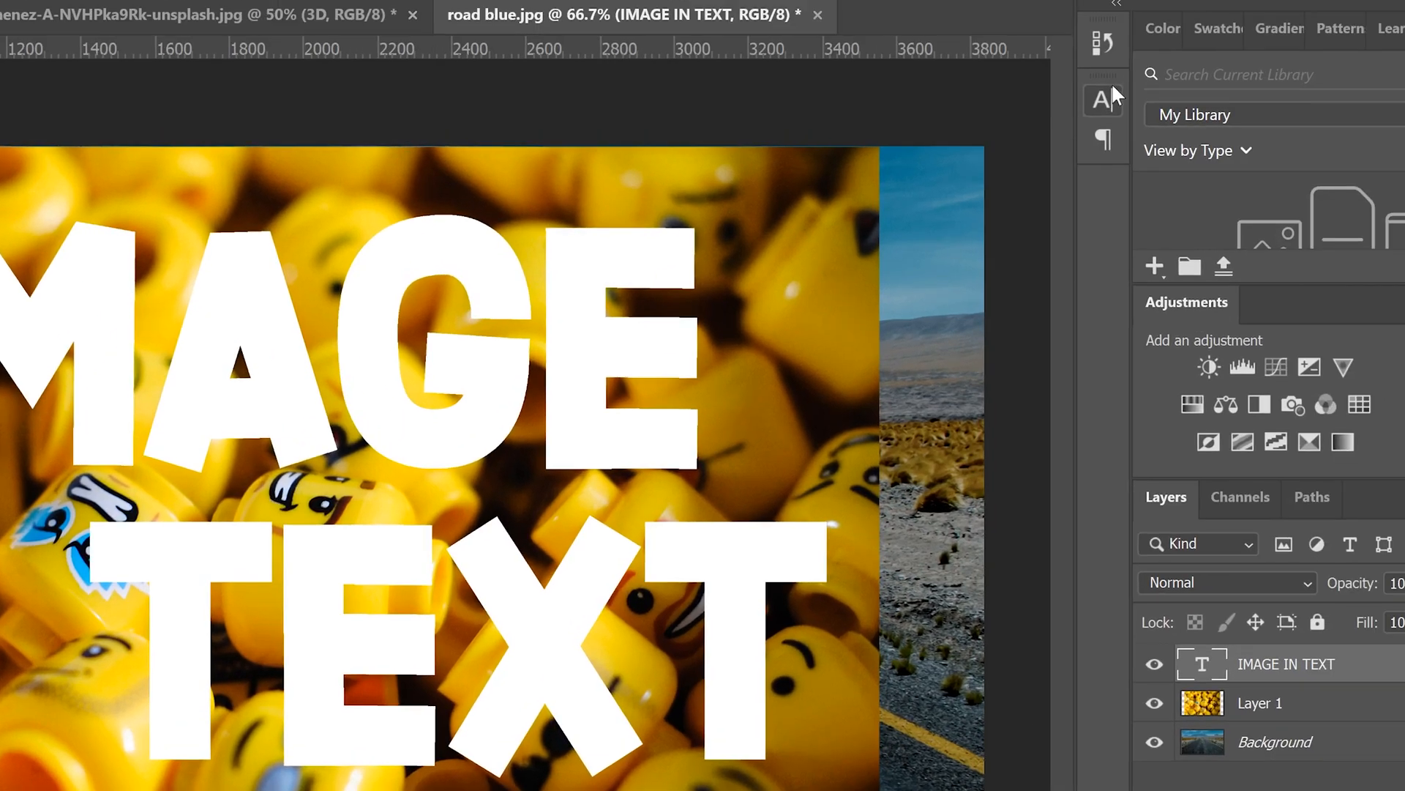
# In the Character panel, set the lettering's leading to 600 and choose a tracking preset
pyautogui.click(1102, 100)
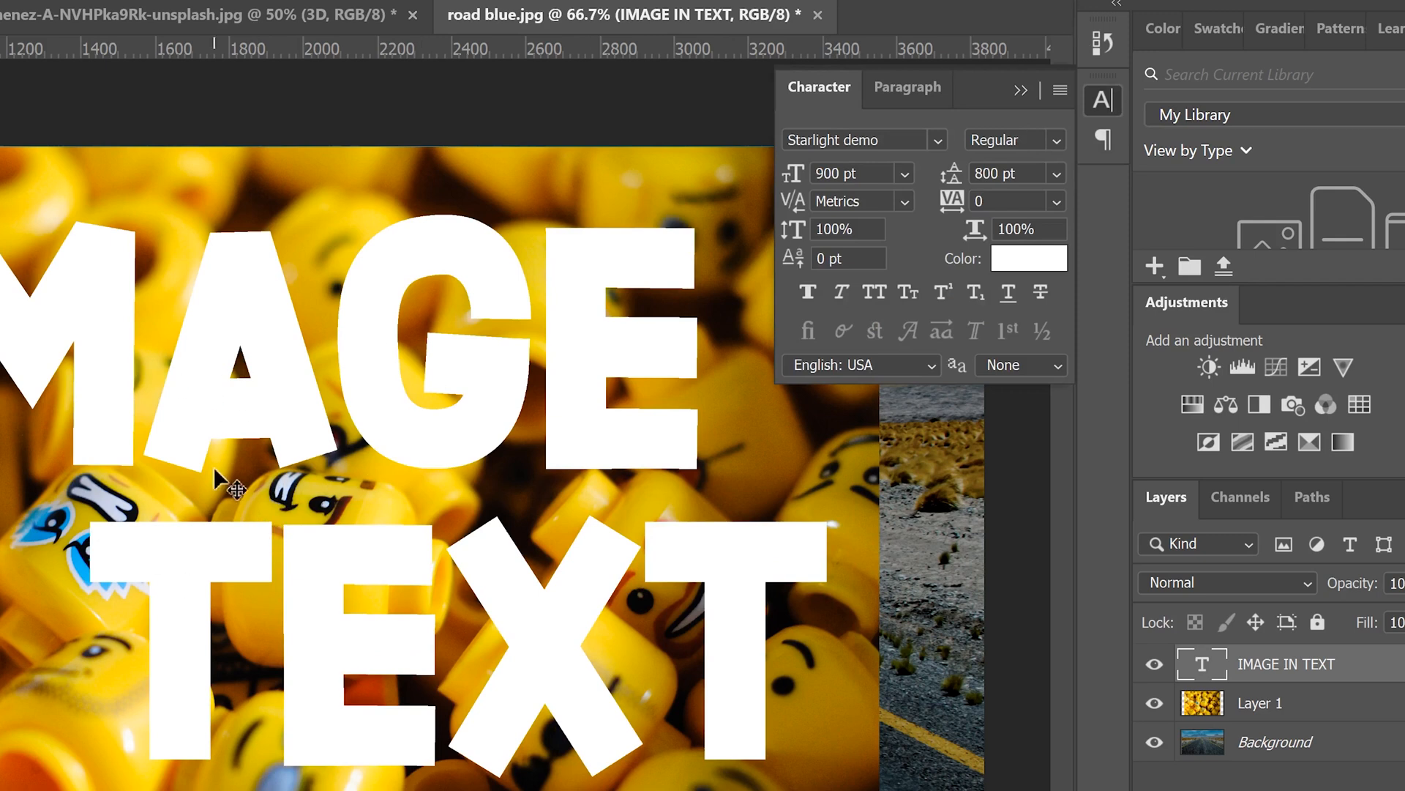
pyautogui.click(1102, 100)
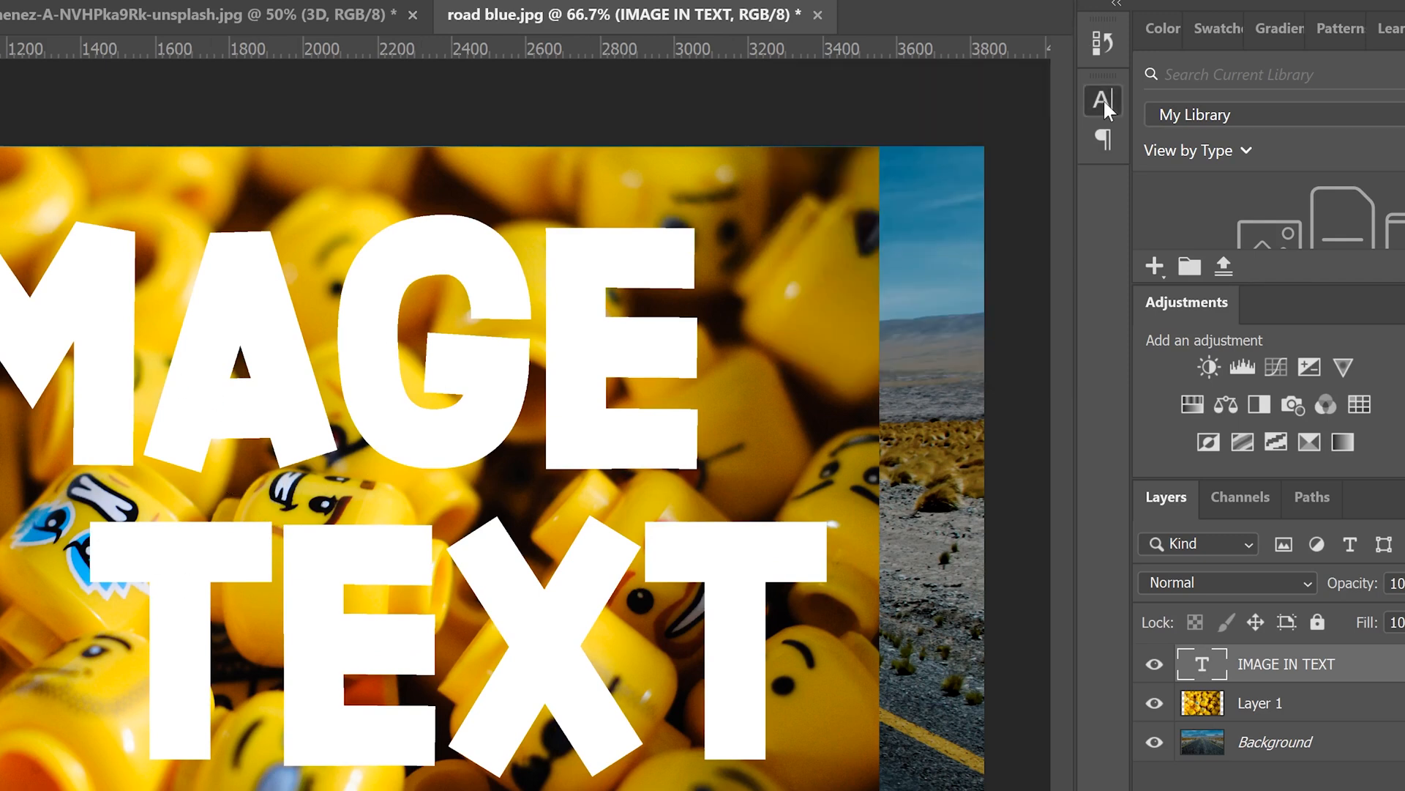
pyautogui.click(1103, 100)
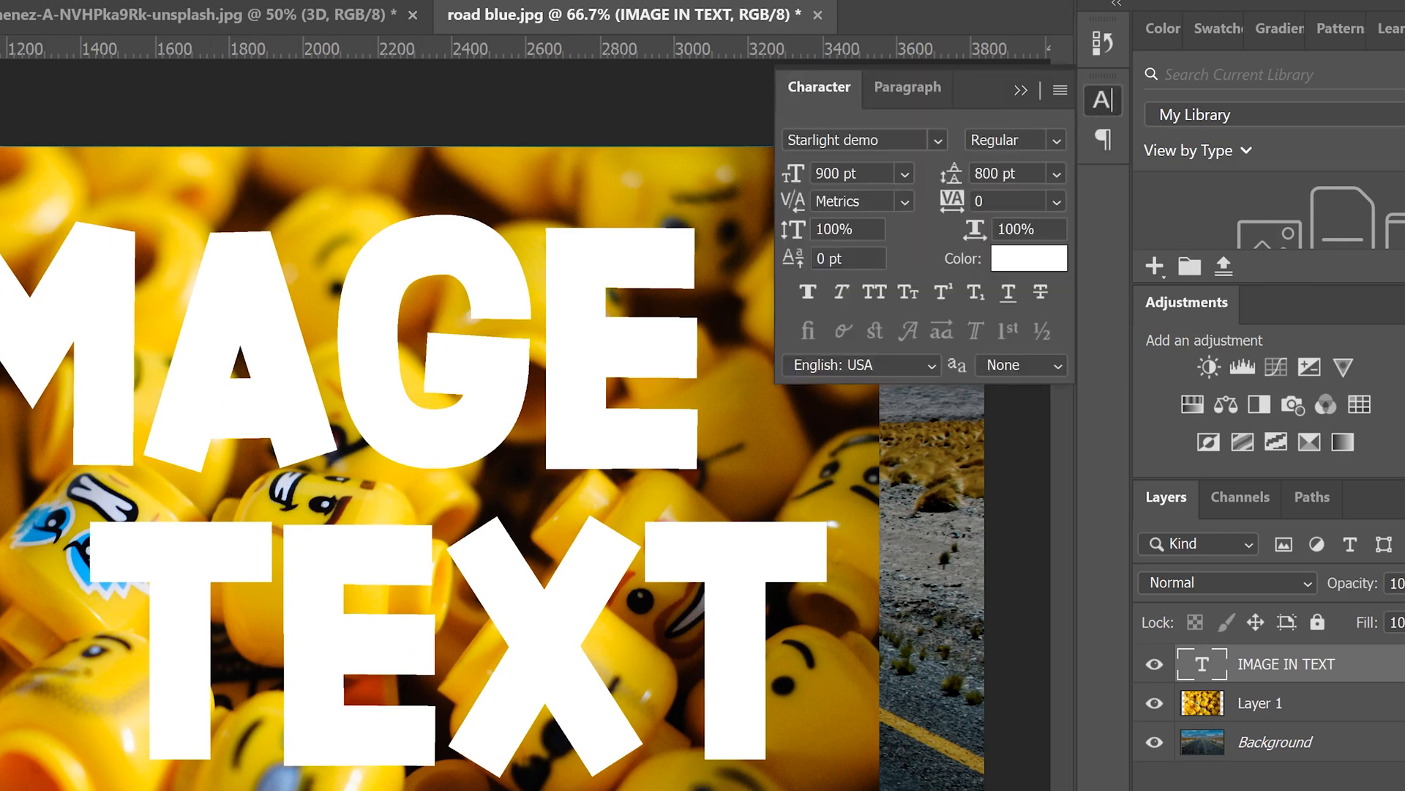
pyautogui.click(1005, 174)
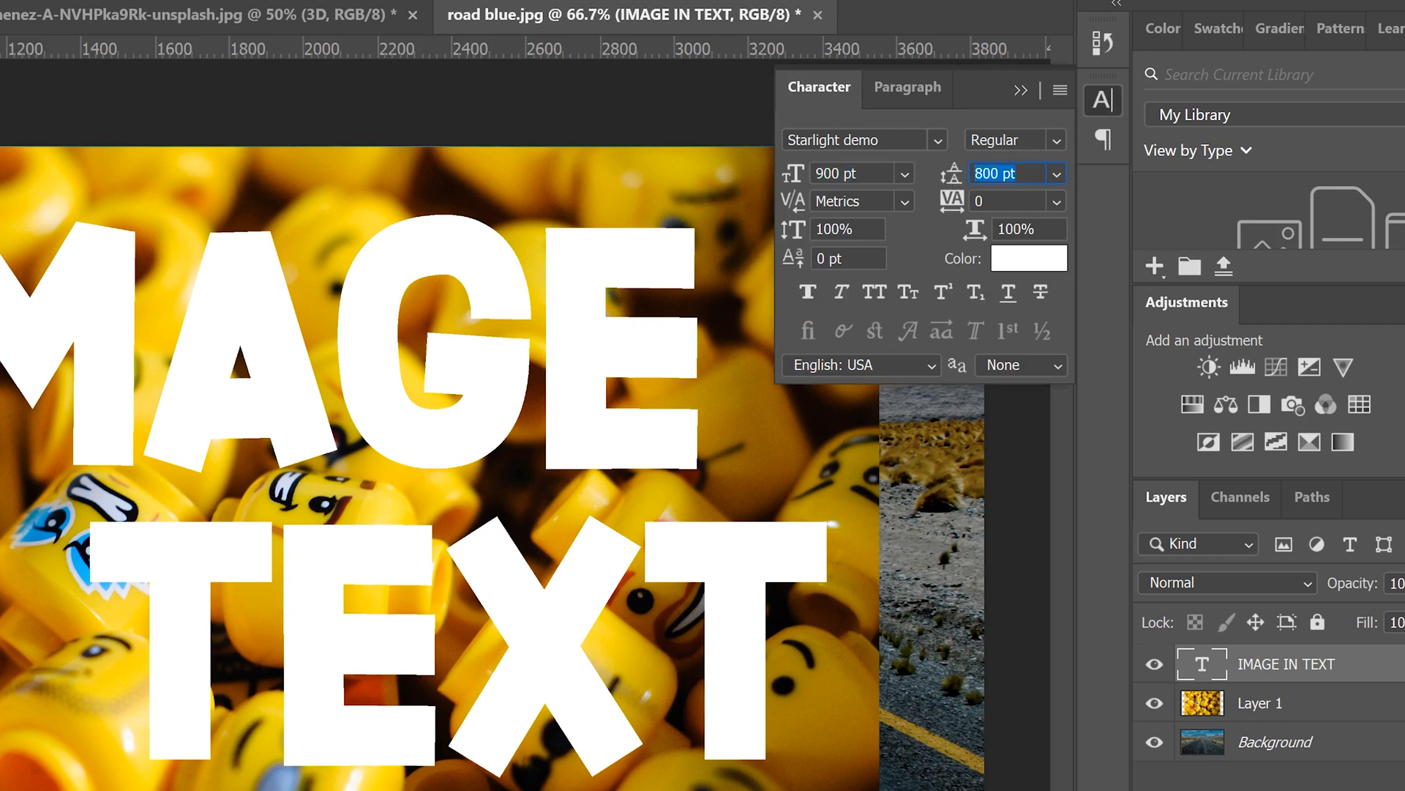
pyautogui.write('600')
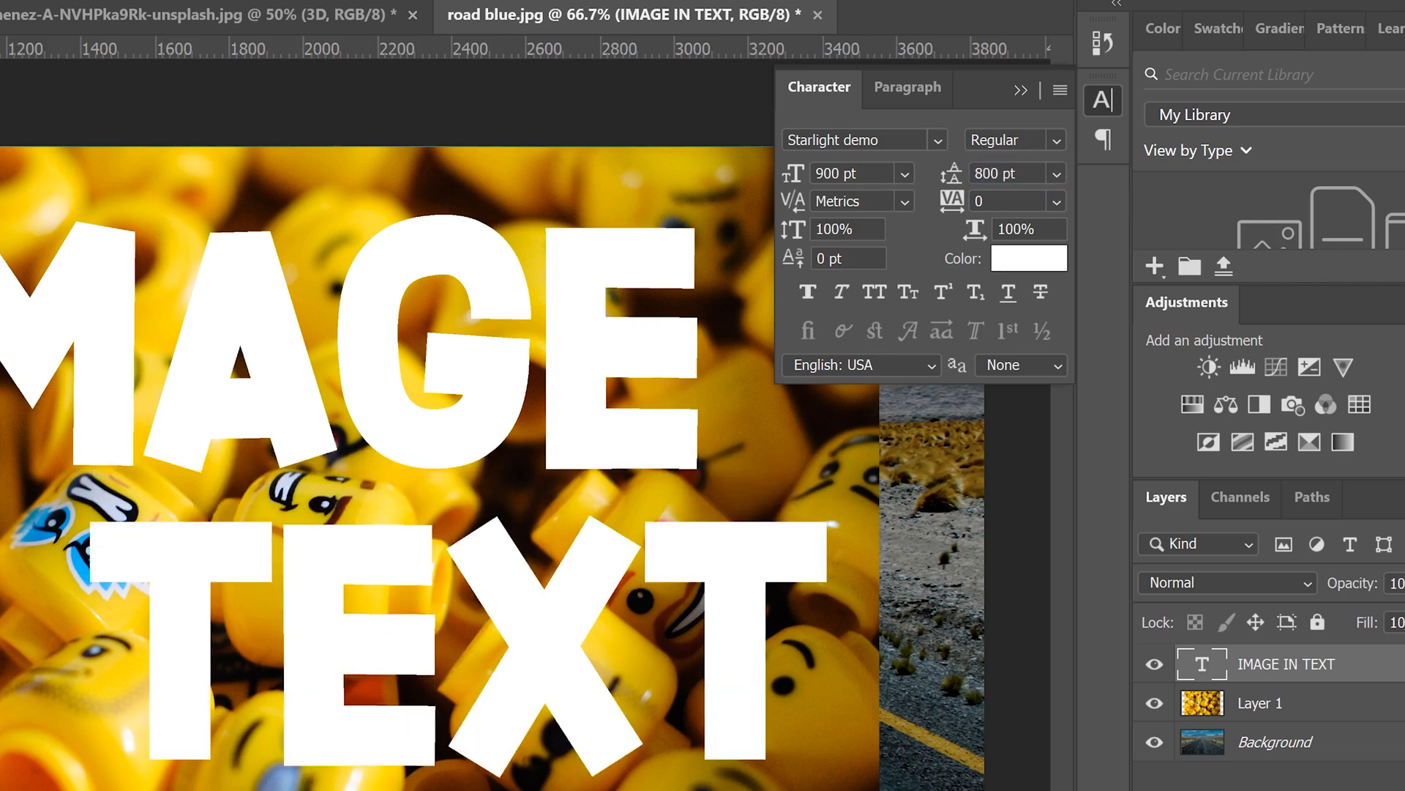
pyautogui.click(1055, 201)
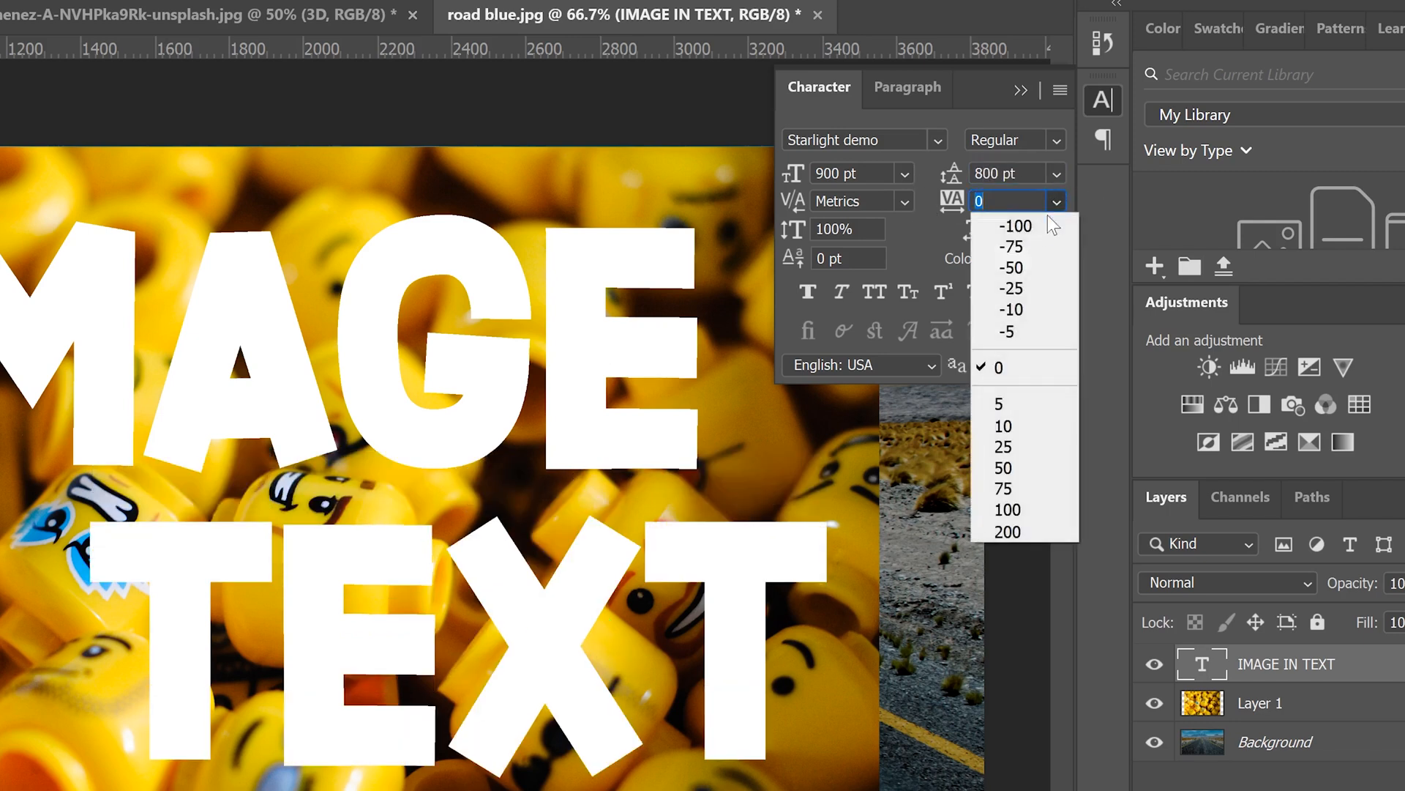
pyautogui.click(1015, 225)
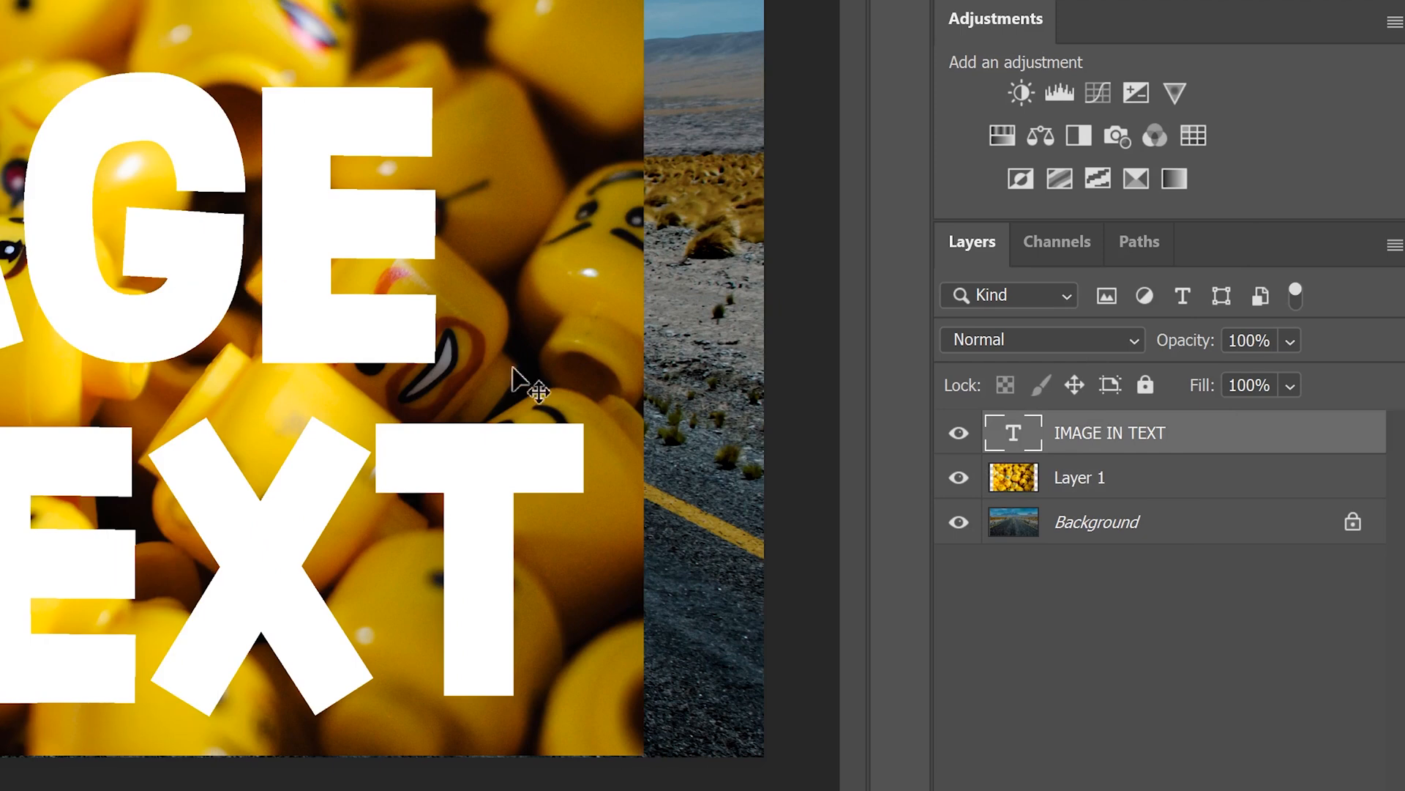
# Clip Layer 1's Lego photo to the IMAGE IN TEXT text and shift it within the letters
pyautogui.click(1108, 477)
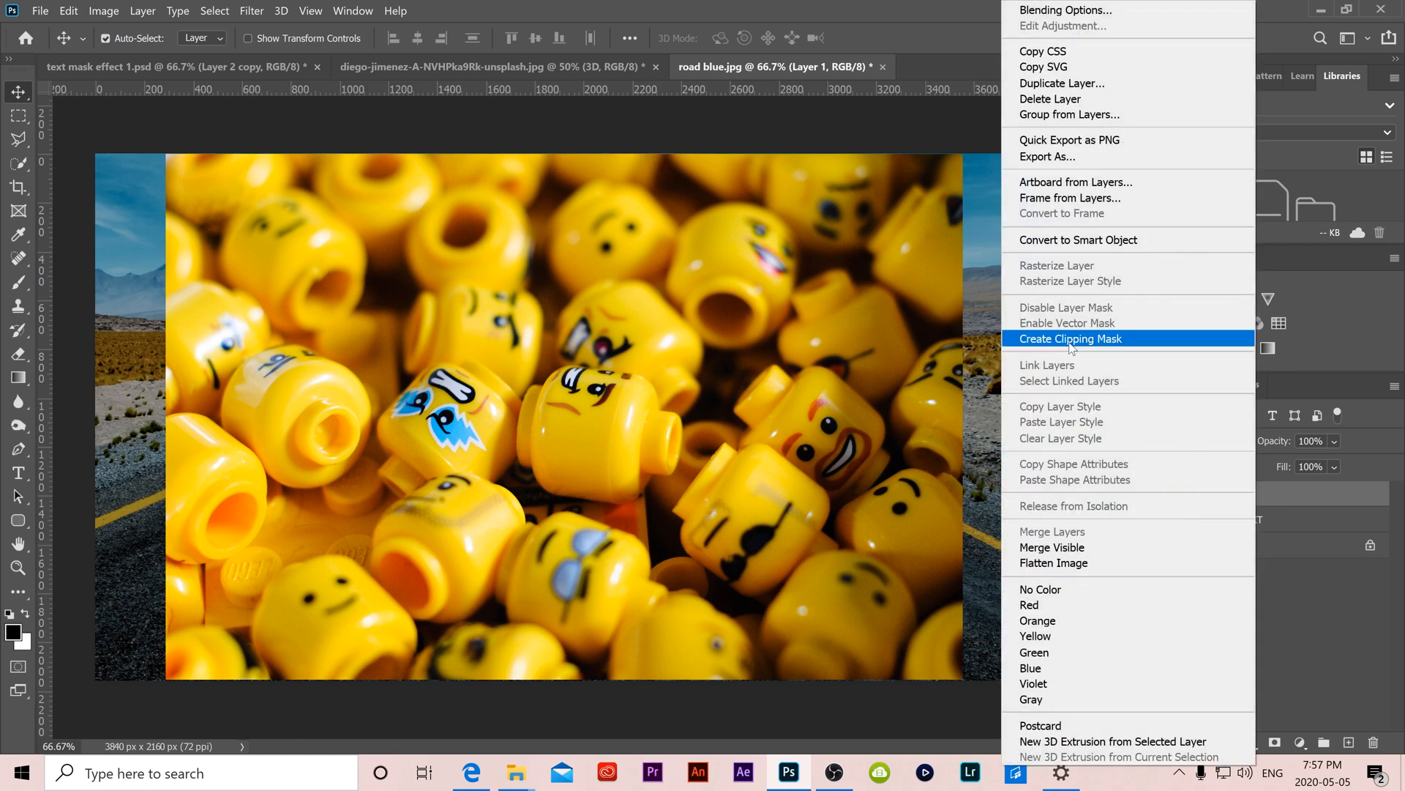
pyautogui.click(1070, 339)
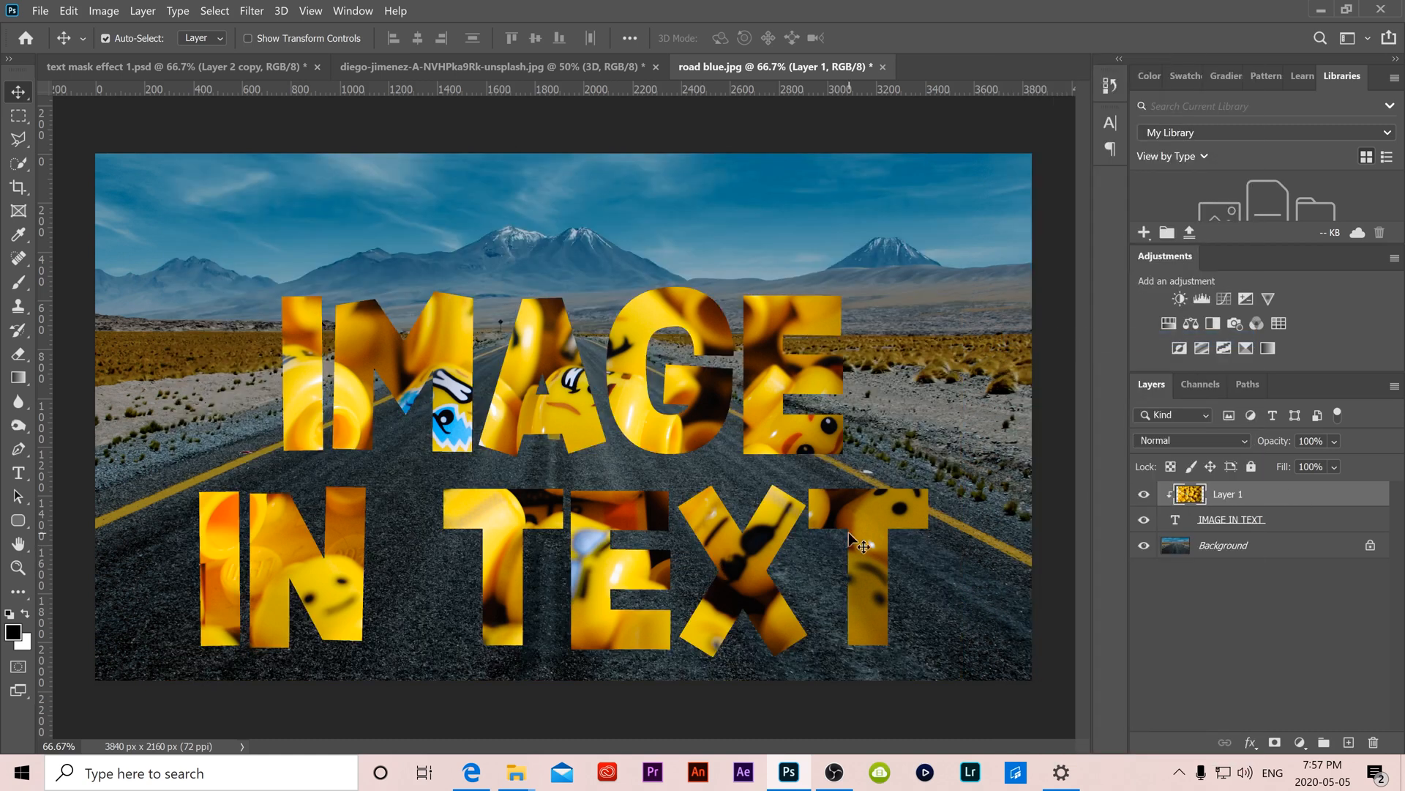
pyautogui.moveTo(643, 463)
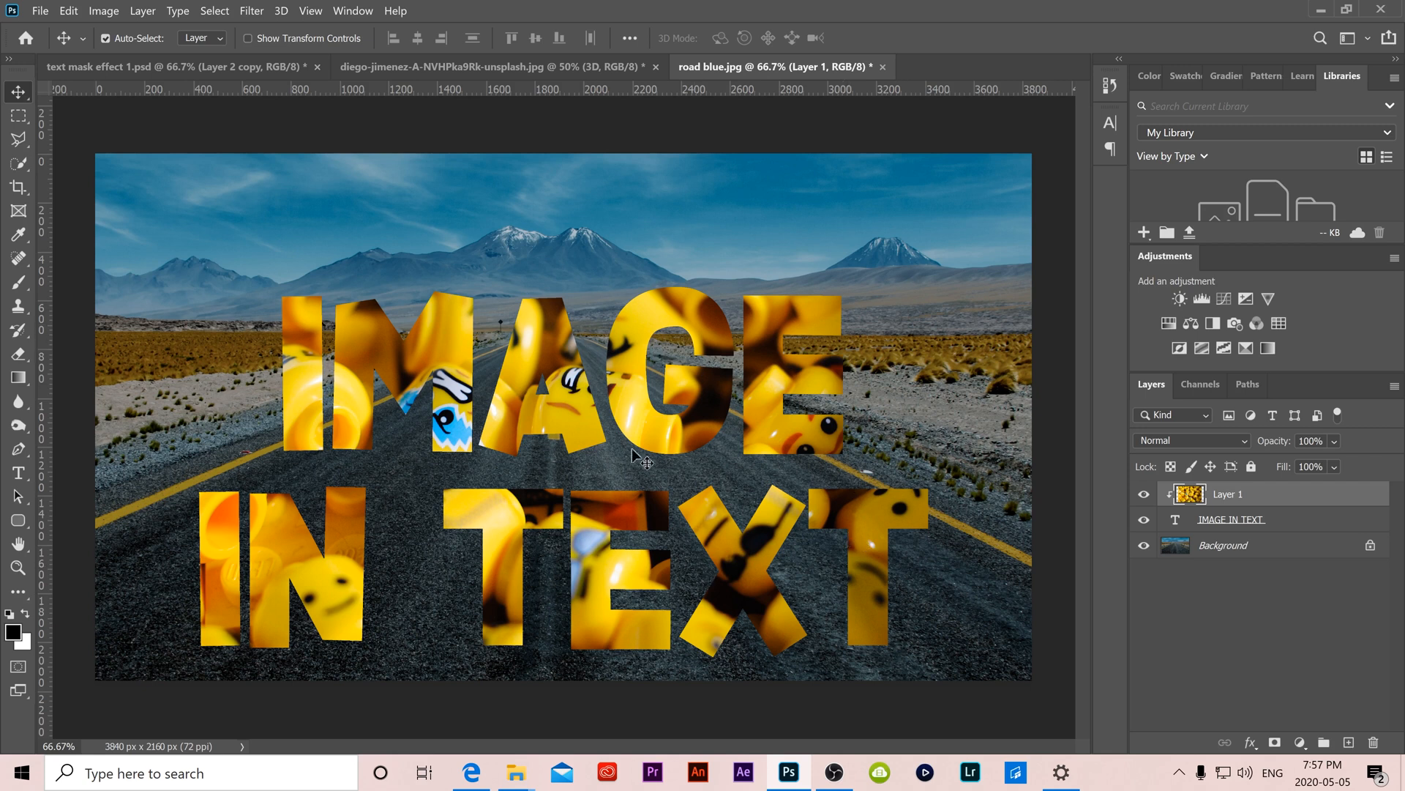
pyautogui.moveTo(445, 415)
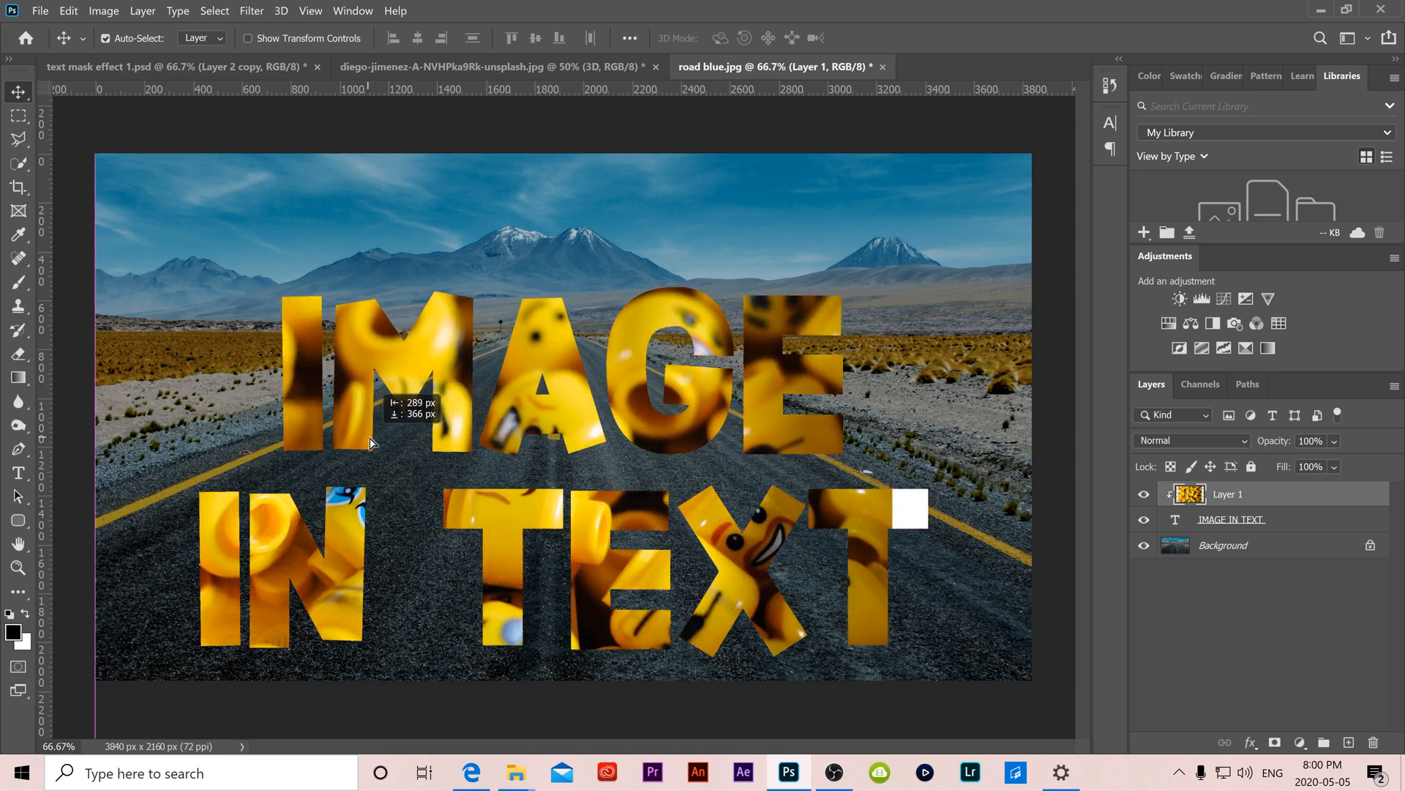
pyautogui.moveTo(370, 443); pyautogui.dragTo(439, 342)
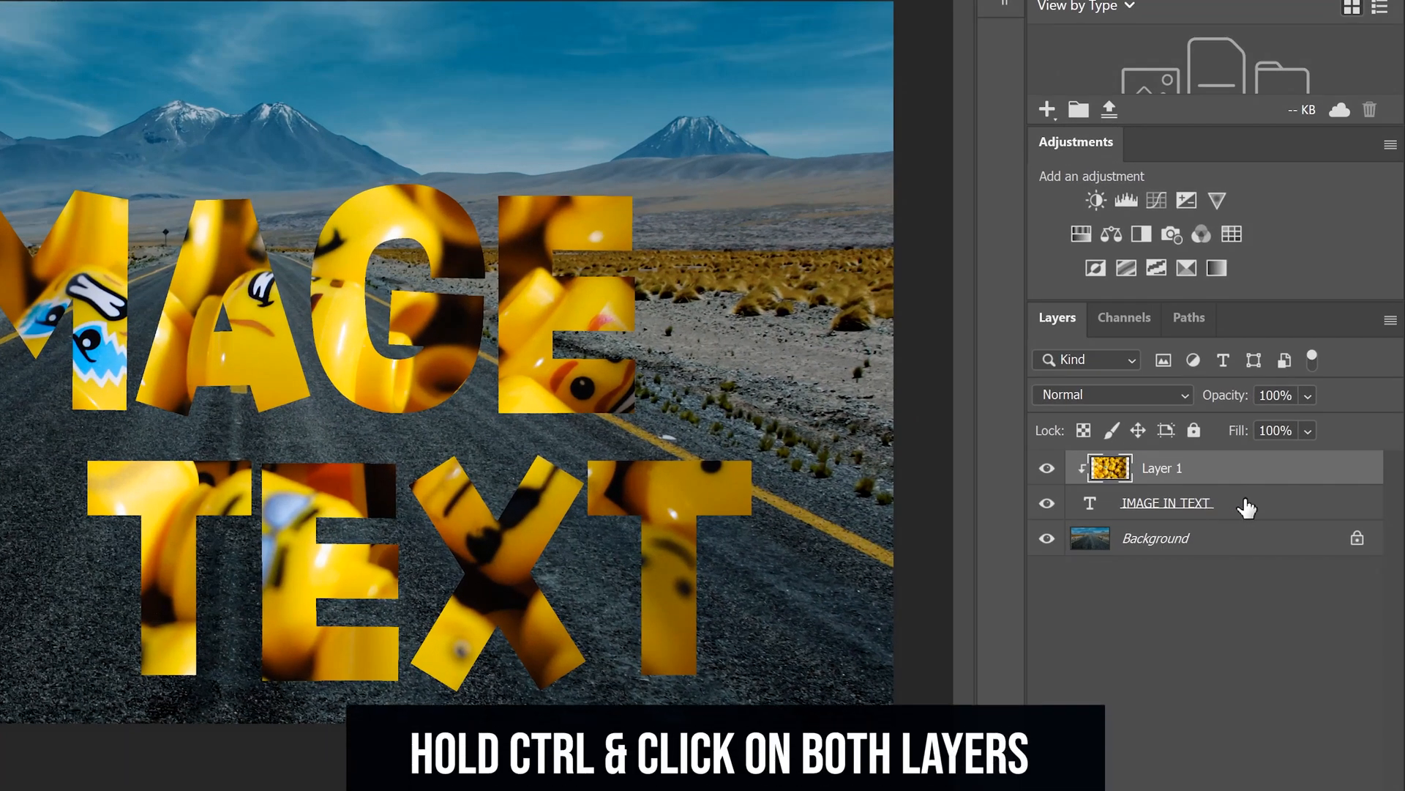
# Select the text layer together with the Lego photo layer
pyautogui.click(1166, 503)
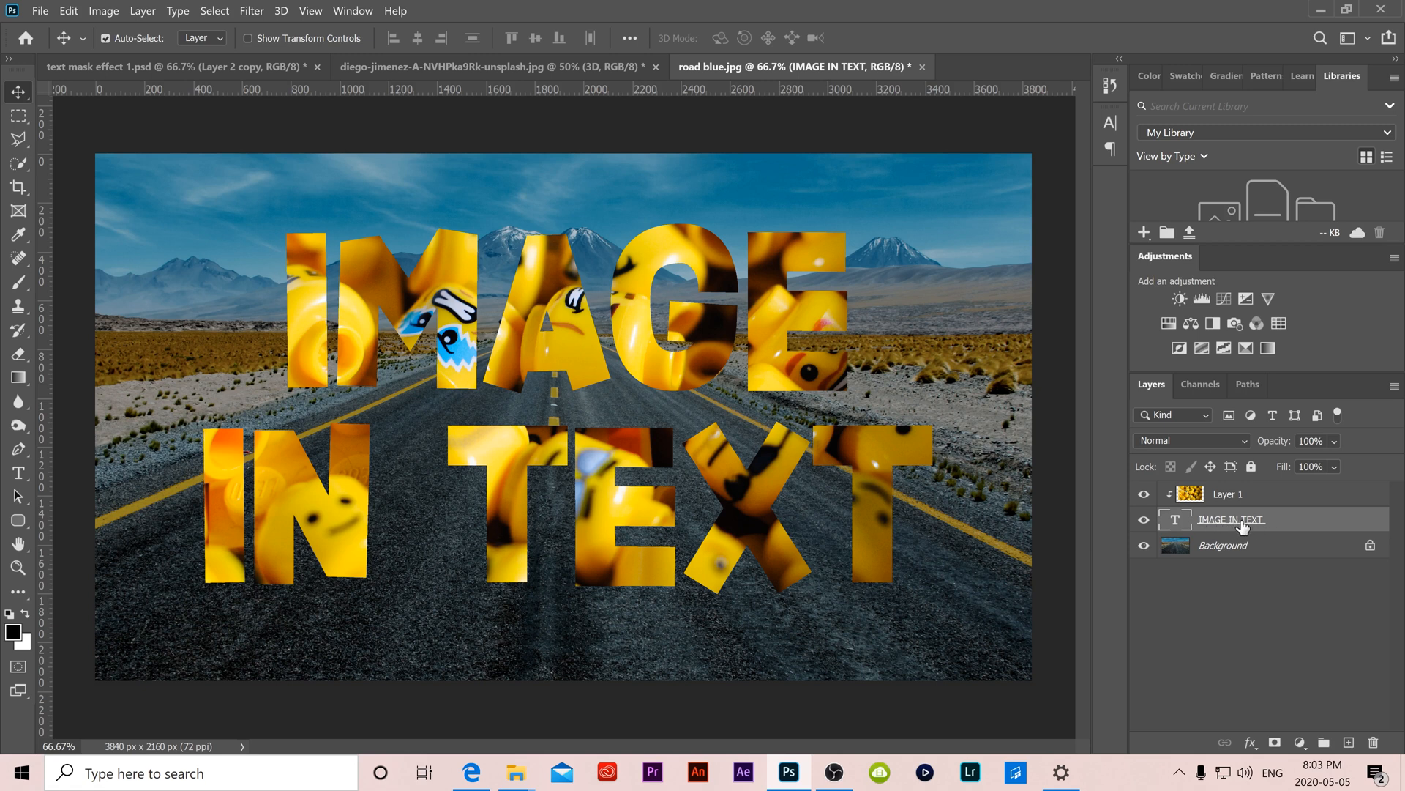
# Enable Bevel & Emboss on the lettering: Inner Bevel, Chisel Hard, depth 771, size 8, soften 4
pyautogui.rightClick(1244, 519)
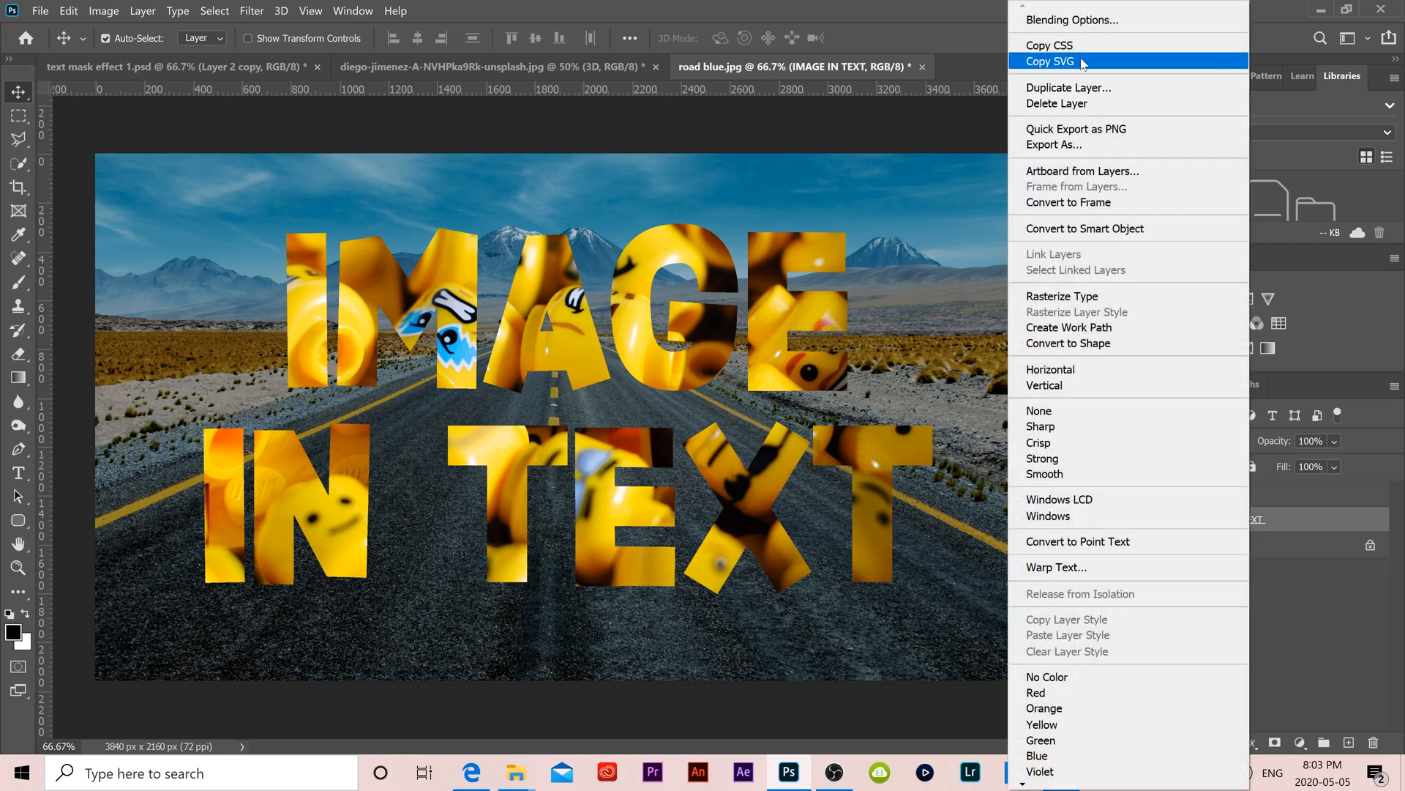
pyautogui.click(1072, 20)
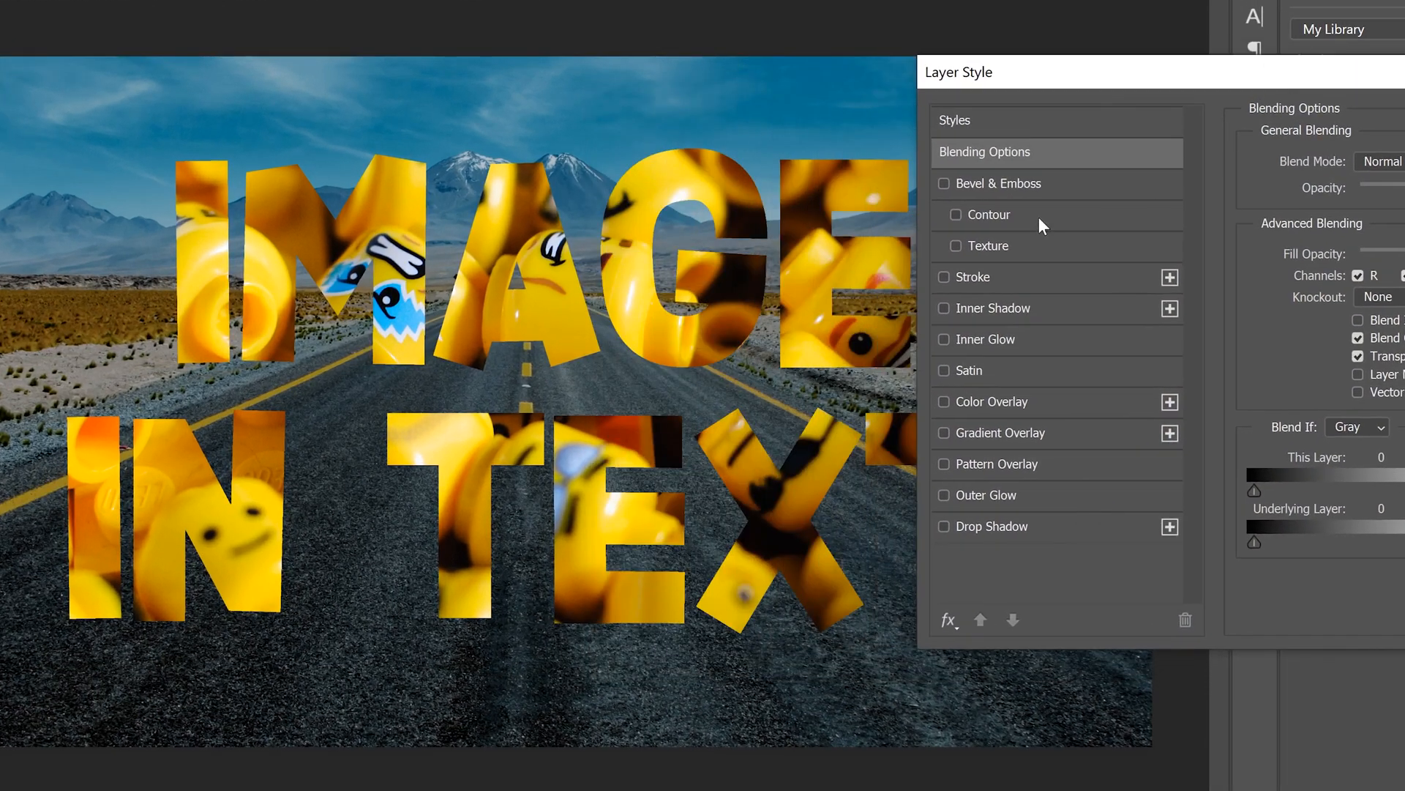
pyautogui.click(943, 183)
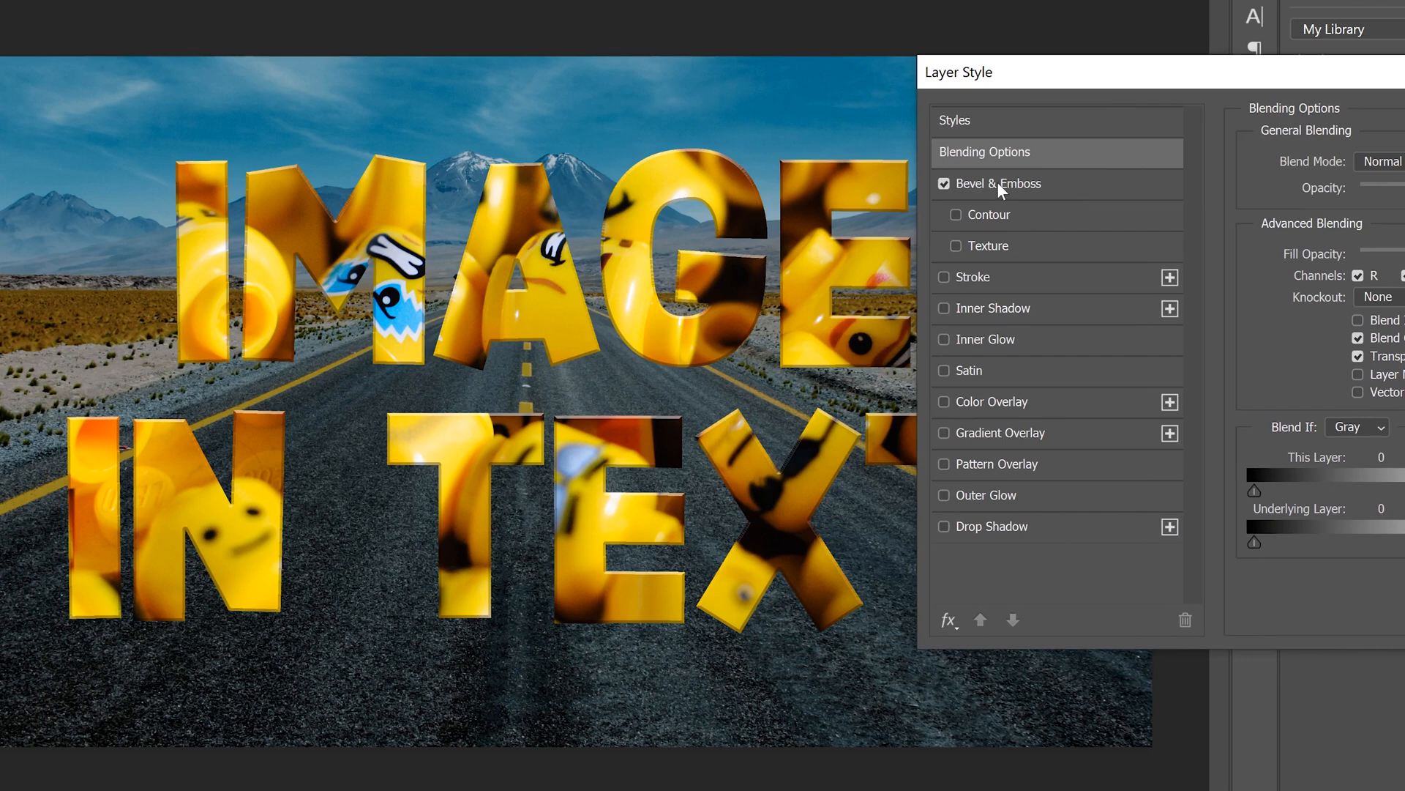
pyautogui.click(1009, 183)
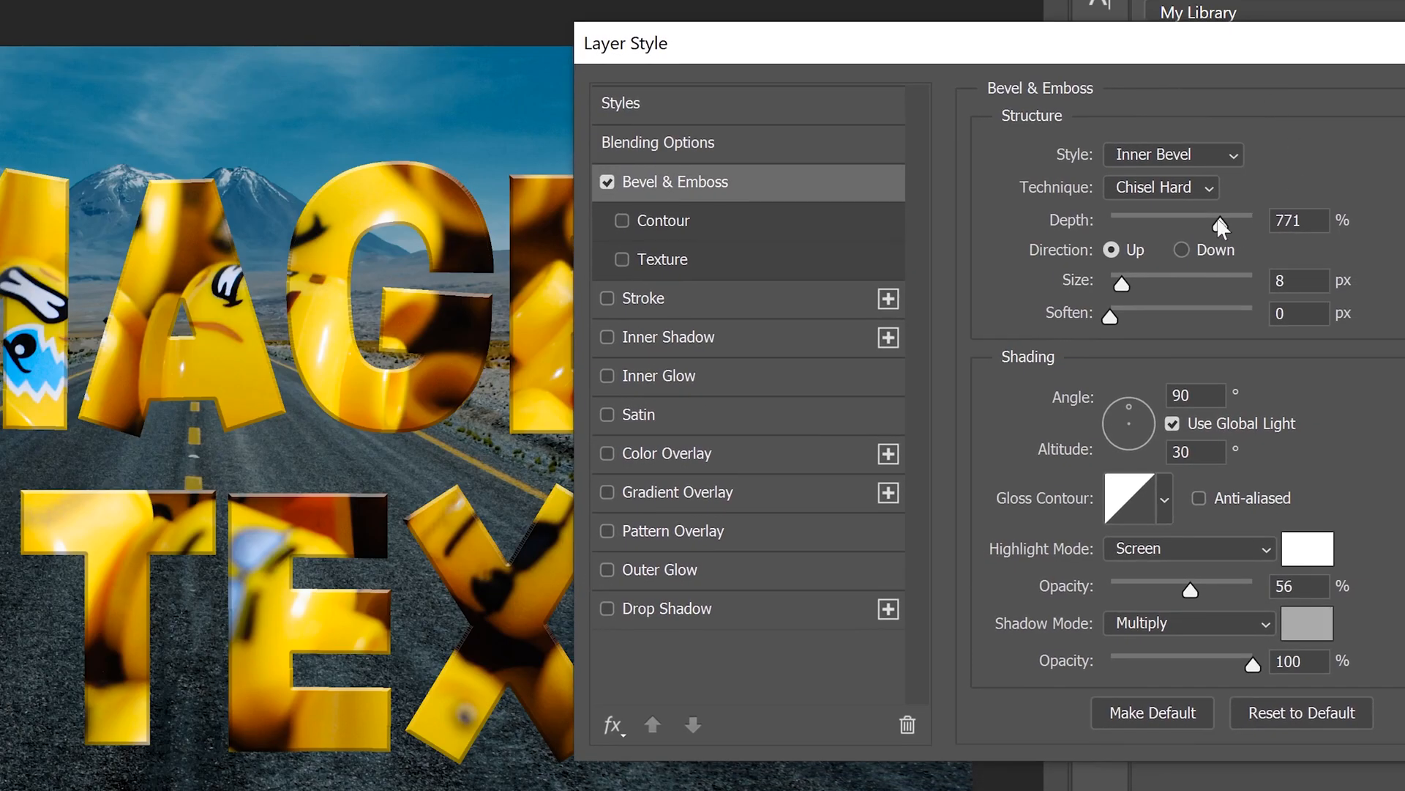
pyautogui.moveTo(1211, 231)
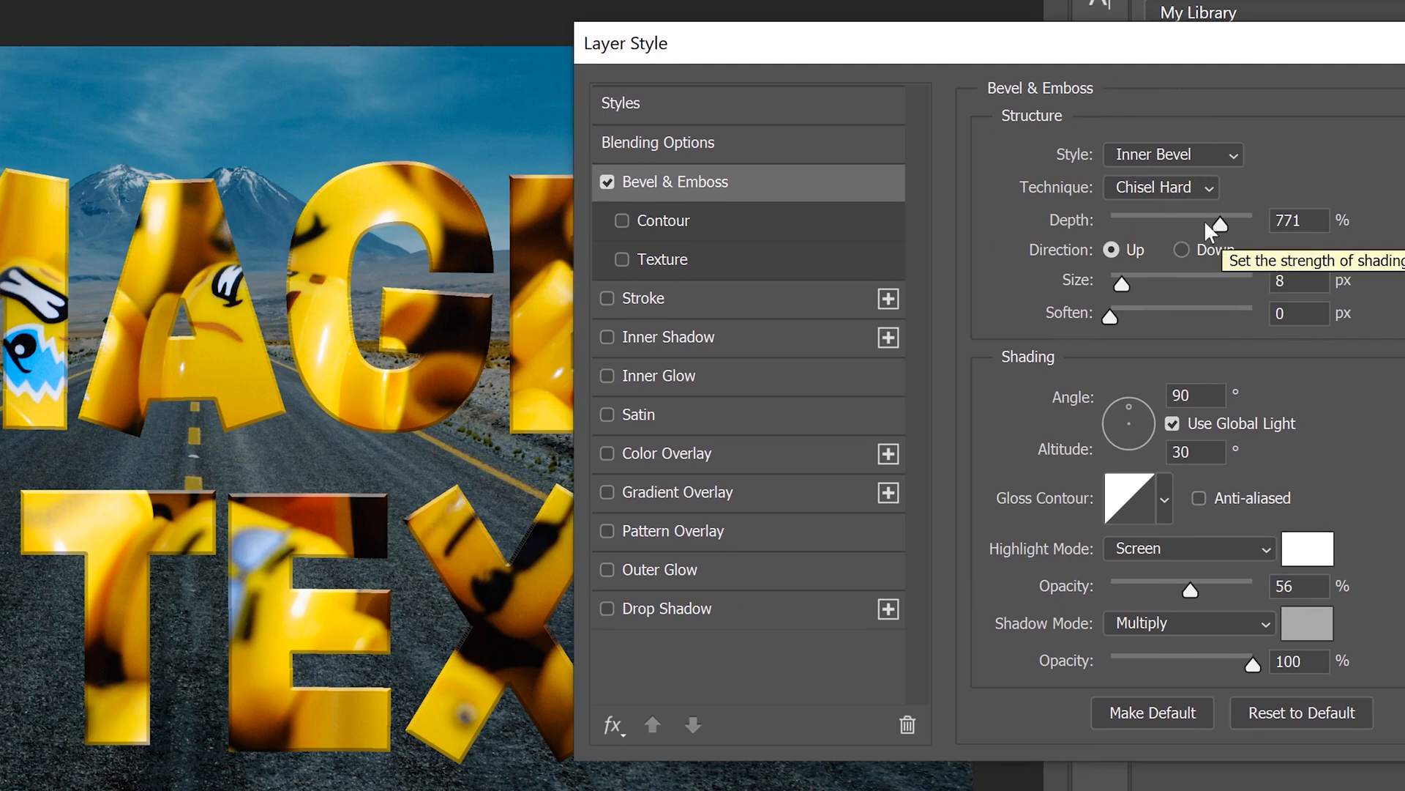
pyautogui.moveTo(1133, 340)
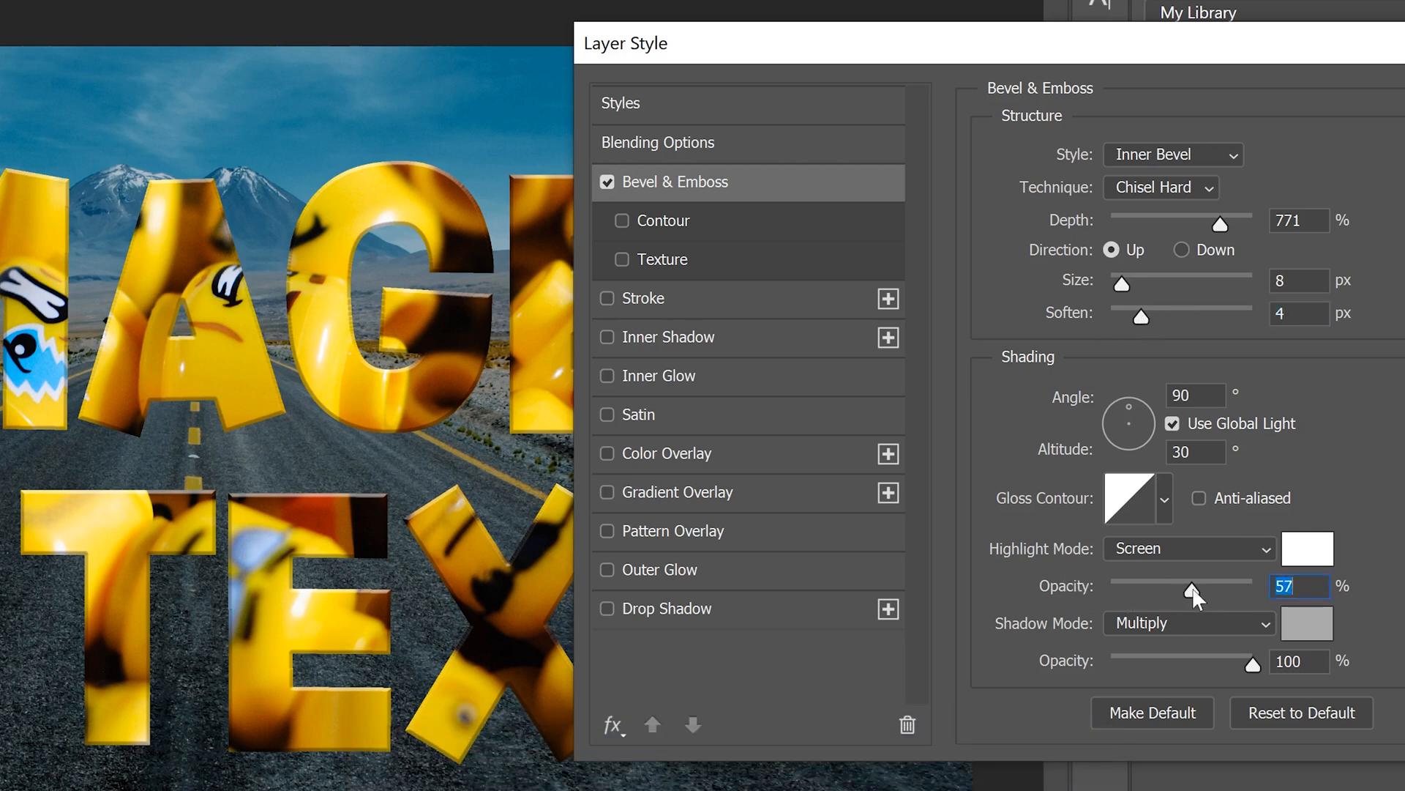
# Set the bevel highlight opacity to about half and the shadow opacity to 100%
pyautogui.moveTo(1197, 586); pyautogui.dragTo(1251, 586)
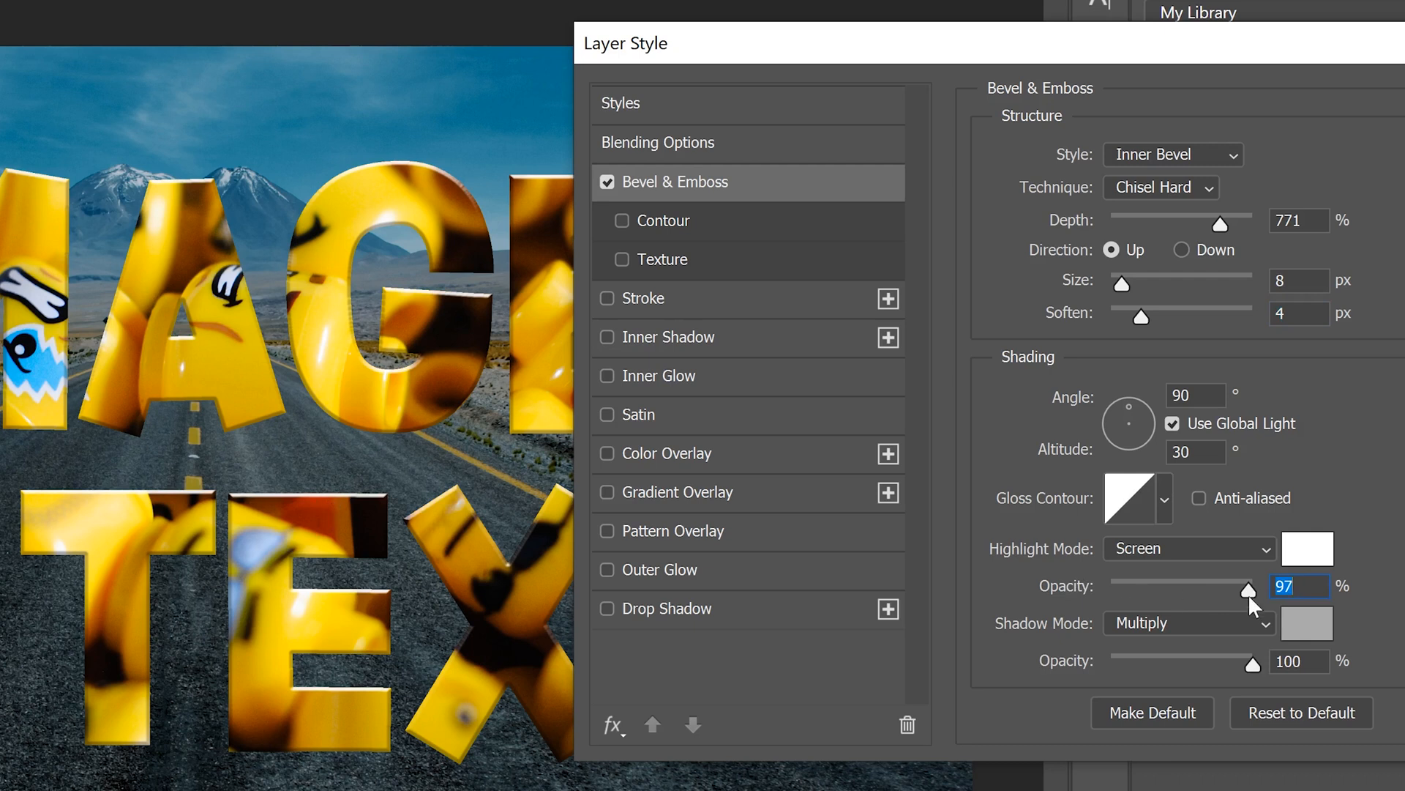
pyautogui.moveTo(1251, 590); pyautogui.dragTo(1164, 591)
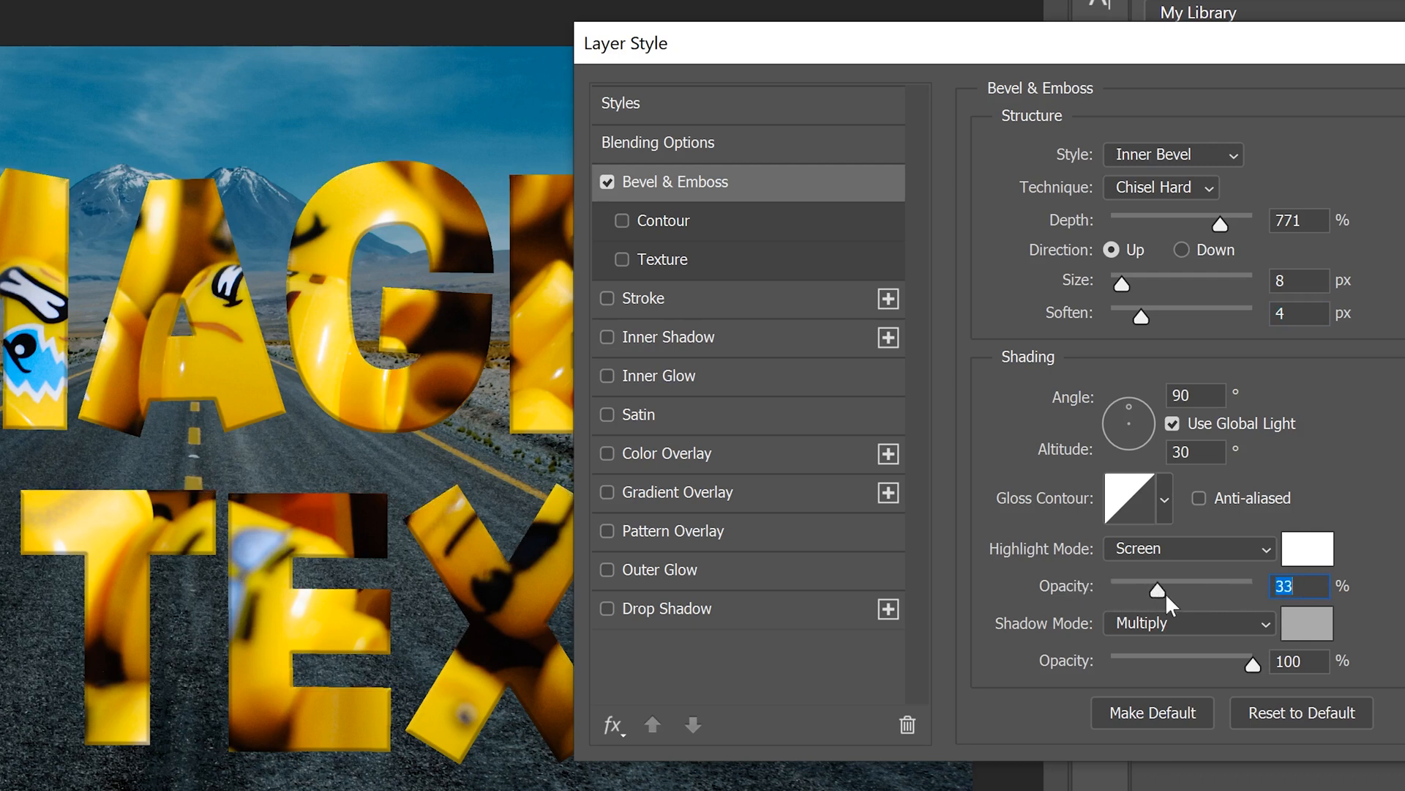
pyautogui.moveTo(1158, 586); pyautogui.dragTo(1183, 586)
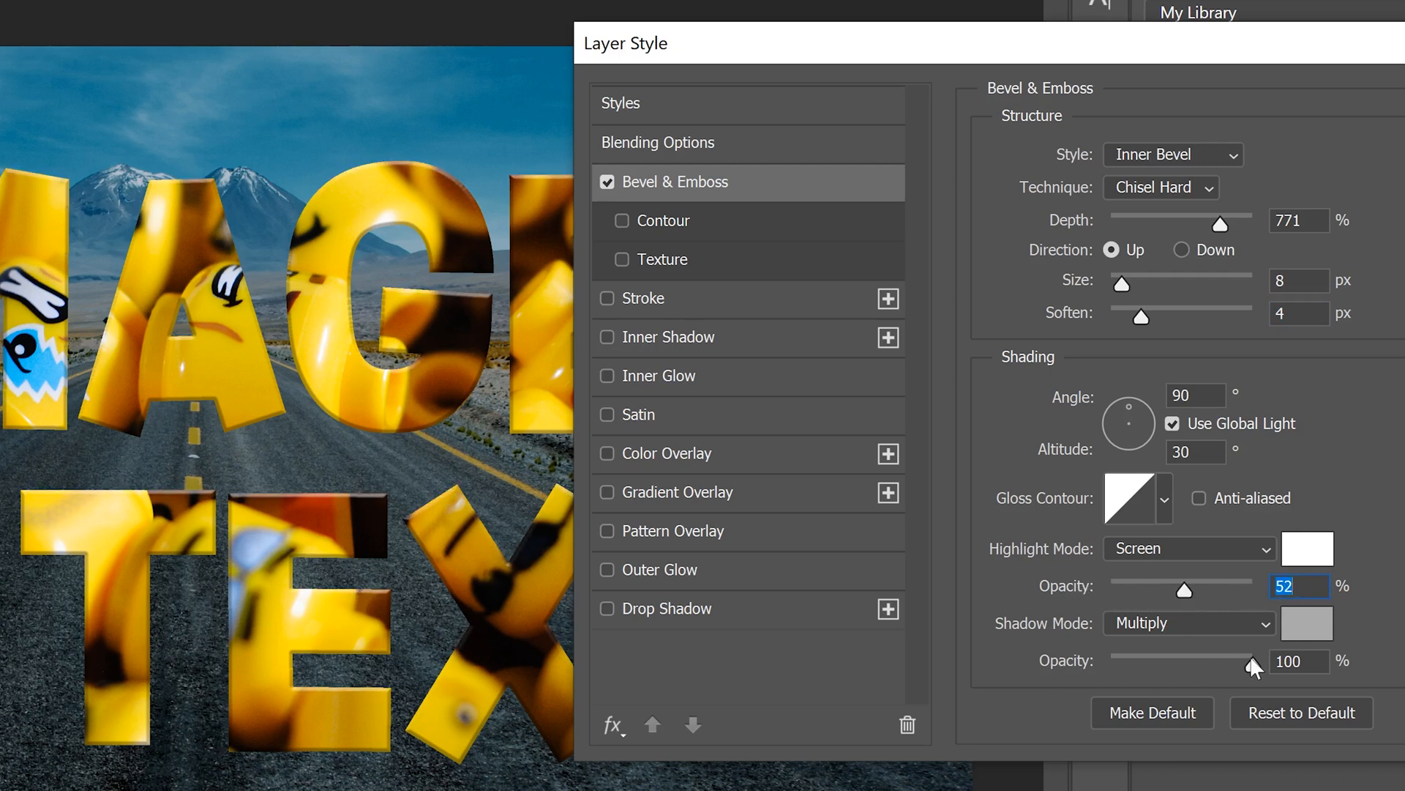
pyautogui.moveTo(1253, 662); pyautogui.dragTo(1109, 661)
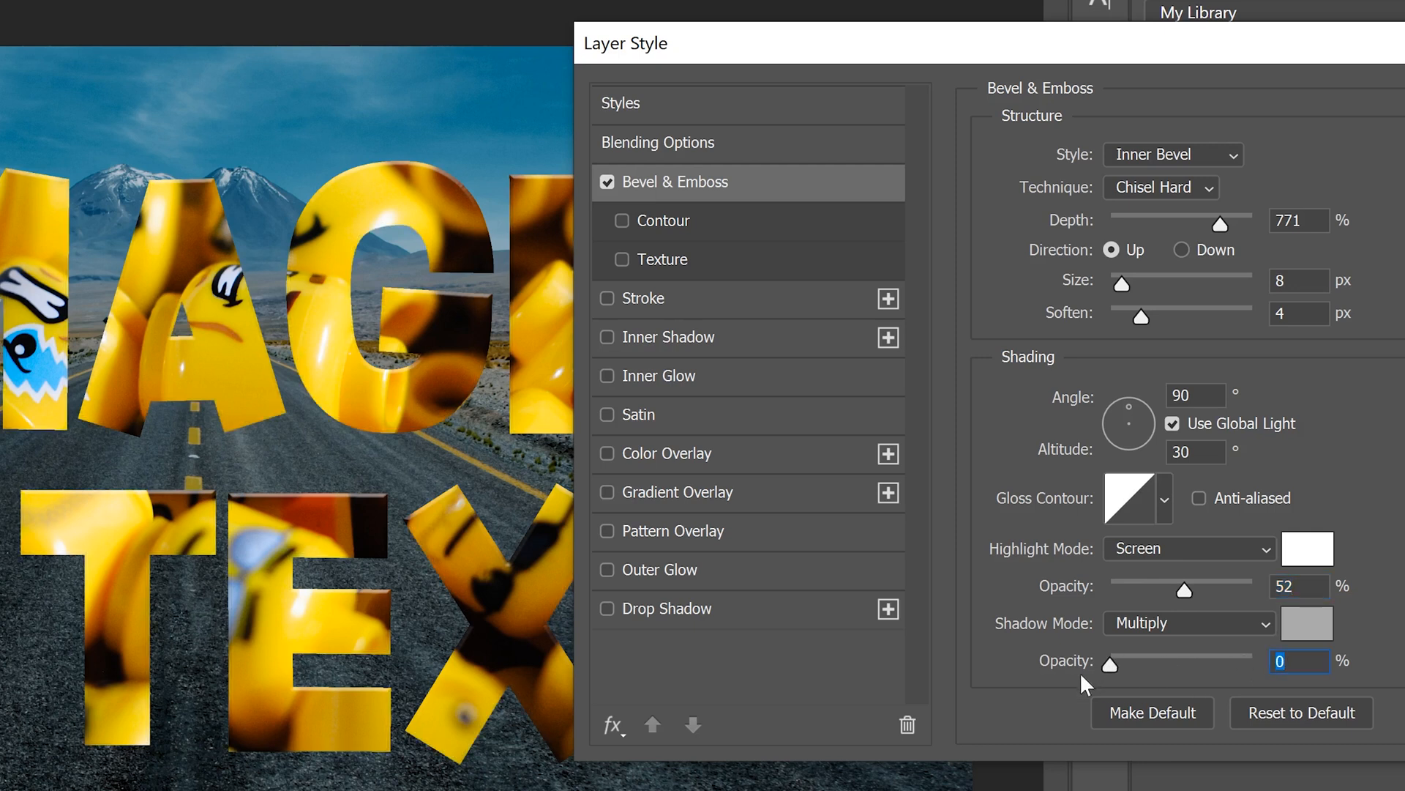
pyautogui.moveTo(1109, 666); pyautogui.dragTo(1253, 666)
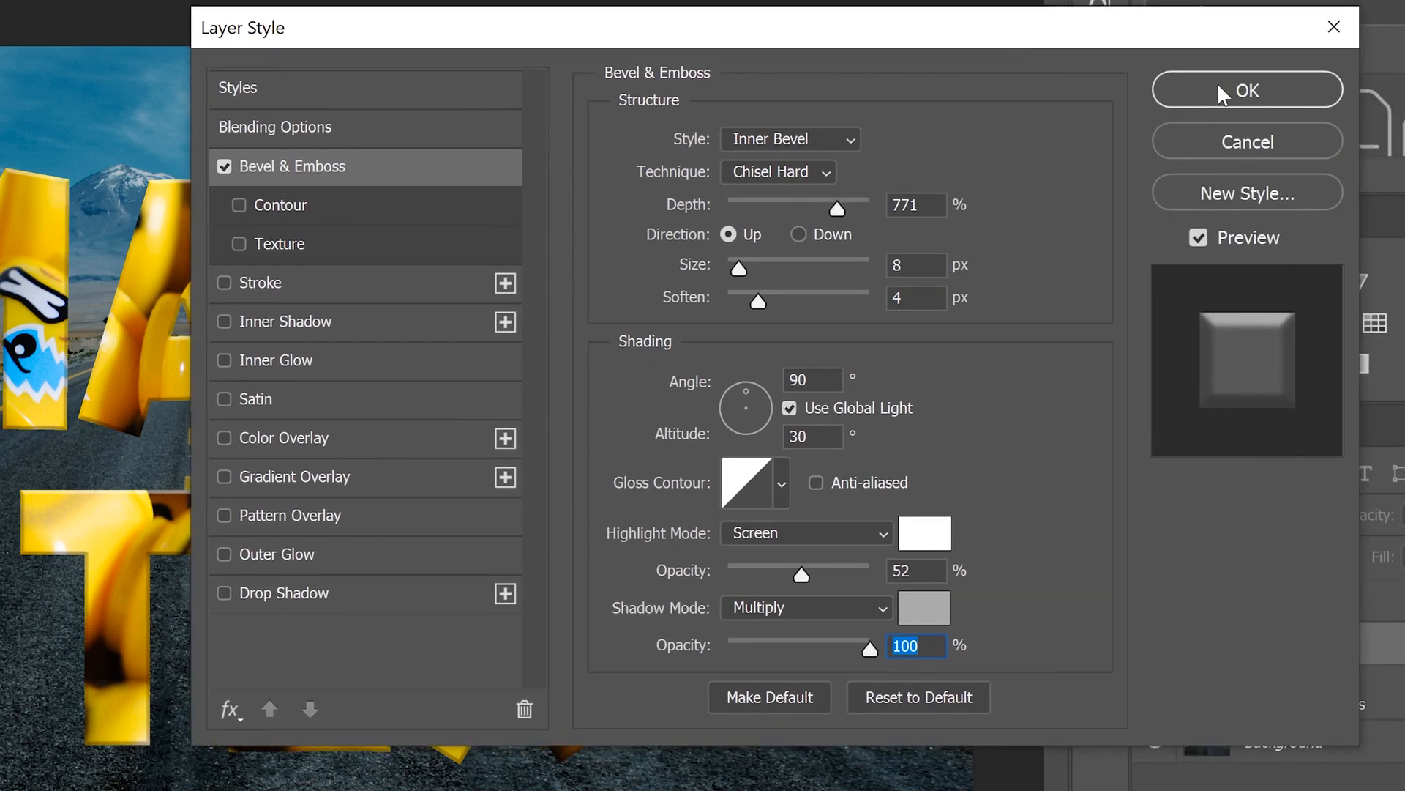
# Apply the bevel, then duplicate Layer 1 with the text layer and merge the copies
pyautogui.click(1247, 89)
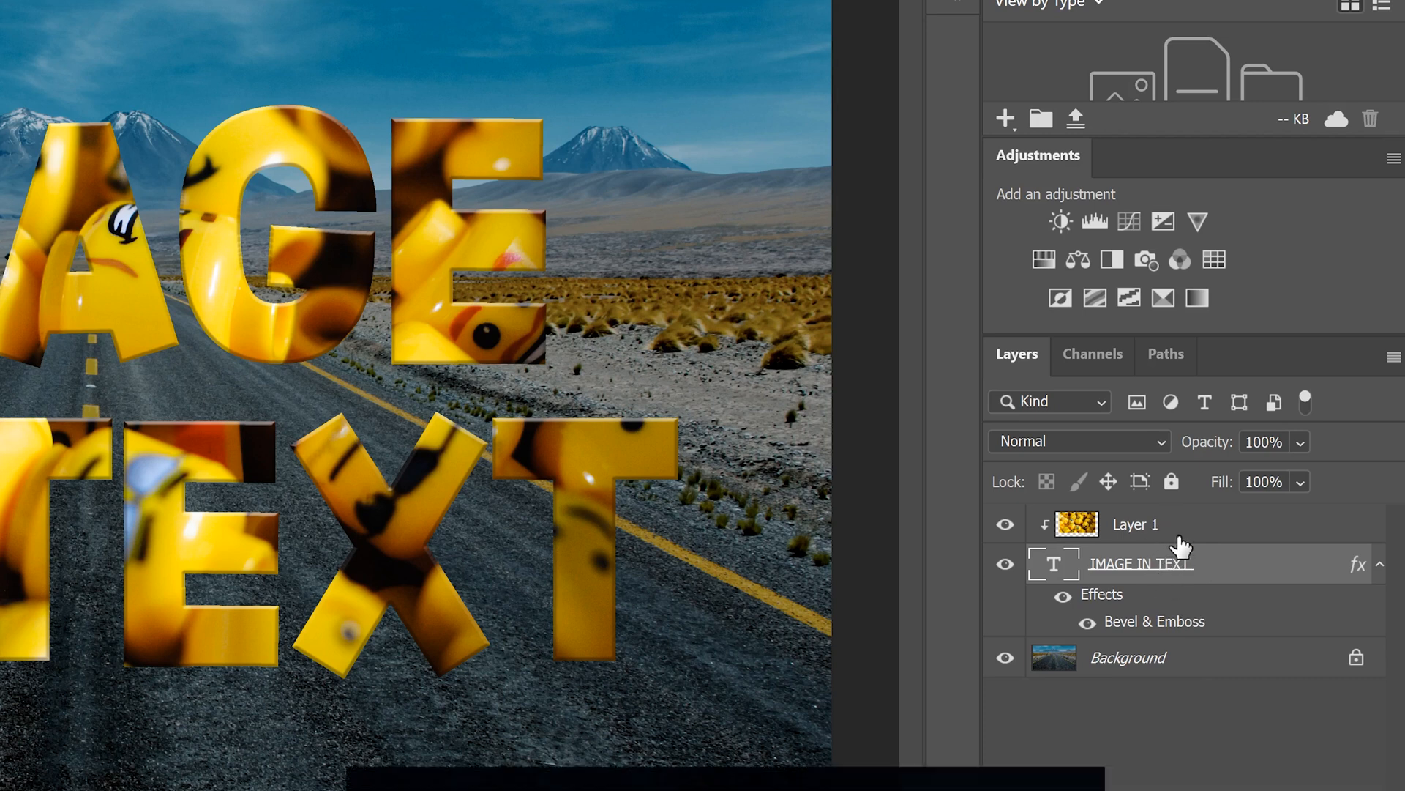
pyautogui.click(1135, 525)
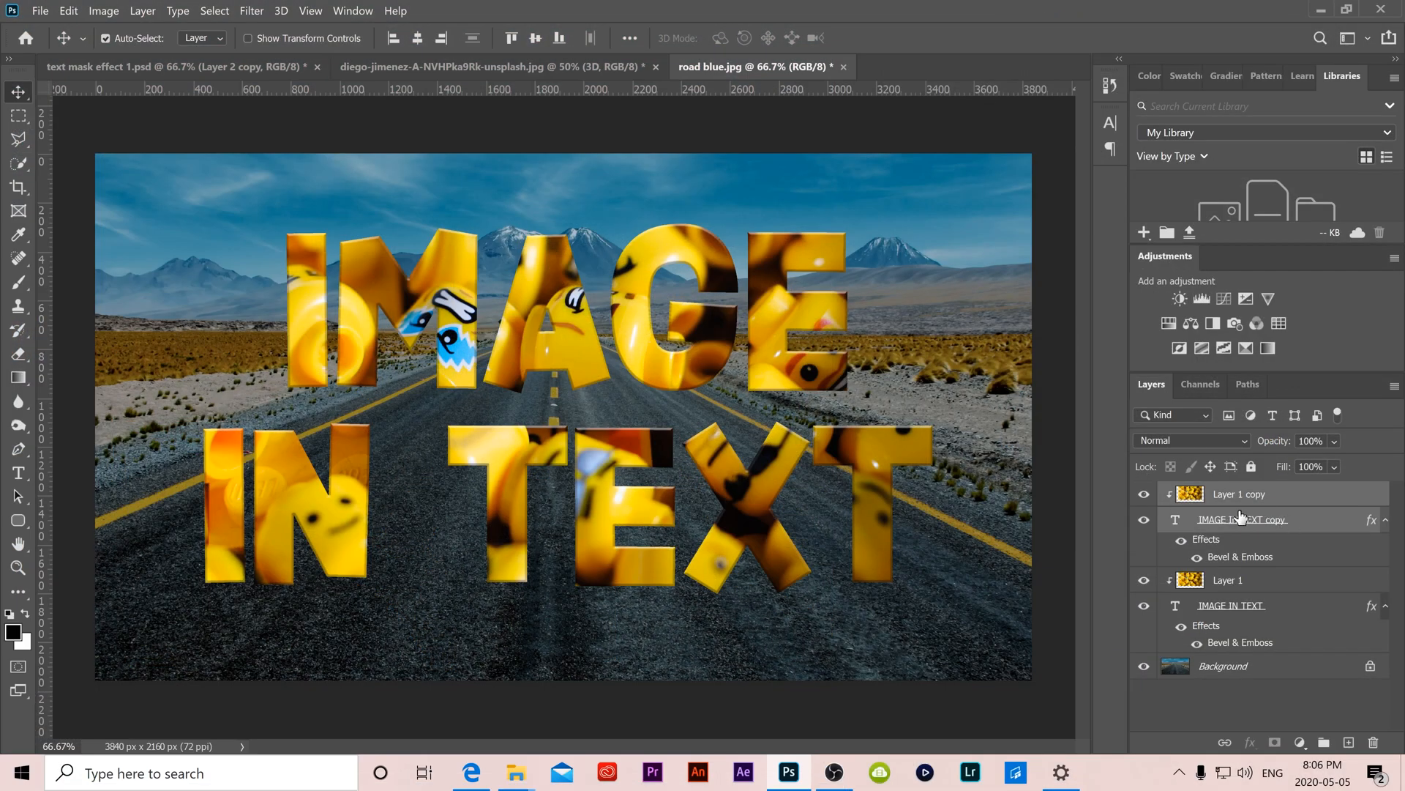
pyautogui.click(144, 11)
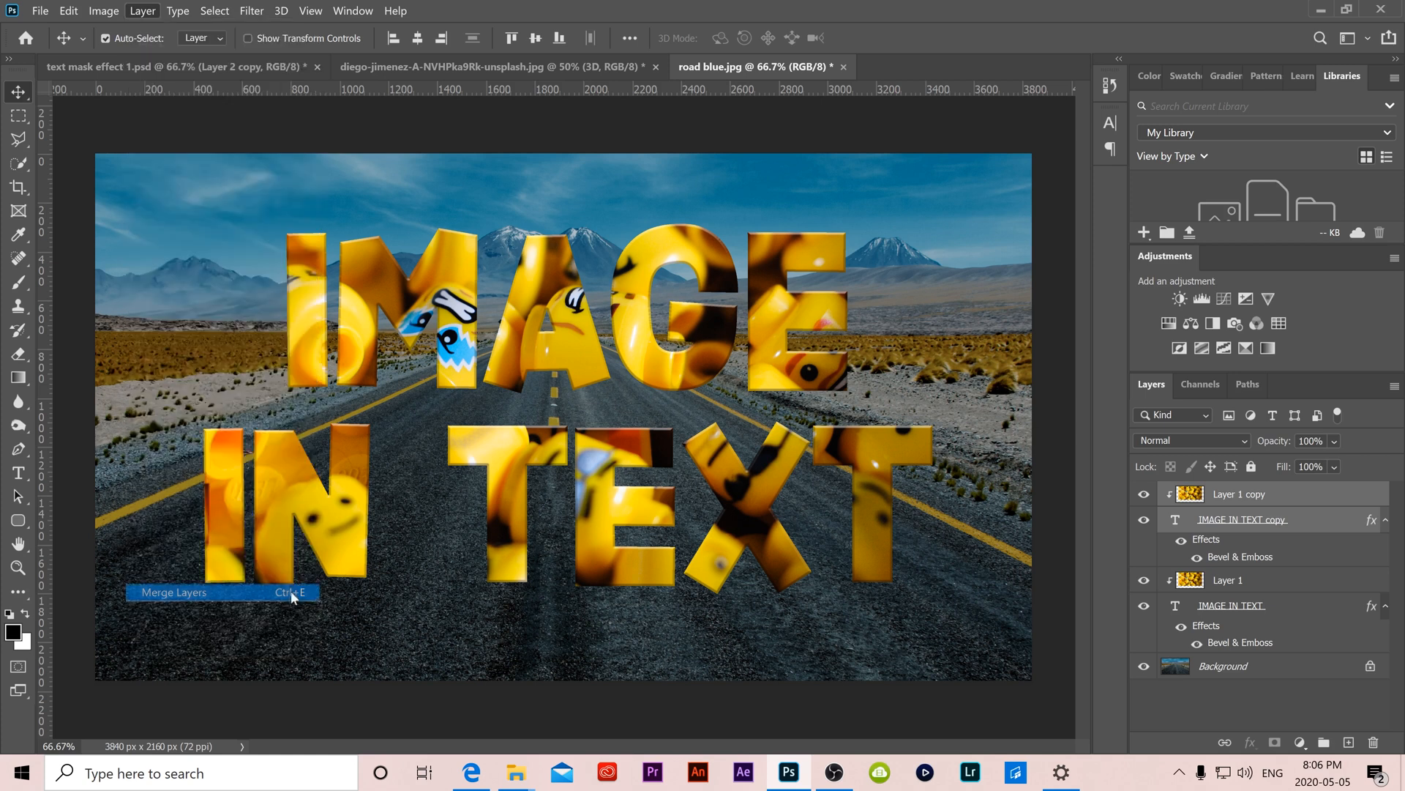
pyautogui.click(174, 592)
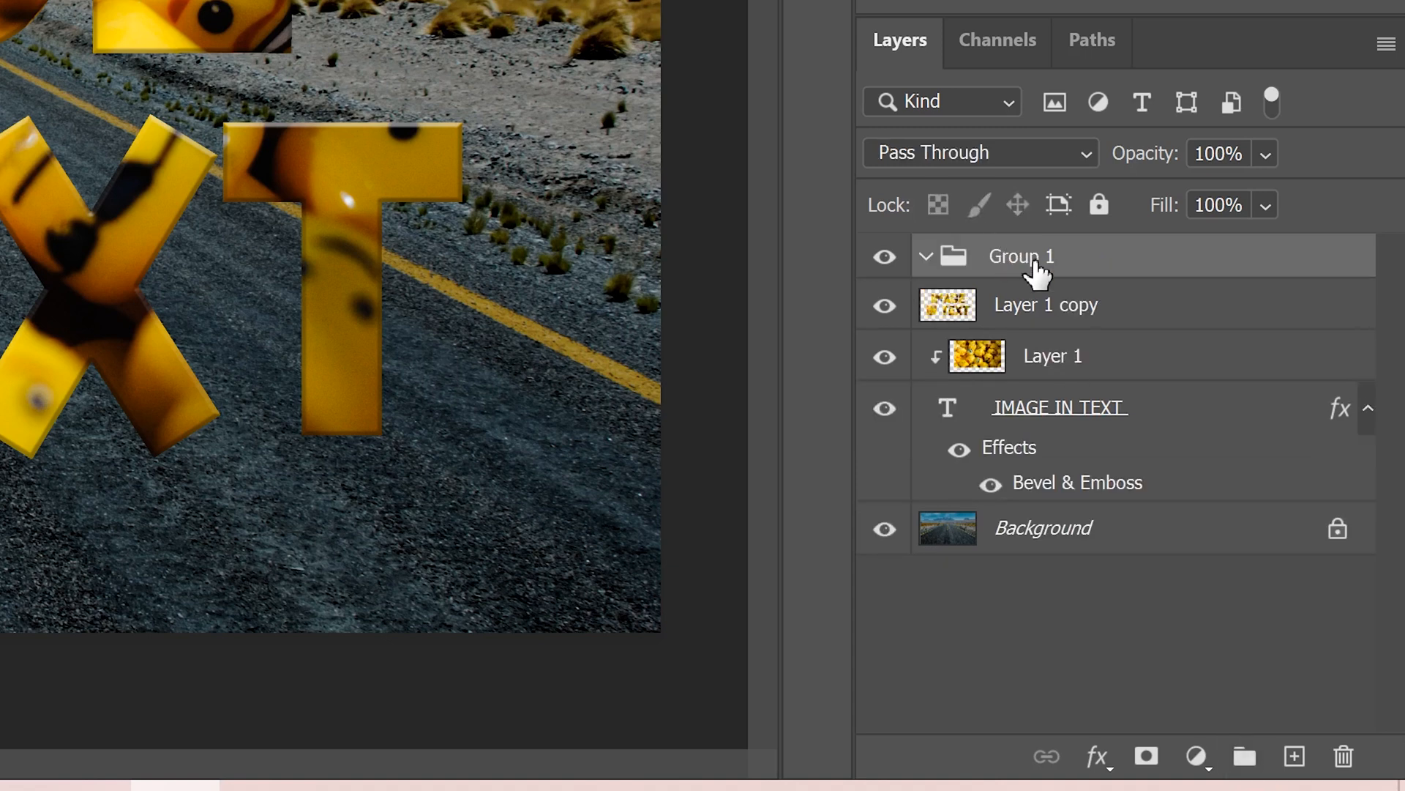
# Rename Group 1 to 'copy' and stack duplicates of Layer 1 copy up to copy 14
pyautogui.doubleClick(1021, 255)
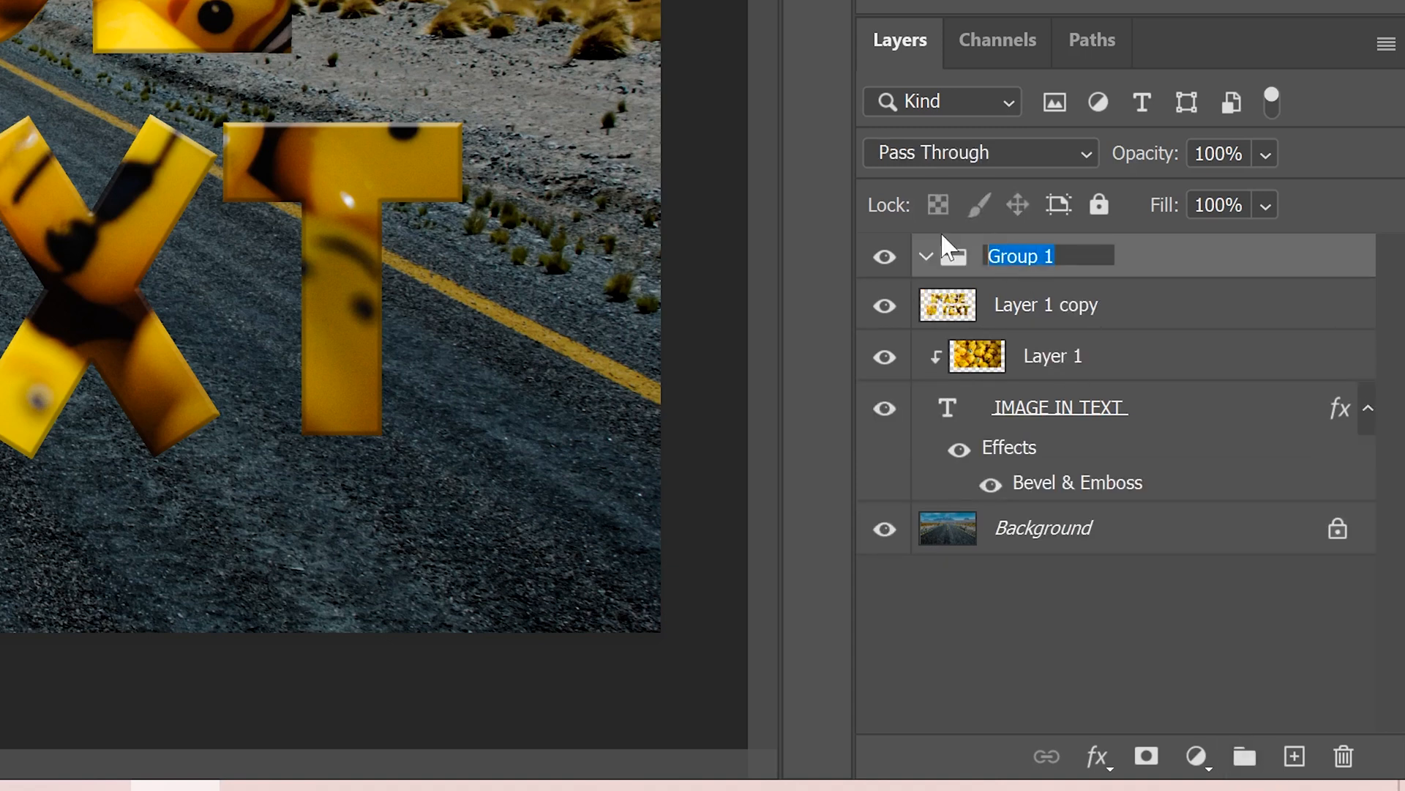
pyautogui.write('copy')
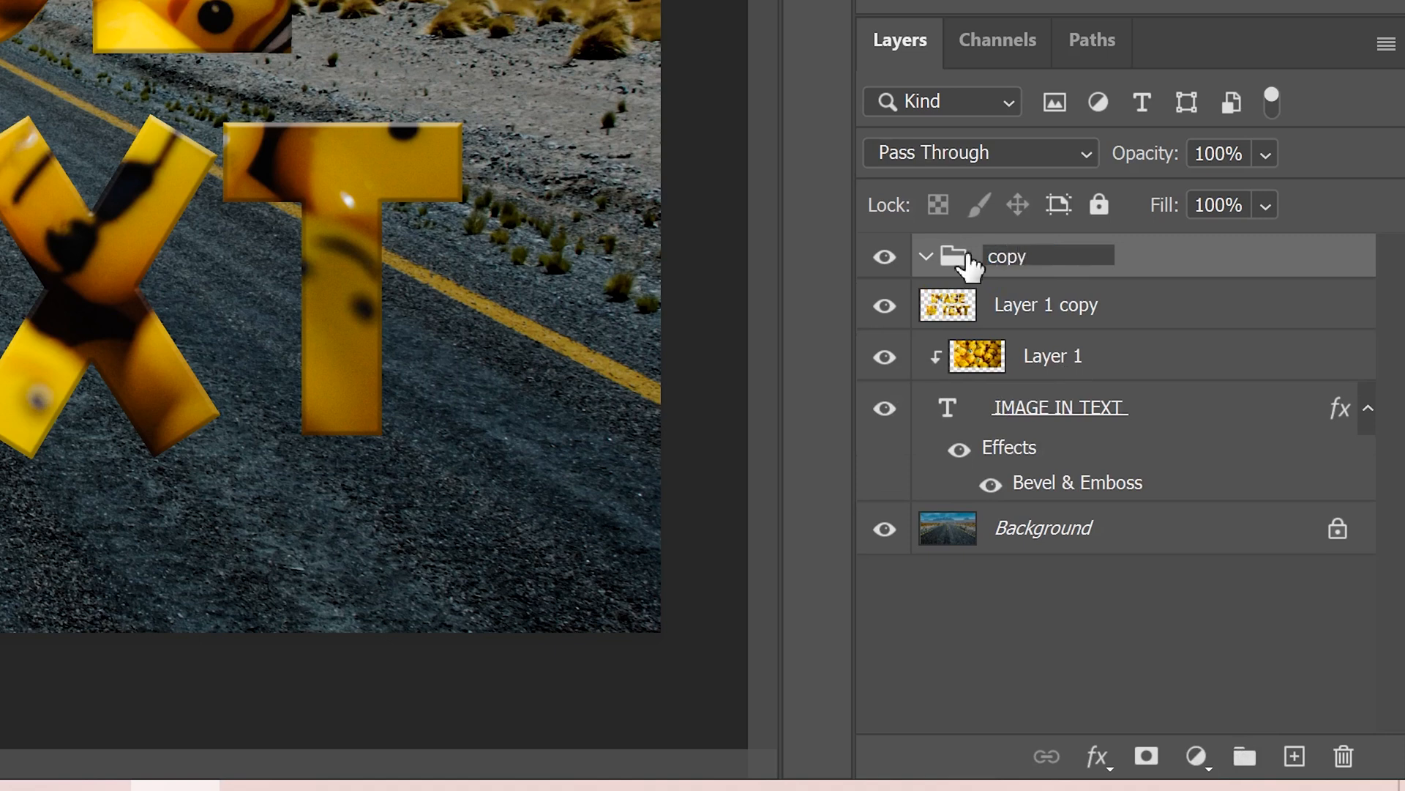
pyautogui.click(1046, 304)
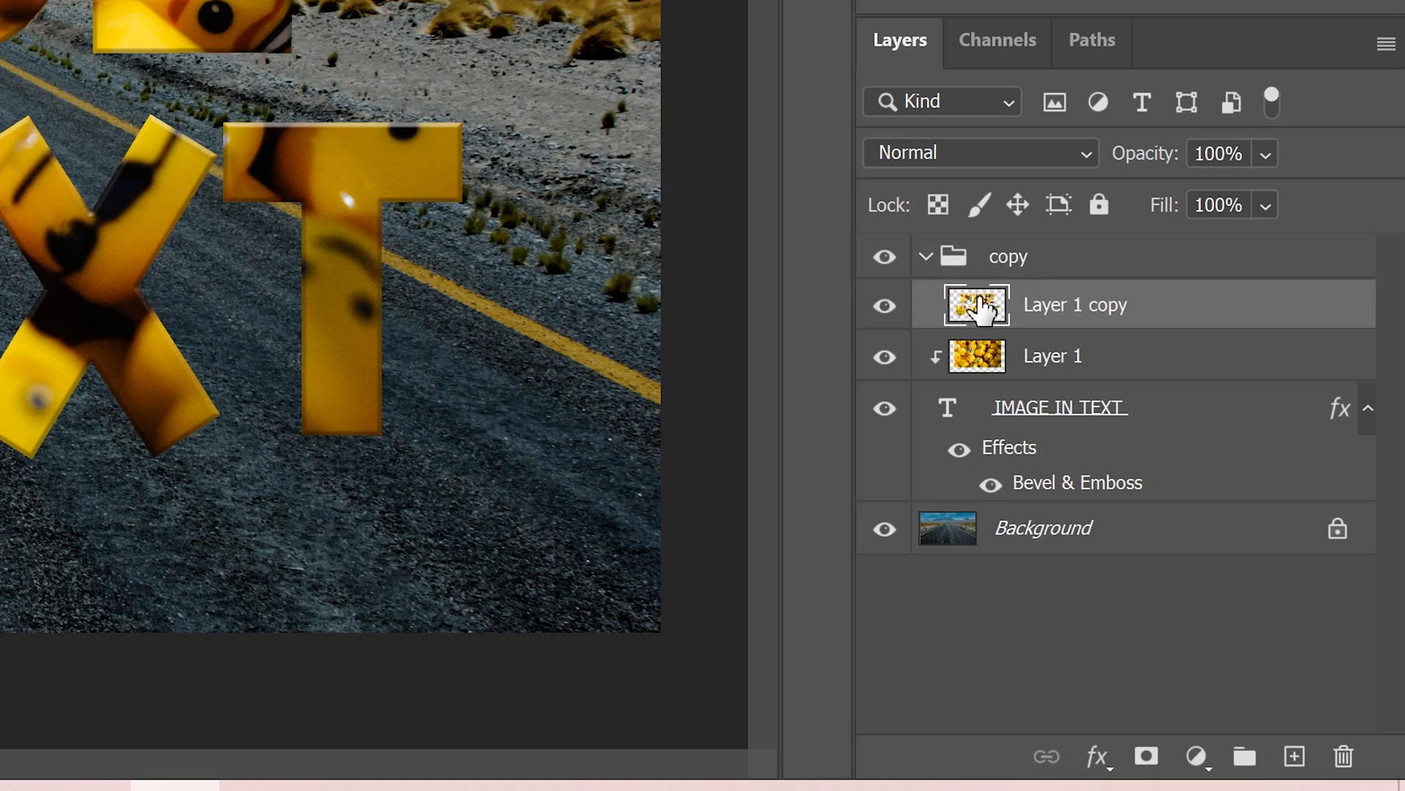
pyautogui.press('ctrl+j')
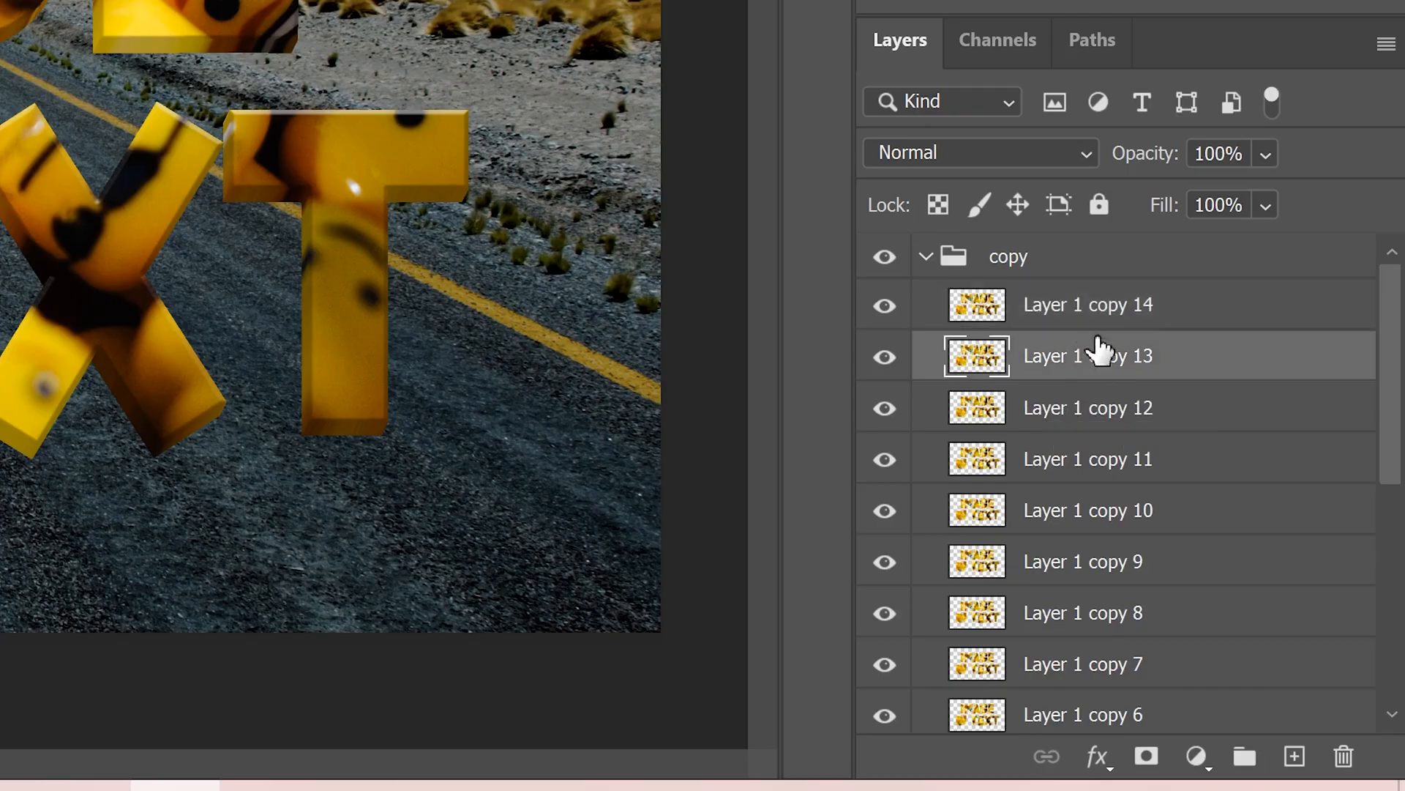
# Merge Layer 1 copy through Layer 1 copy 14 into one extruded lettering layer
pyautogui.click(1087, 305)
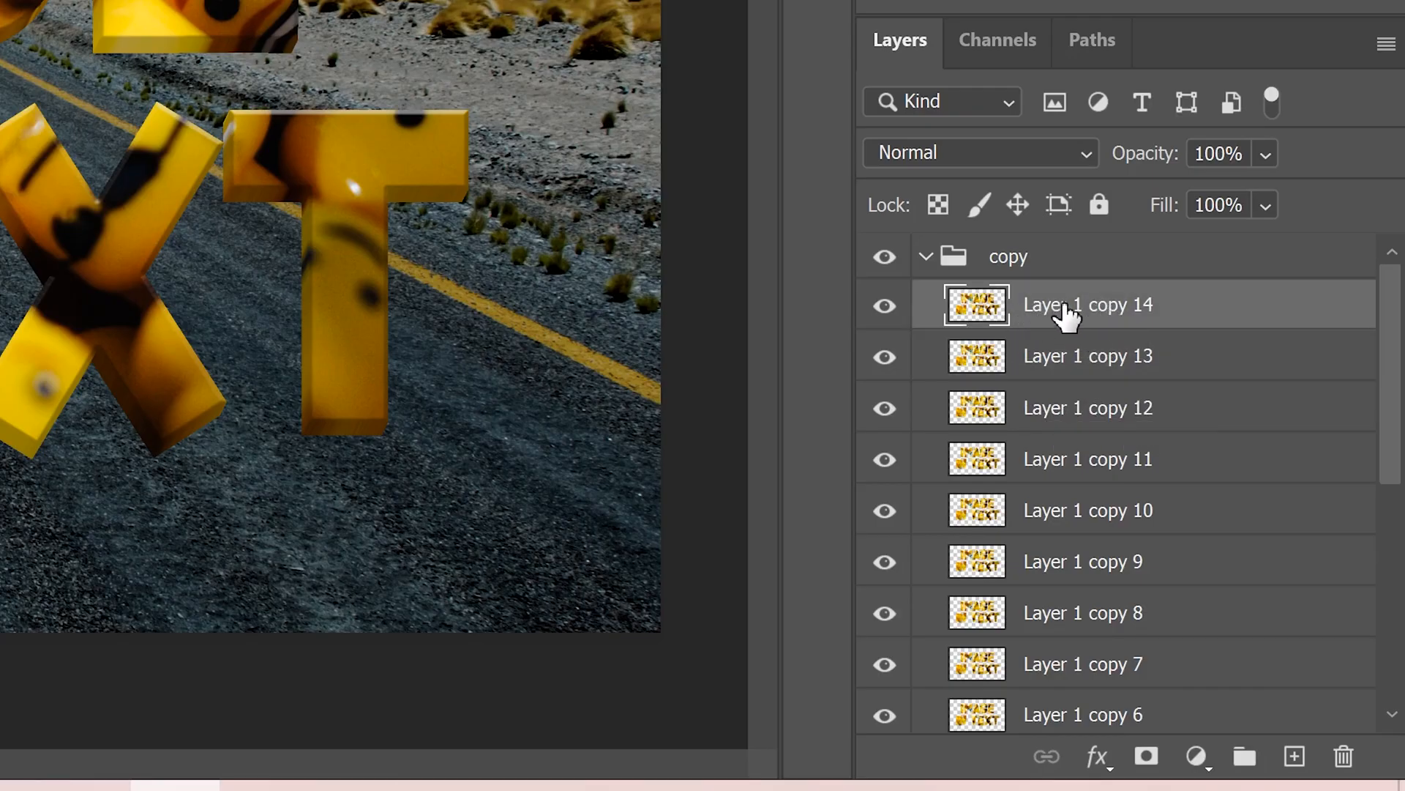
pyautogui.scroll(-3)
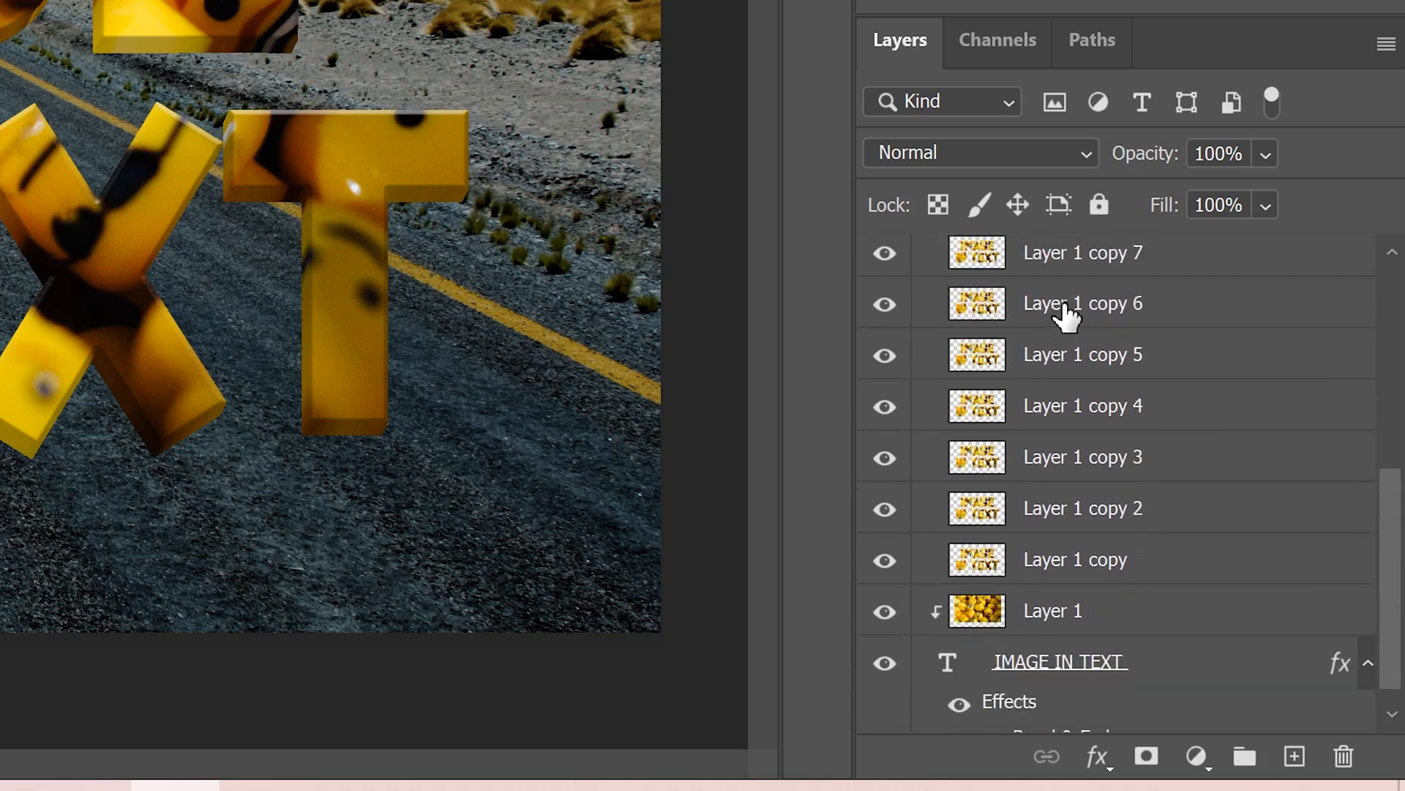
pyautogui.scroll(-3)
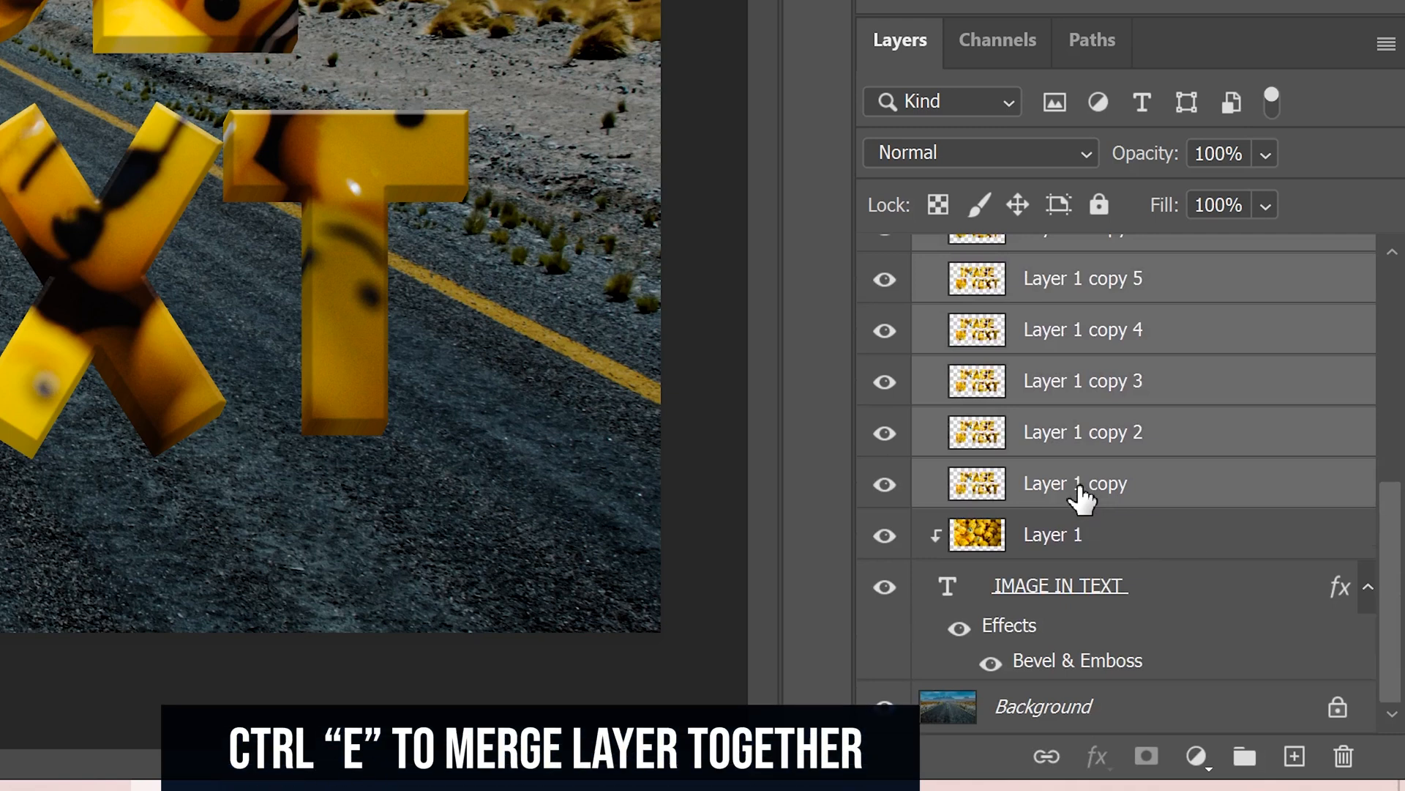
pyautogui.press('ctrl+e')
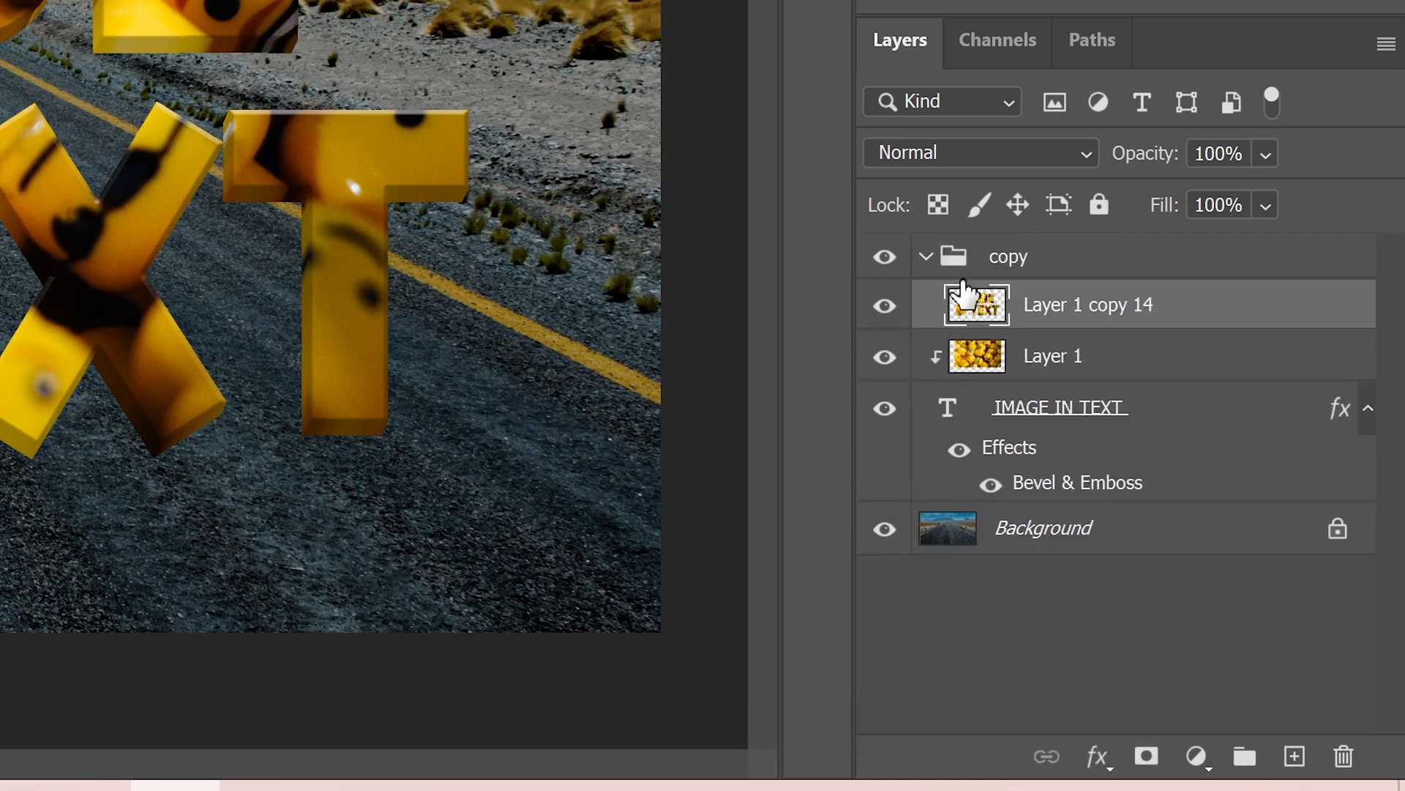
# Hide the original Lego image layer and the text layer
pyautogui.click(884, 355)
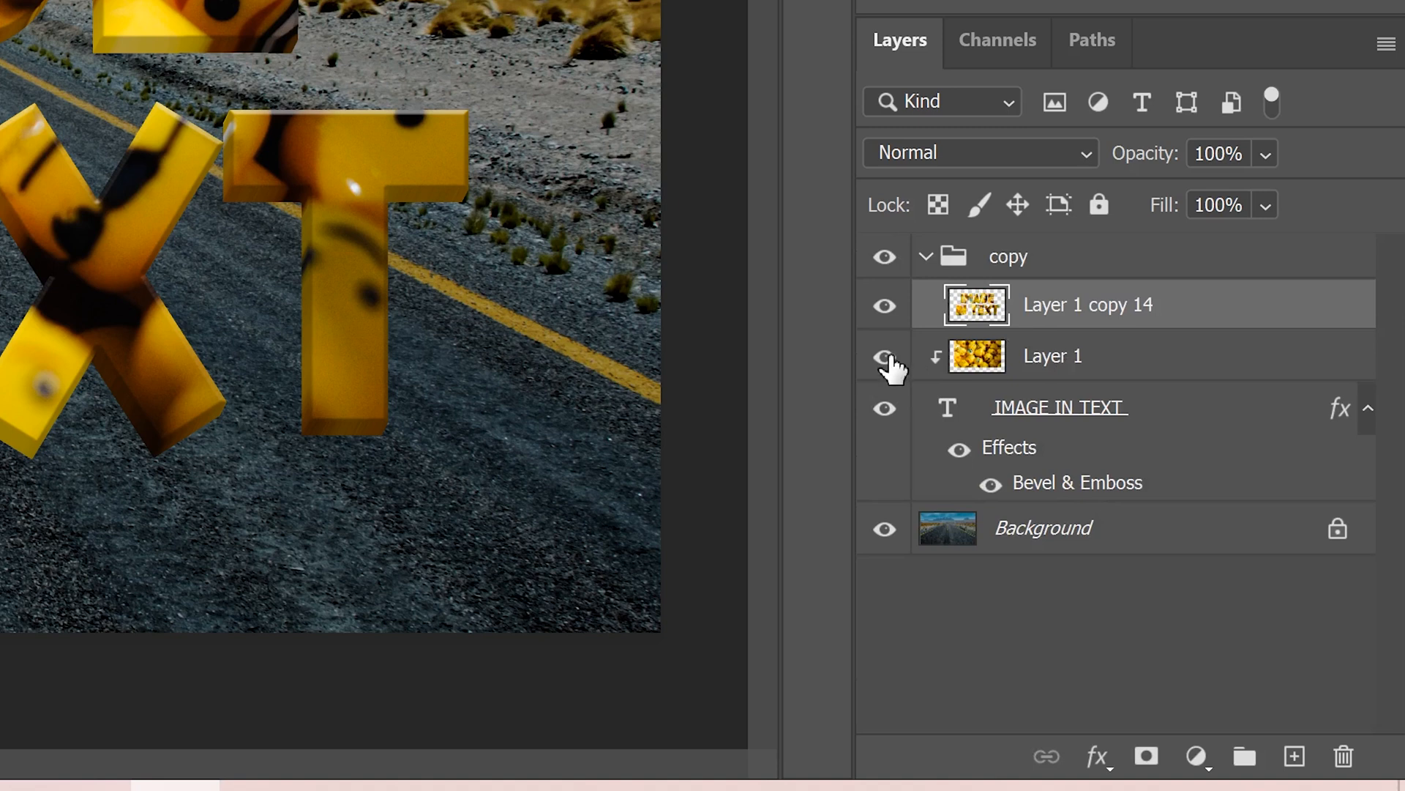
pyautogui.click(883, 356)
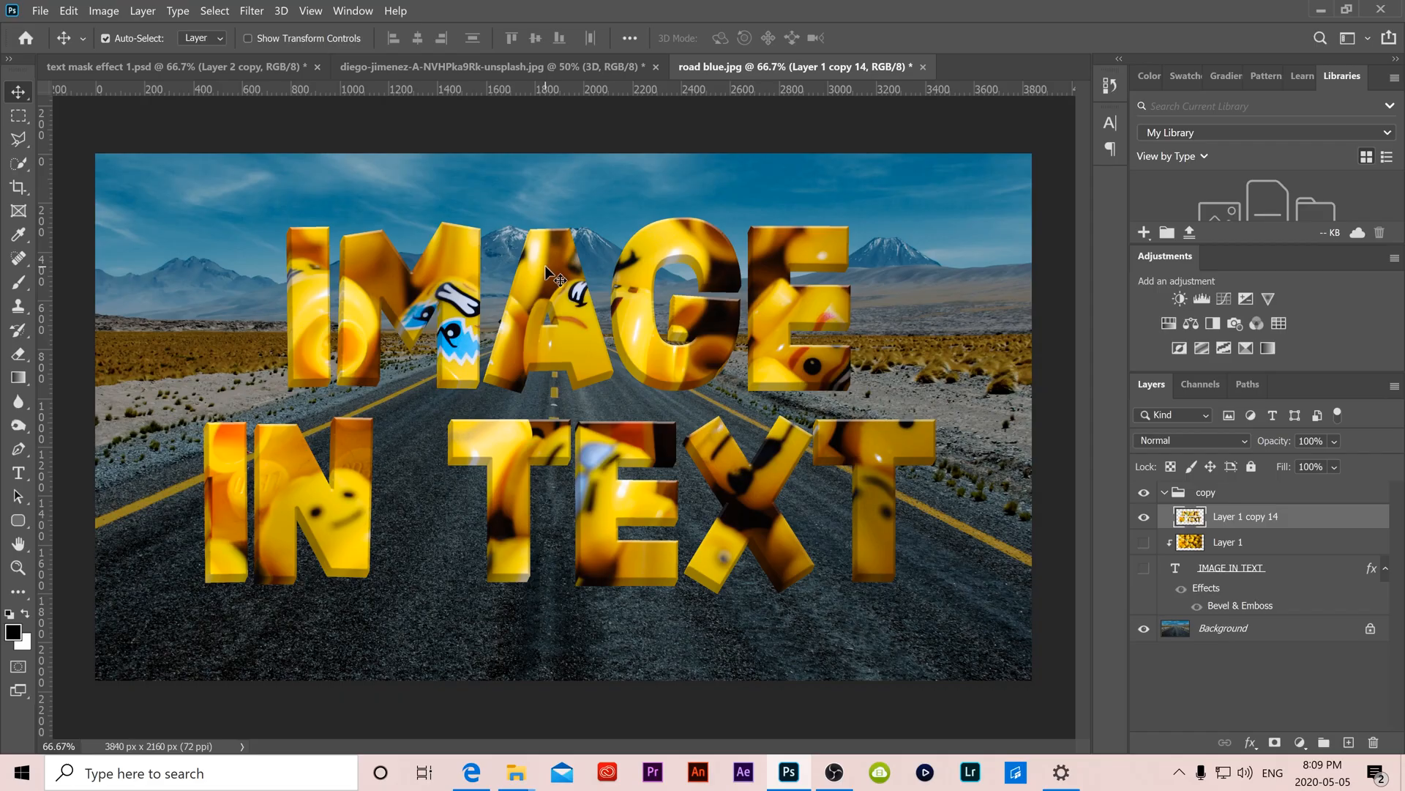
pyautogui.moveTo(552, 273); pyautogui.dragTo(551, 303)
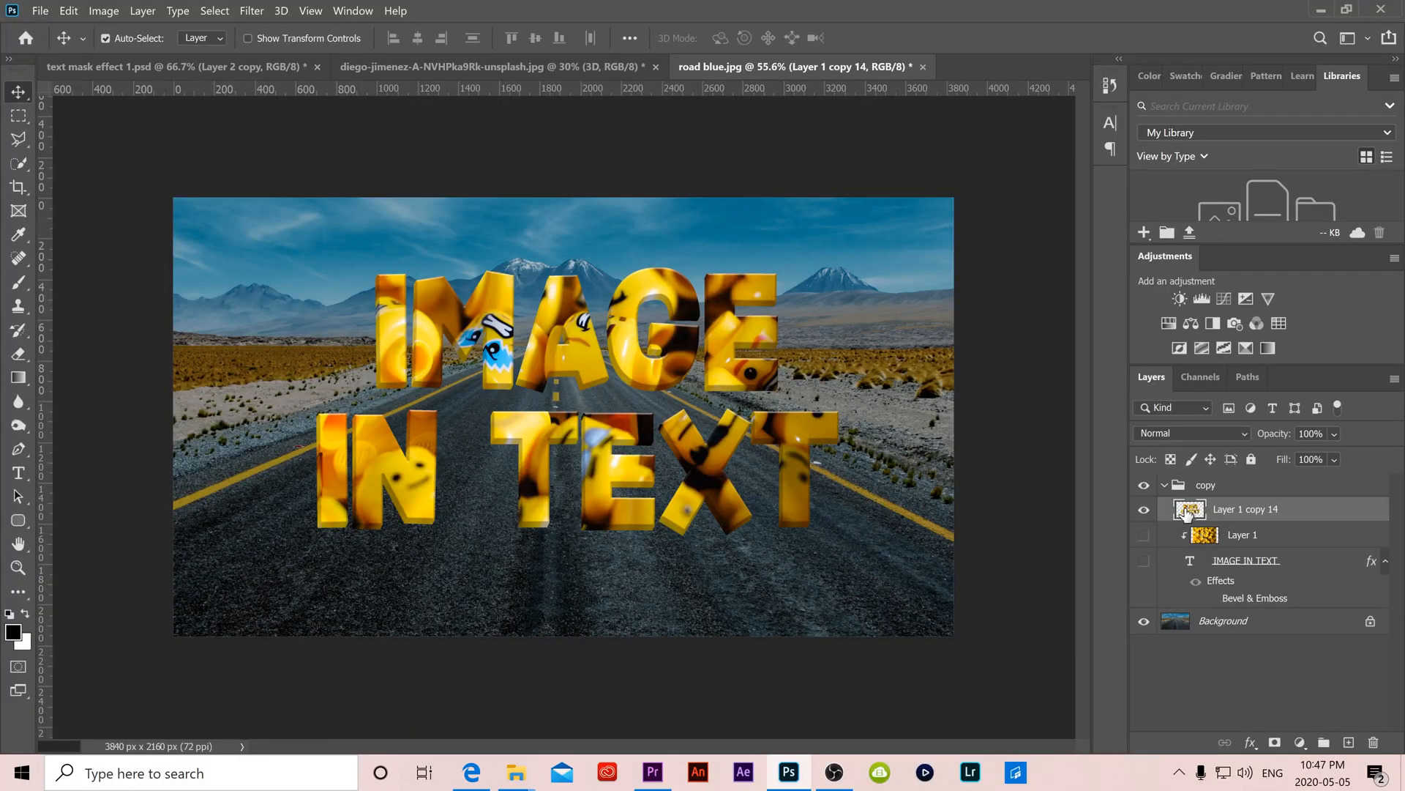
# Add a drop shadow (opacity 71, distance 151, size 87) and convert it to a separate layer
pyautogui.rightClick(1190, 509)
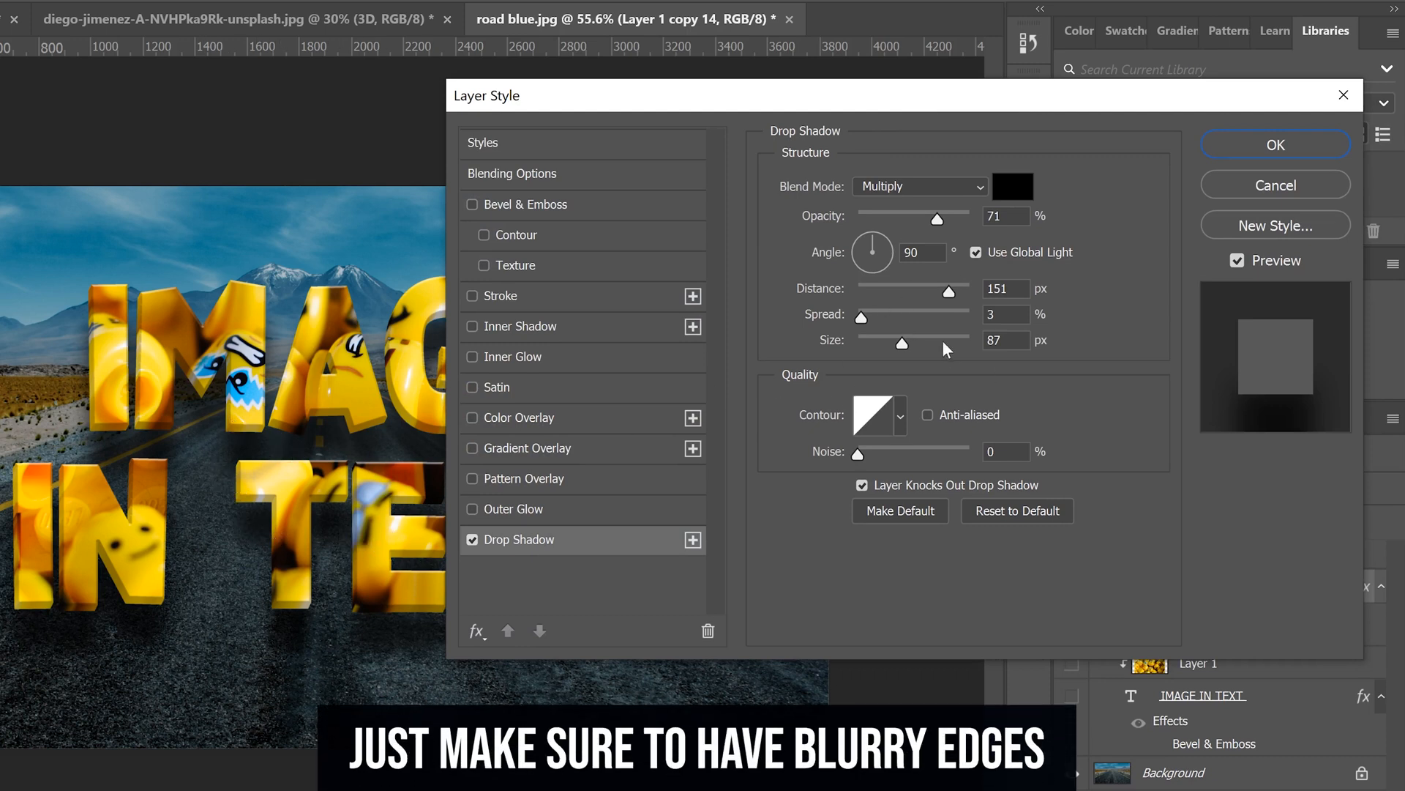
pyautogui.click(1276, 144)
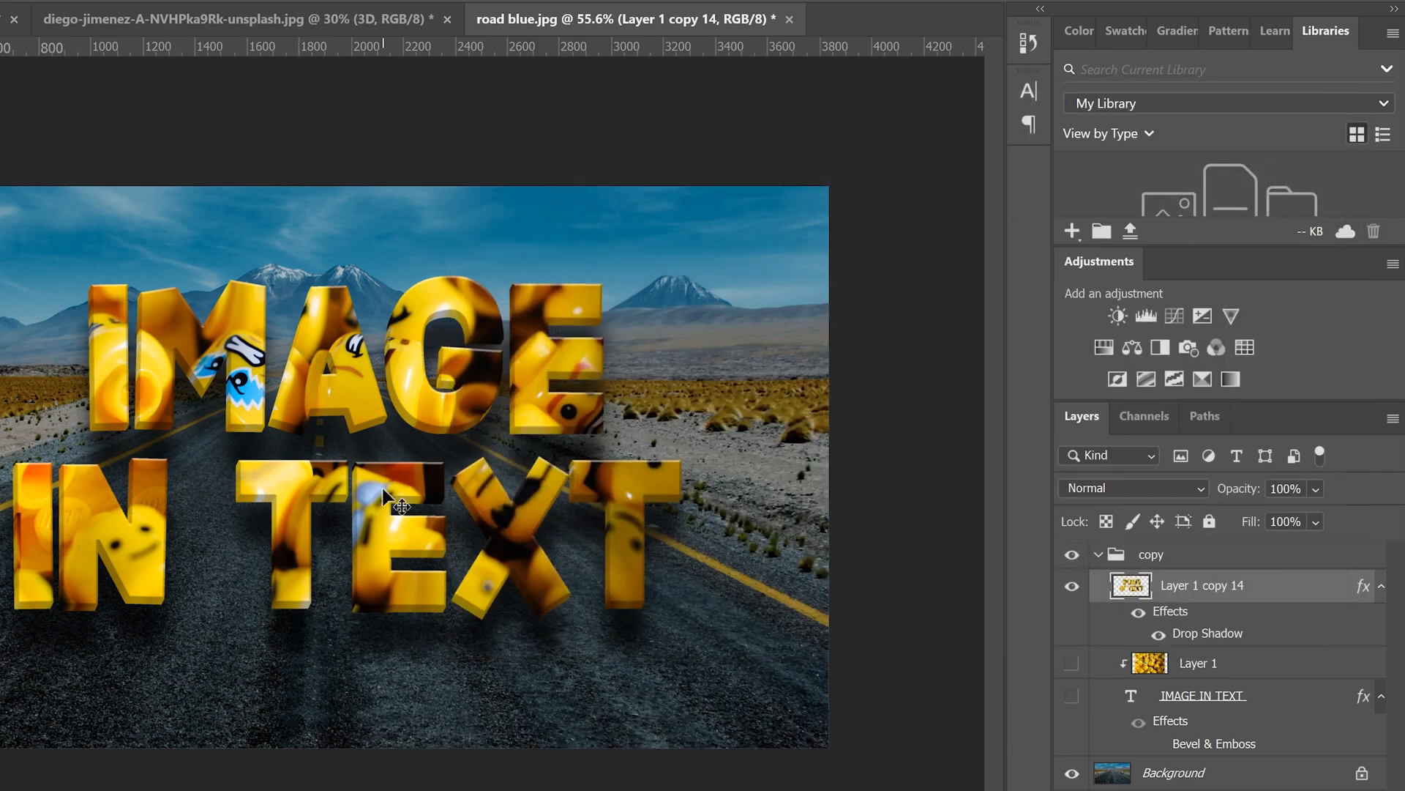
pyautogui.moveTo(1212, 642)
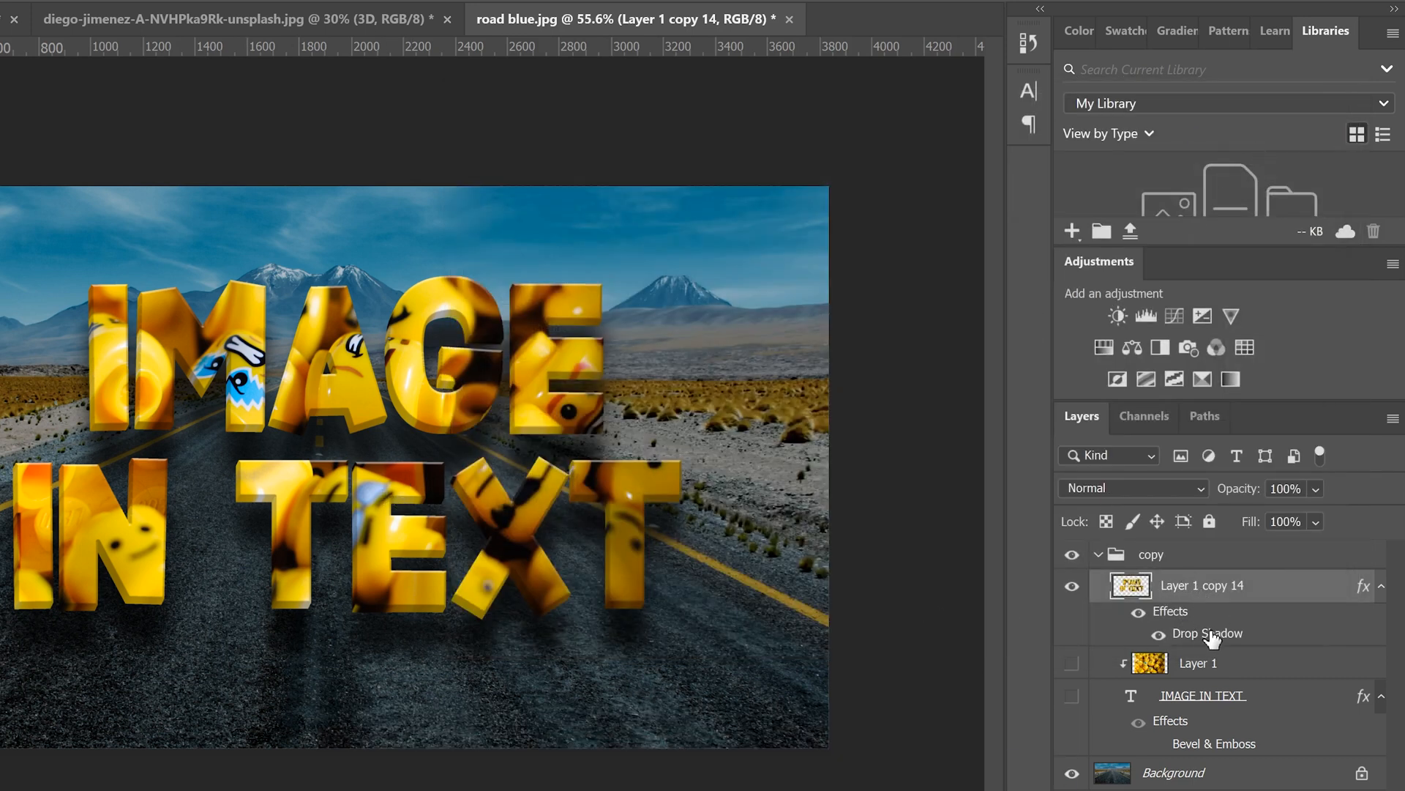
pyautogui.rightClick(1208, 633)
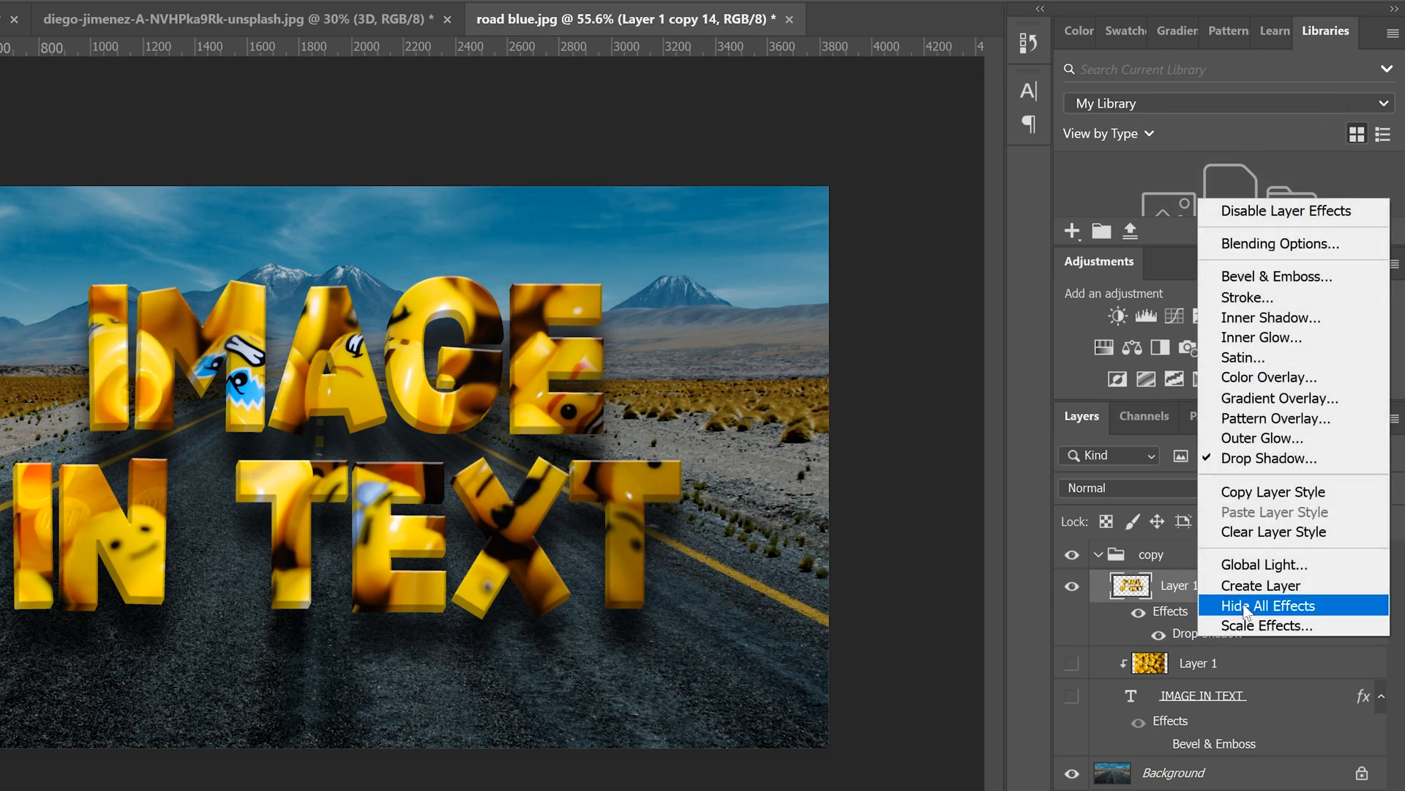
pyautogui.click(1261, 586)
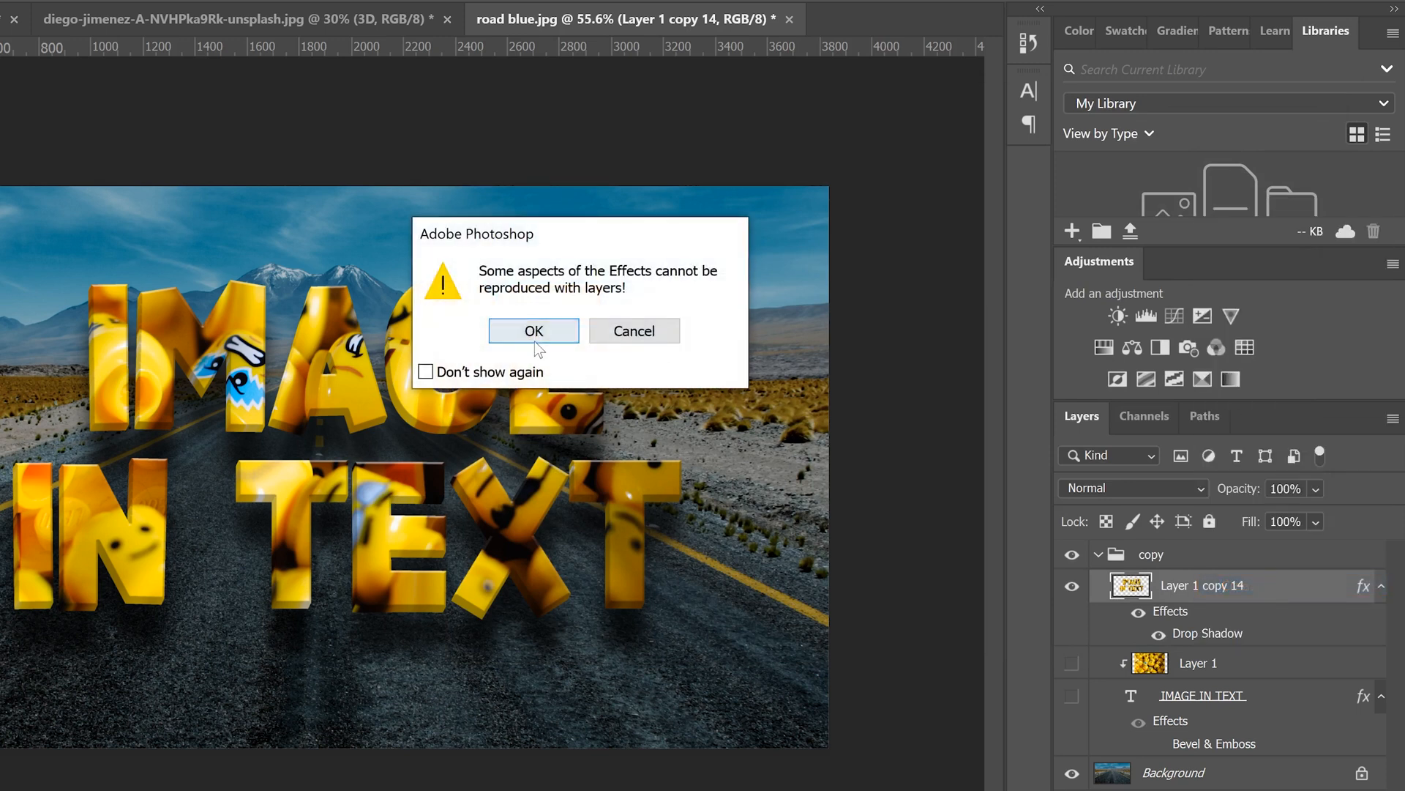
pyautogui.click(534, 331)
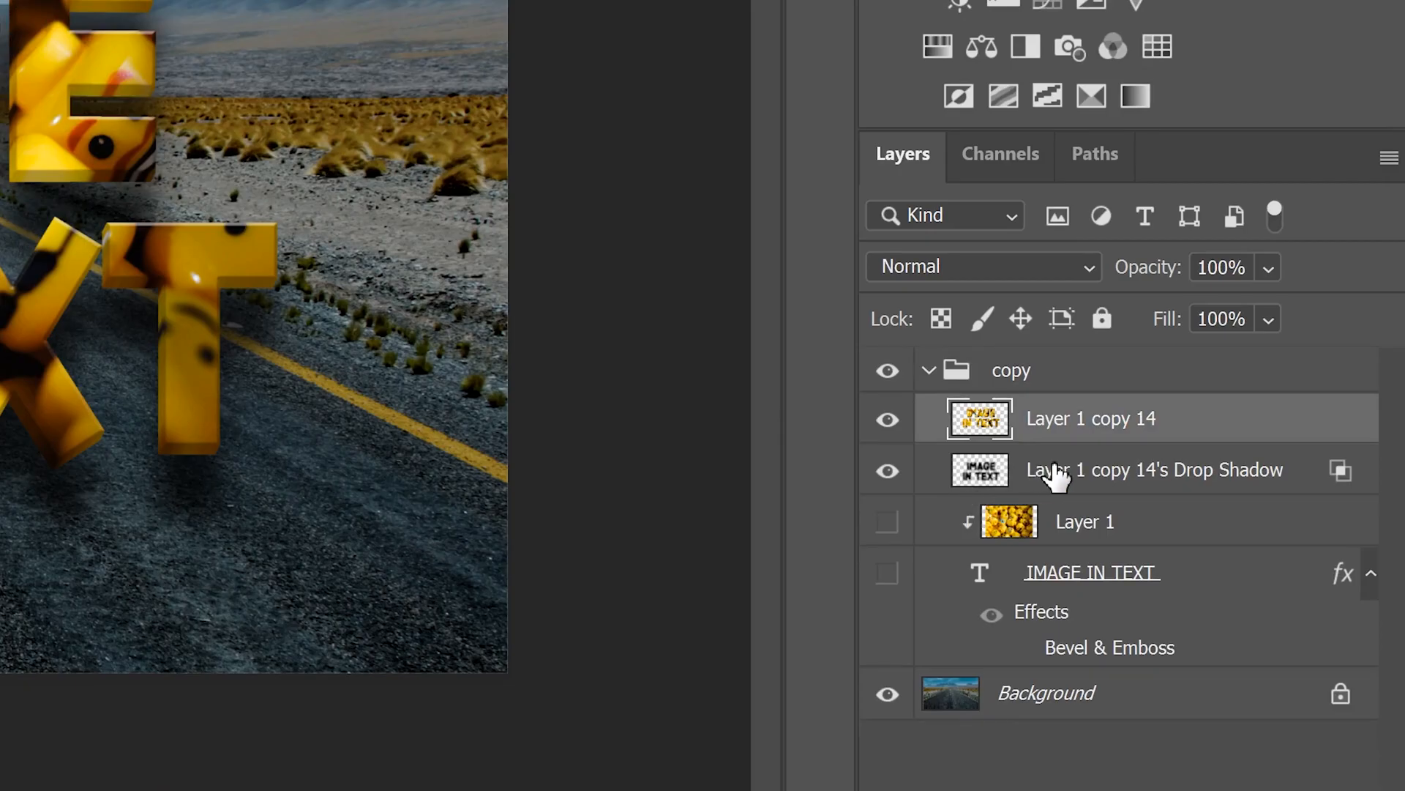
pyautogui.click(1153, 469)
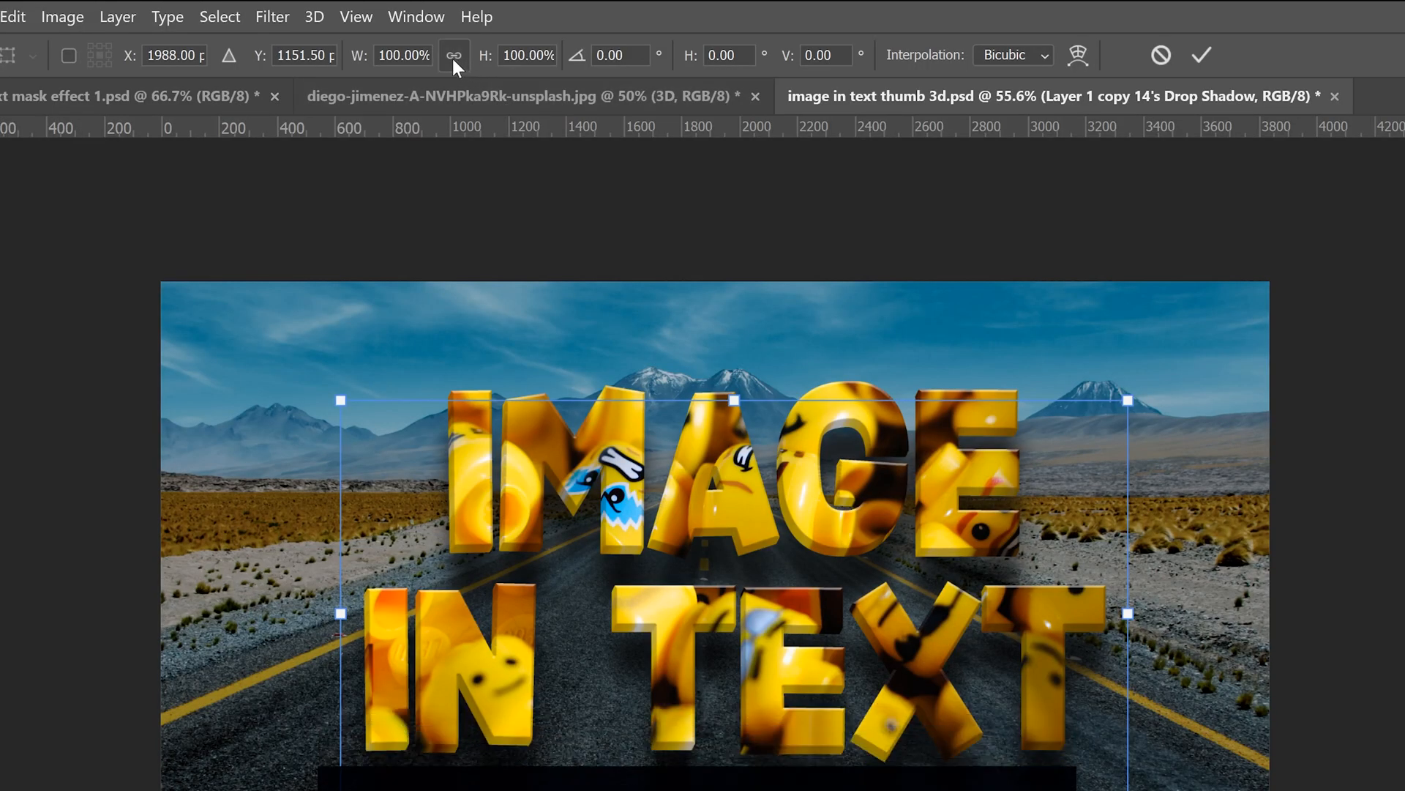
# Flatten the shadow layer vertically and move it just beneath the IN TEXT letters
pyautogui.click(454, 55)
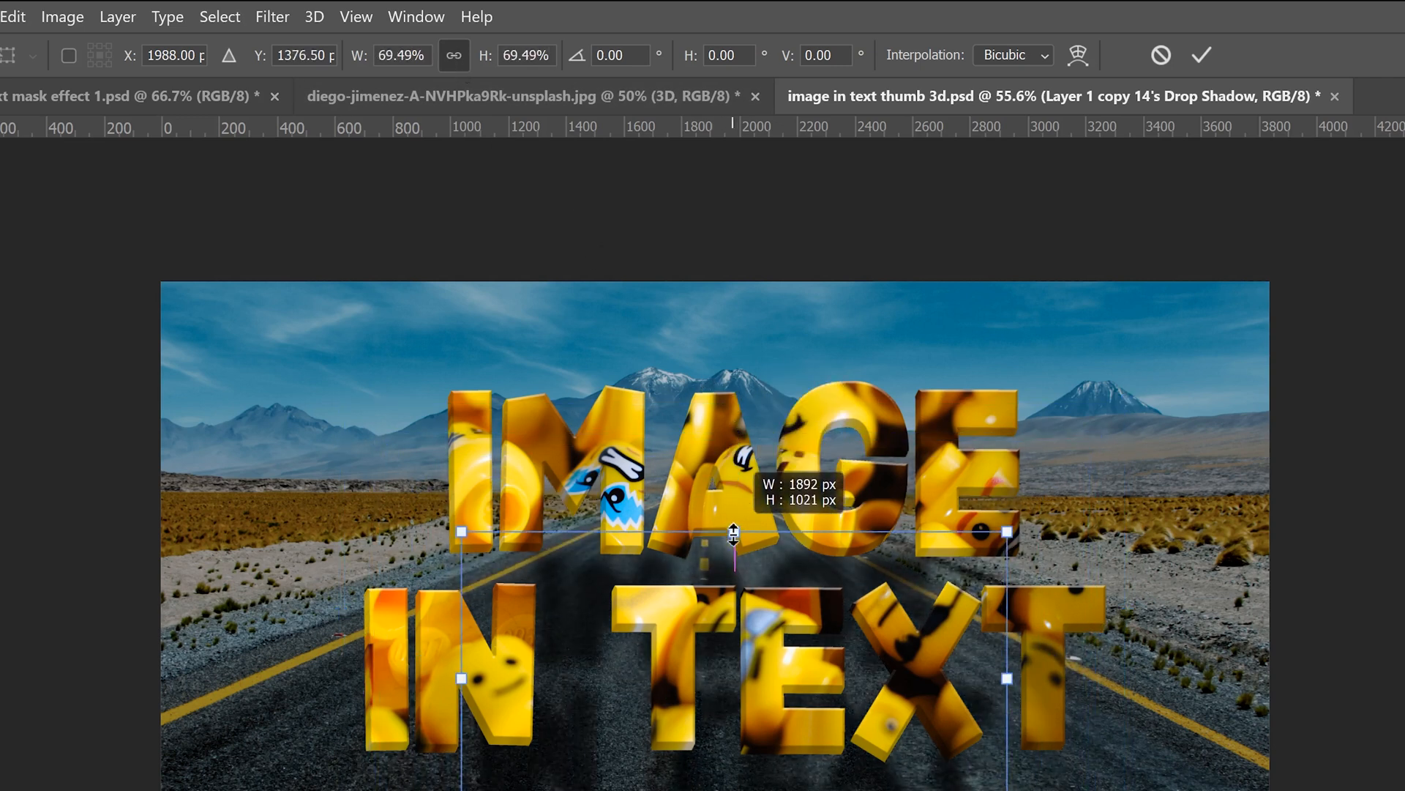
pyautogui.moveTo(734, 532); pyautogui.dragTo(743, 415)
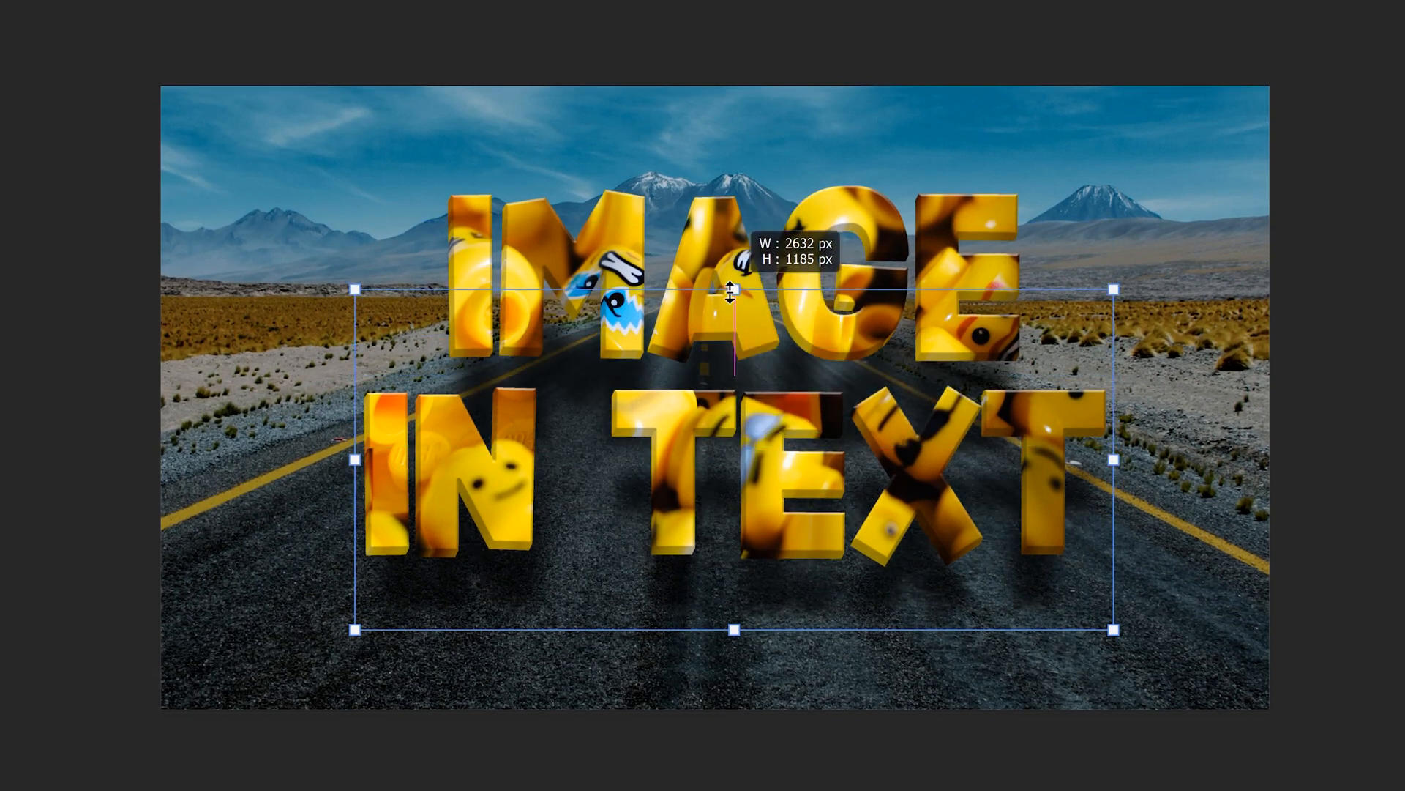
pyautogui.moveTo(732, 289); pyautogui.dragTo(736, 404)
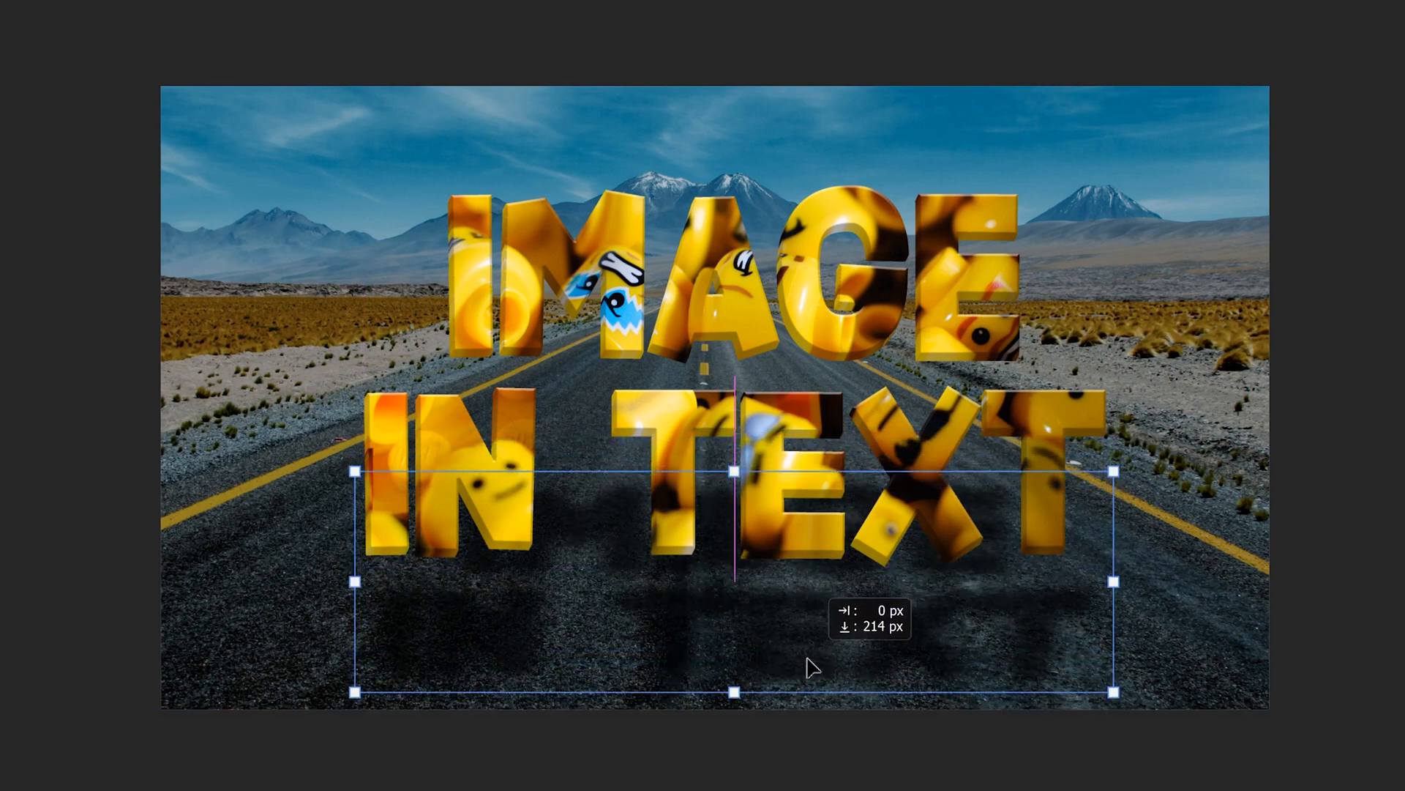
pyautogui.moveTo(732, 667); pyautogui.dragTo(732, 567)
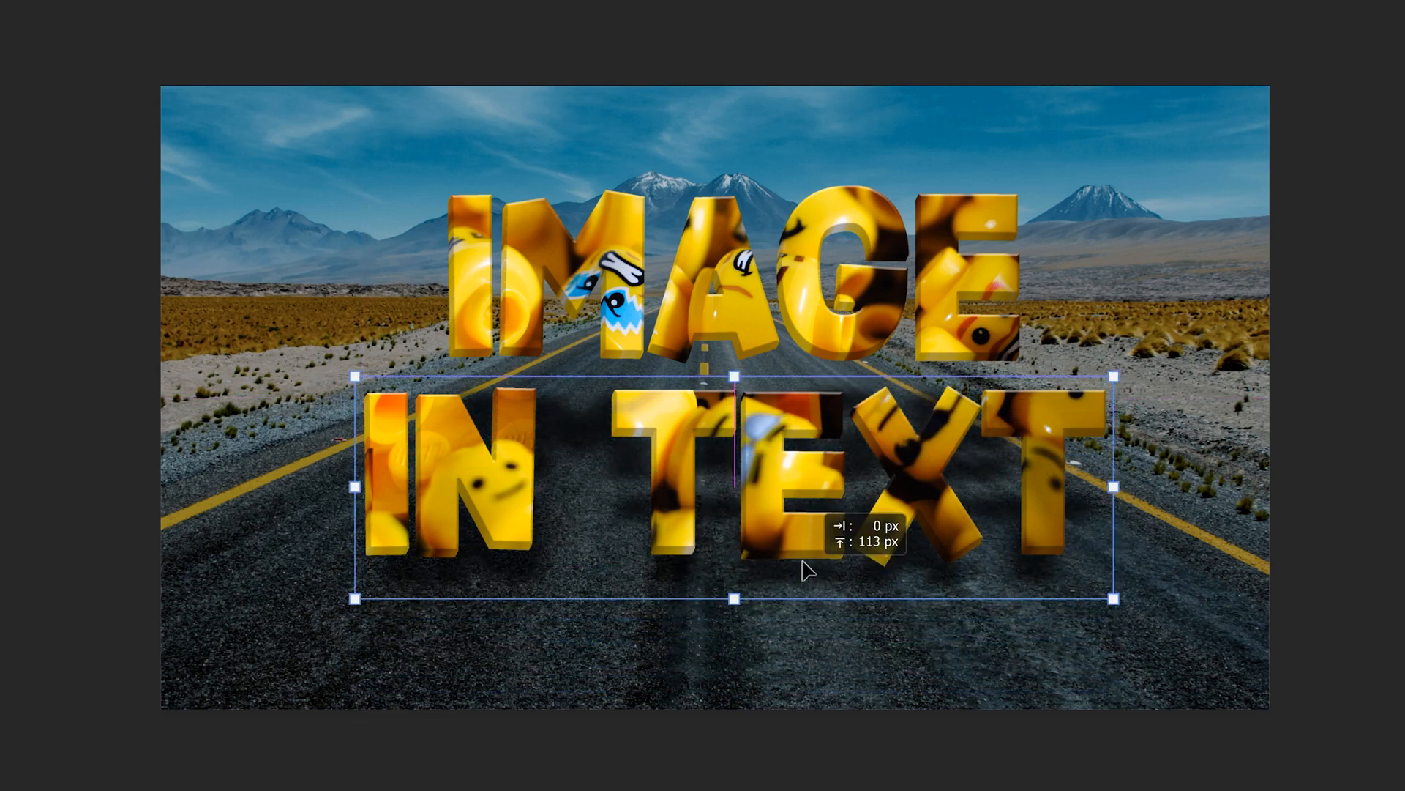
pyautogui.moveTo(802, 570); pyautogui.dragTo(802, 536)
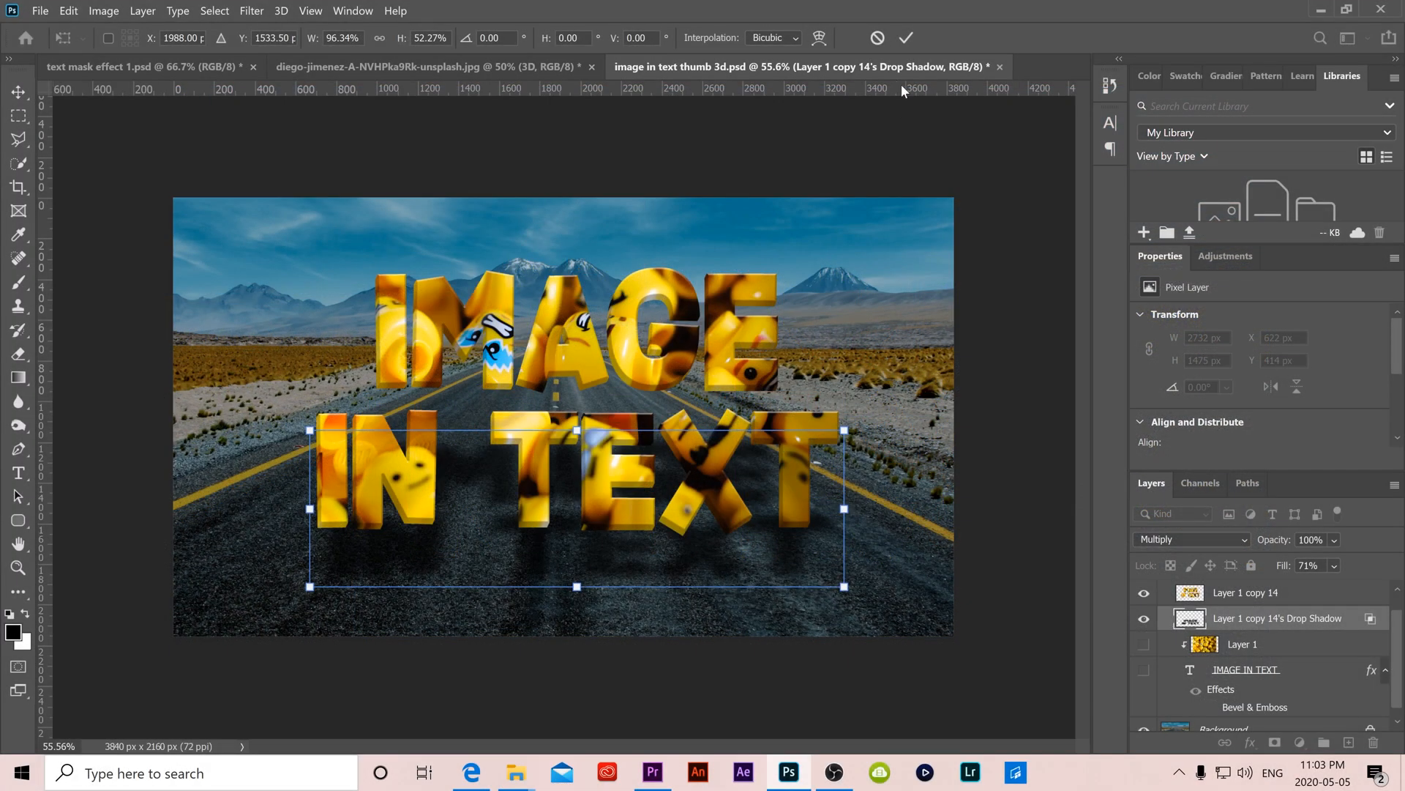
pyautogui.click(905, 37)
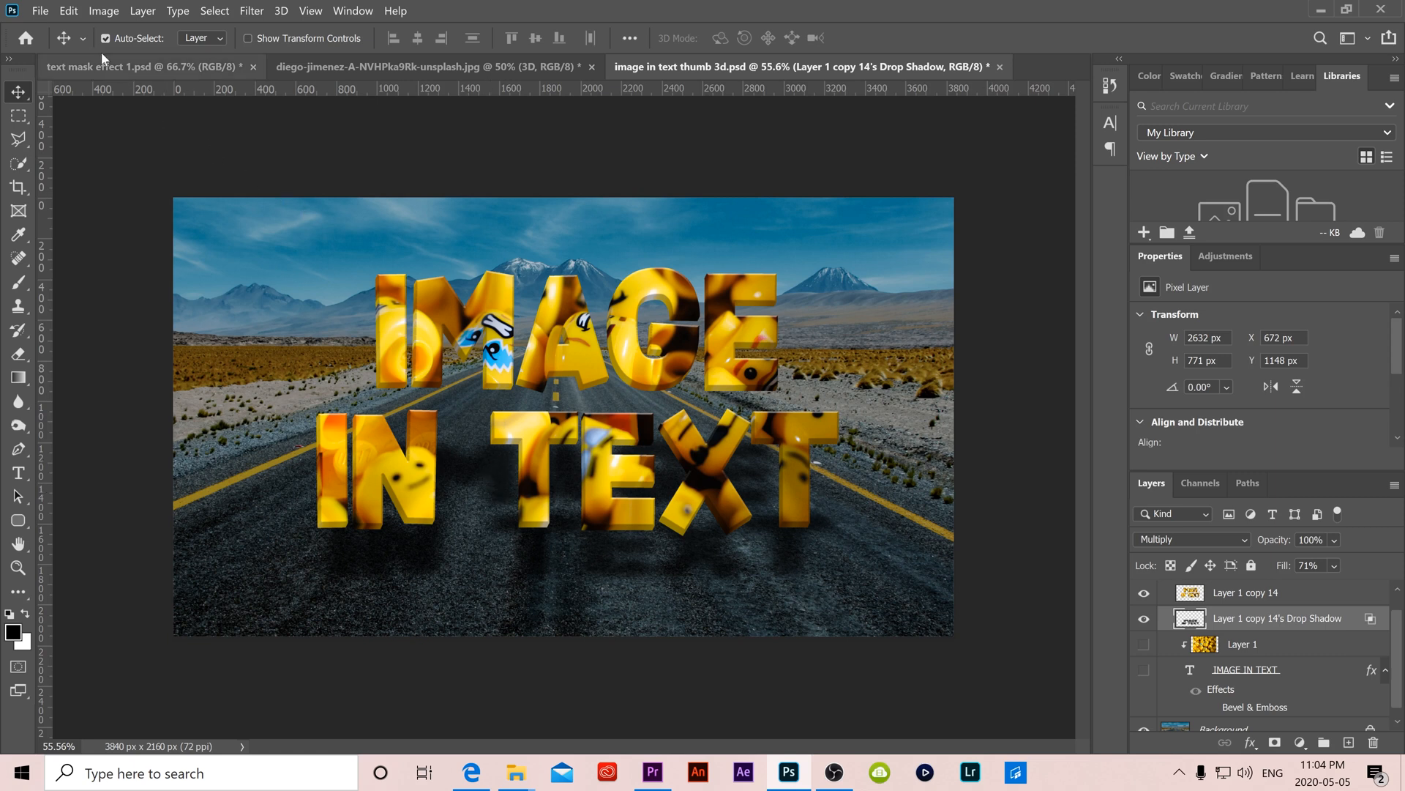
# Skew the shadow sideways and taper its top edge inward to create perspective beneath the letters
pyautogui.click(98, 13)
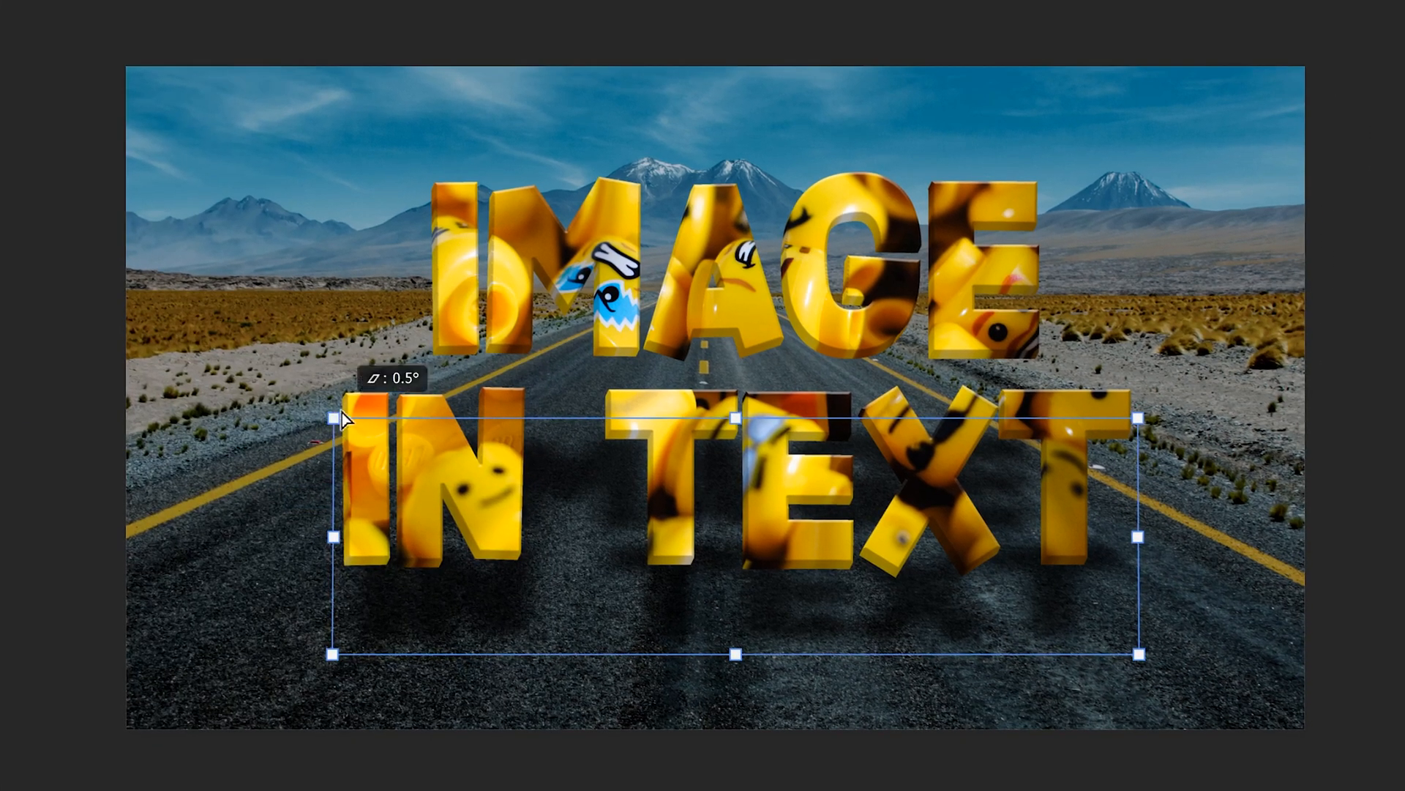
pyautogui.moveTo(345, 419); pyautogui.dragTo(511, 400)
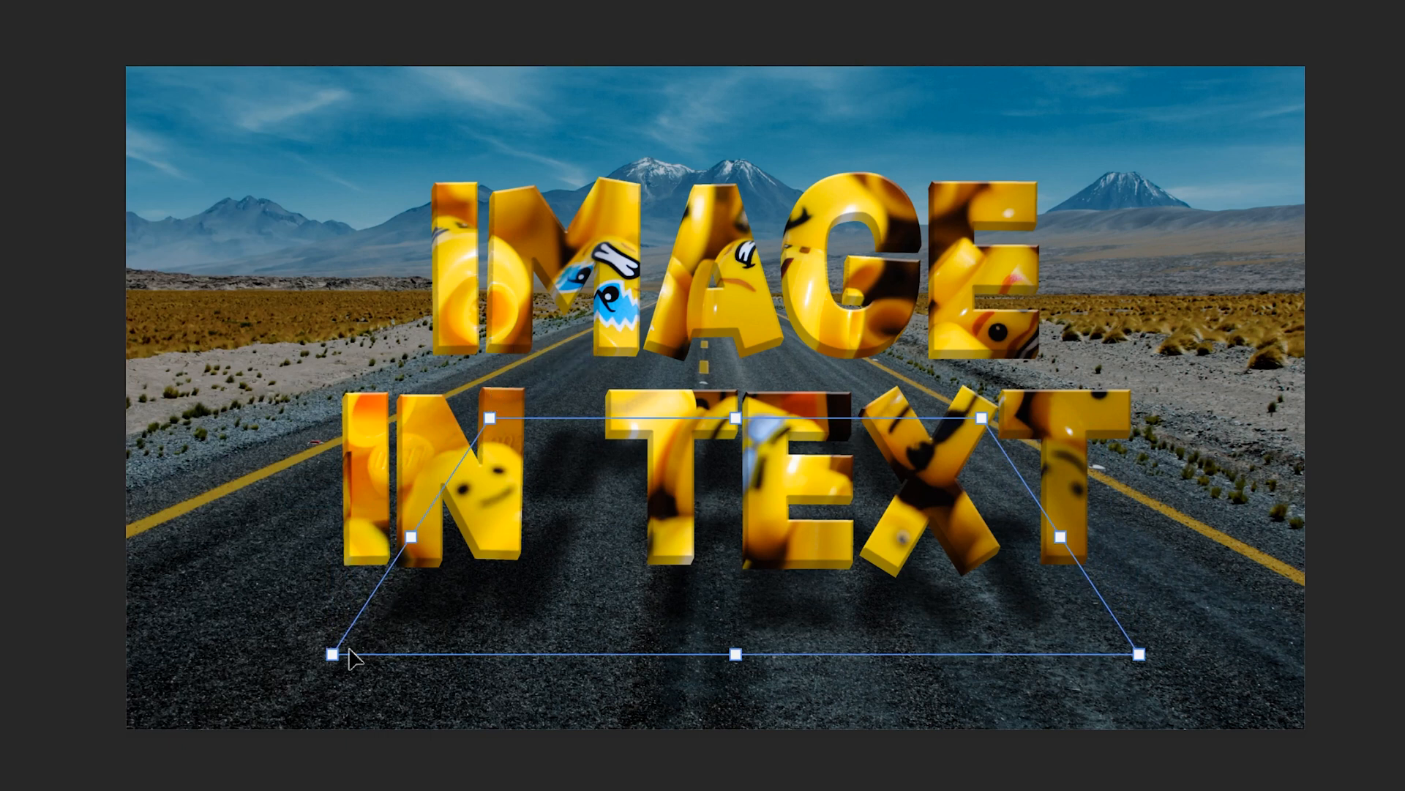
pyautogui.moveTo(334, 655); pyautogui.dragTo(276, 654)
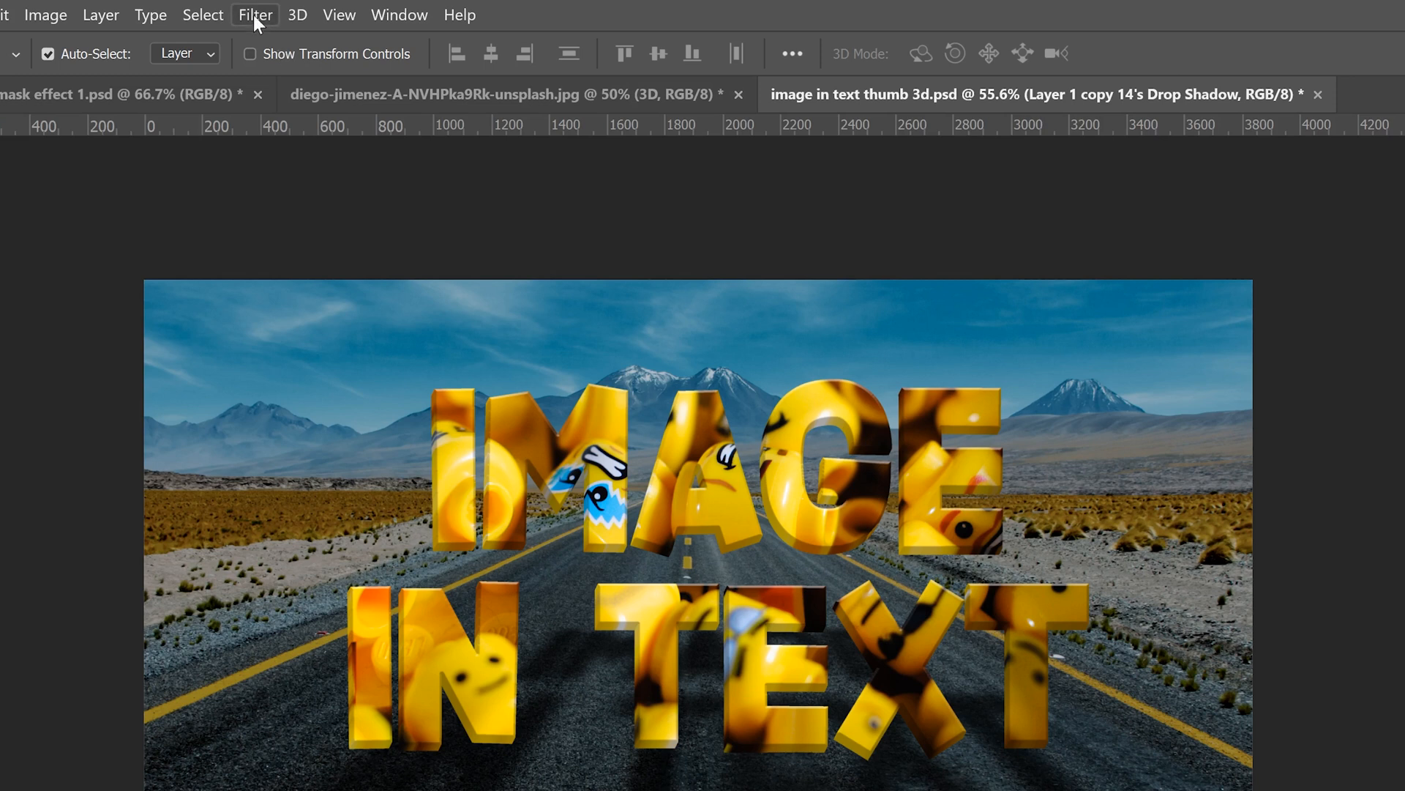
# Apply a Gaussian Blur to the shadow and lower the layer to about 40% transparency
pyautogui.click(254, 15)
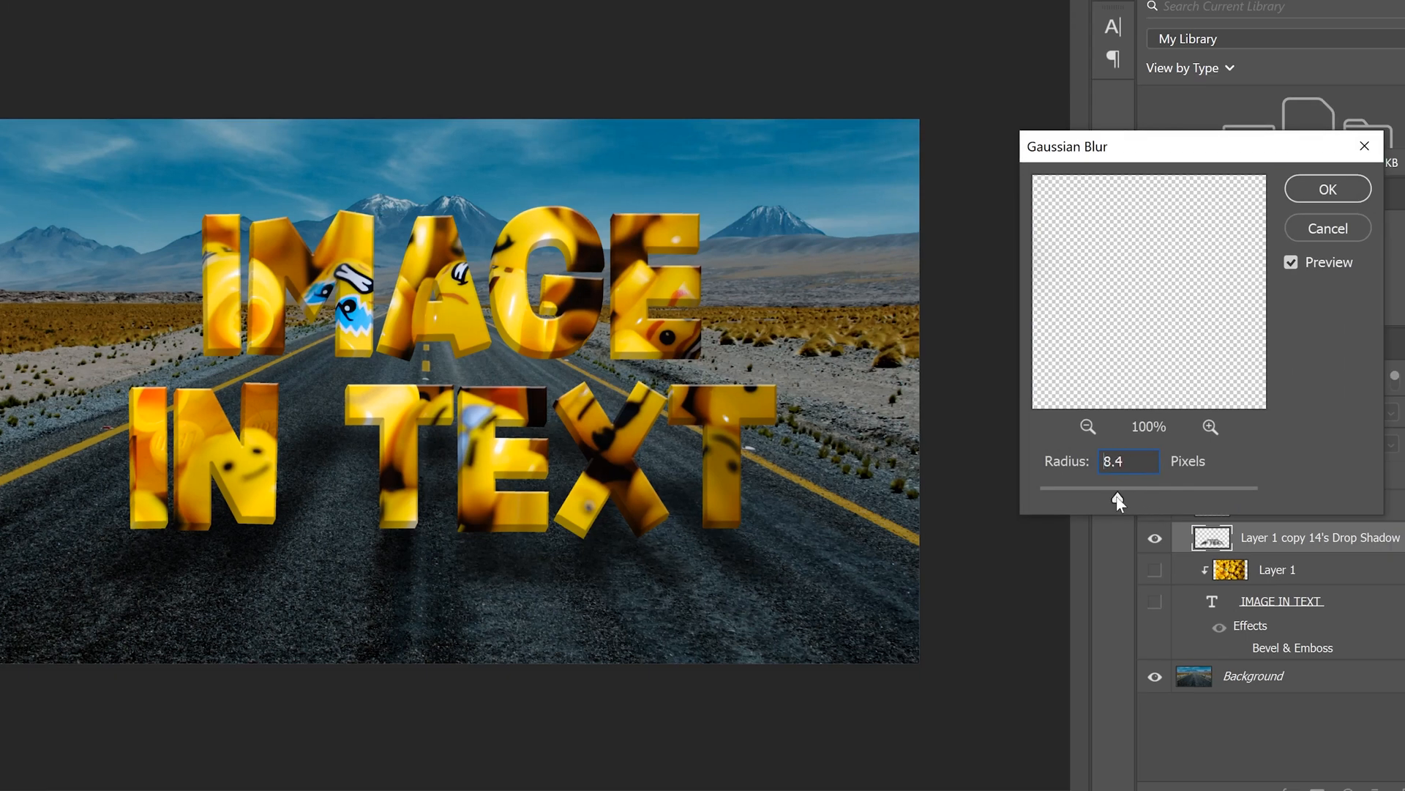
pyautogui.moveTo(1118, 488); pyautogui.dragTo(1133, 488)
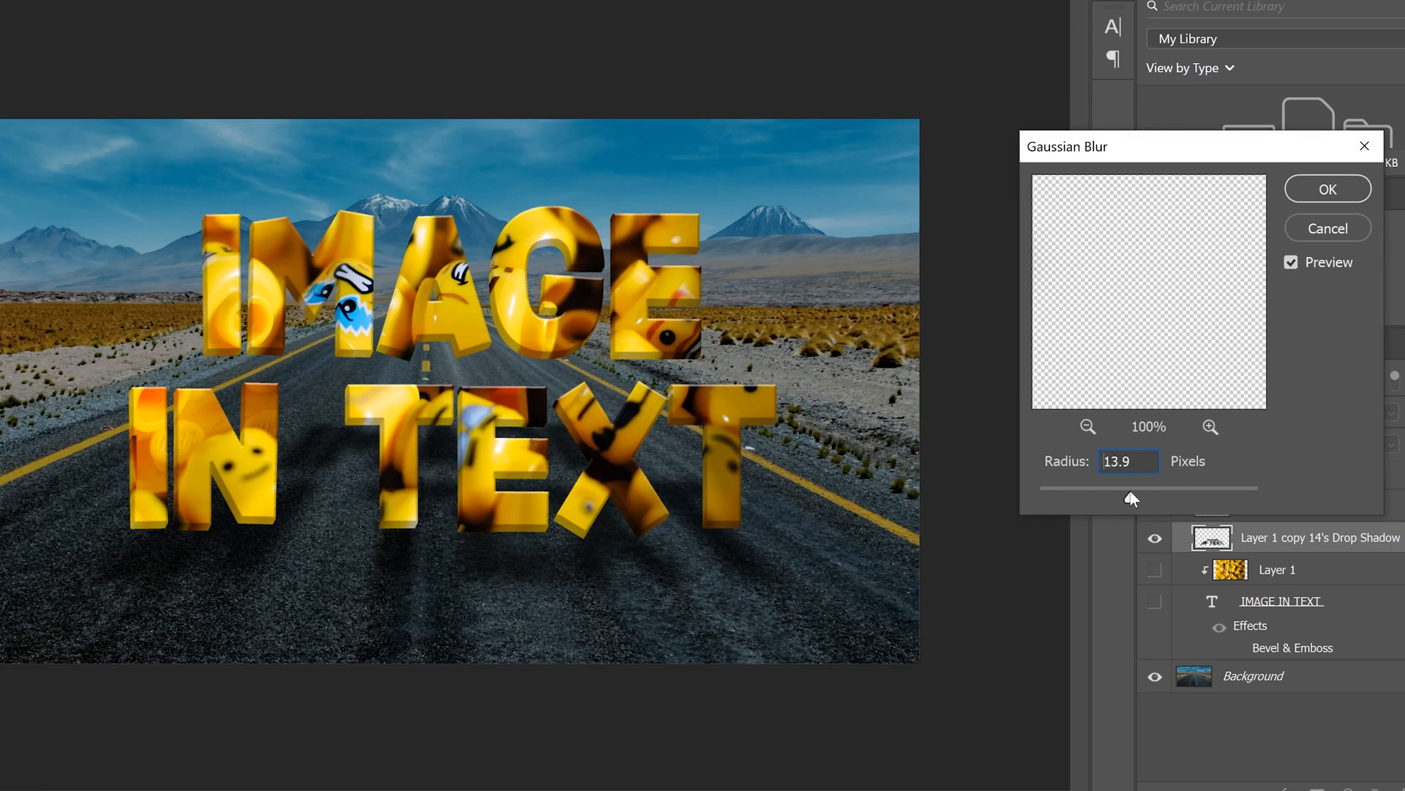
pyautogui.moveTo(1132, 488); pyautogui.dragTo(1082, 500)
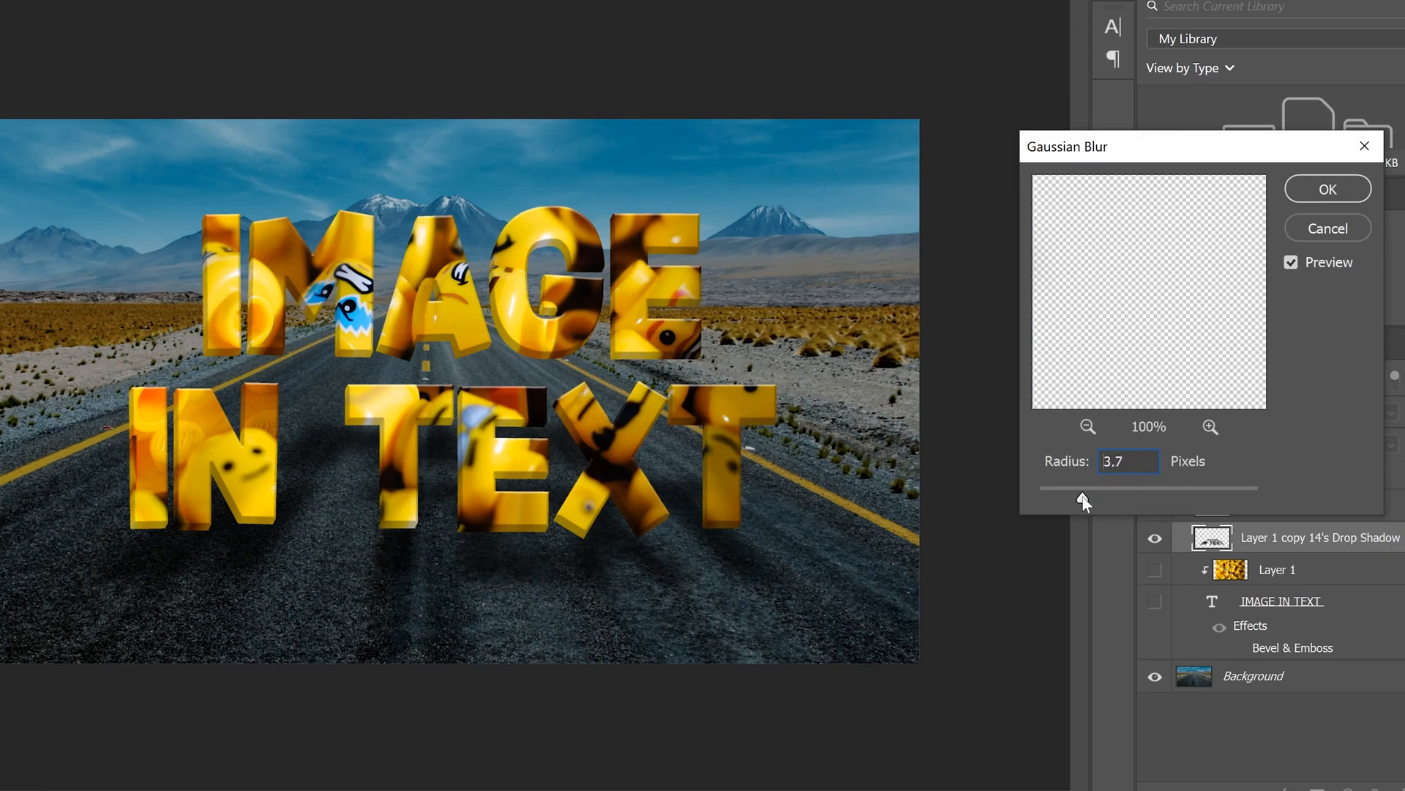
pyautogui.moveTo(1082, 489); pyautogui.dragTo(1073, 498)
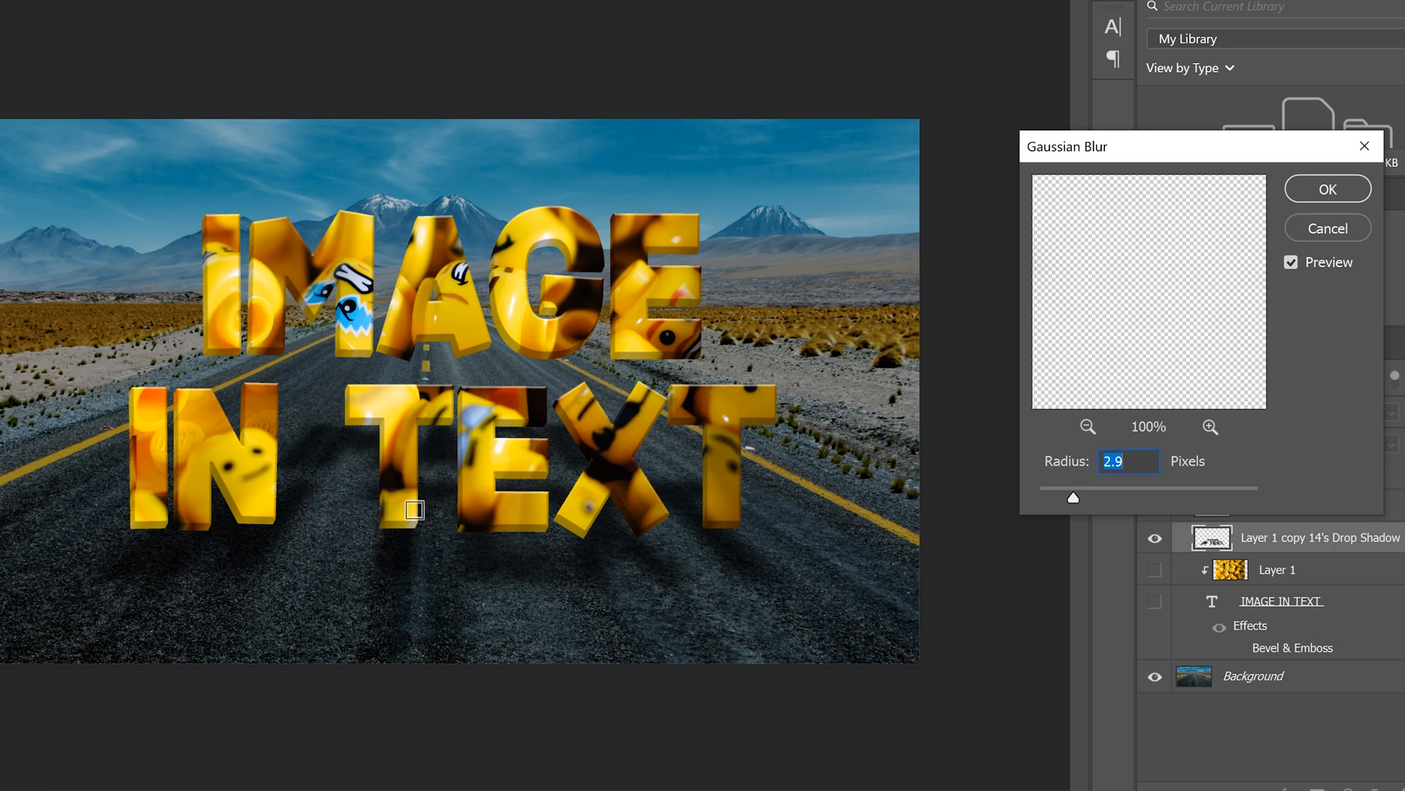
pyautogui.moveTo(1073, 498); pyautogui.dragTo(1138, 499)
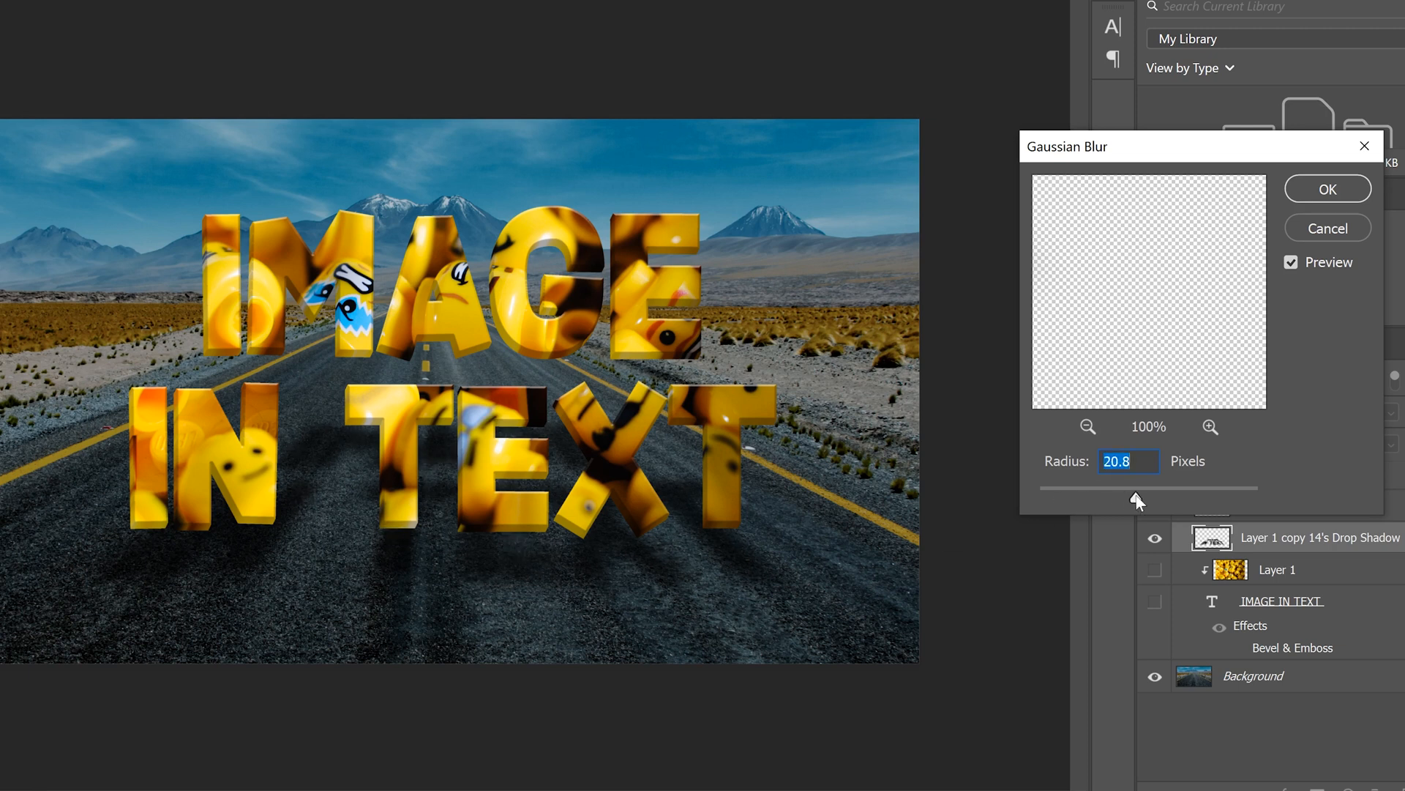
pyautogui.moveTo(1138, 489); pyautogui.dragTo(1150, 490)
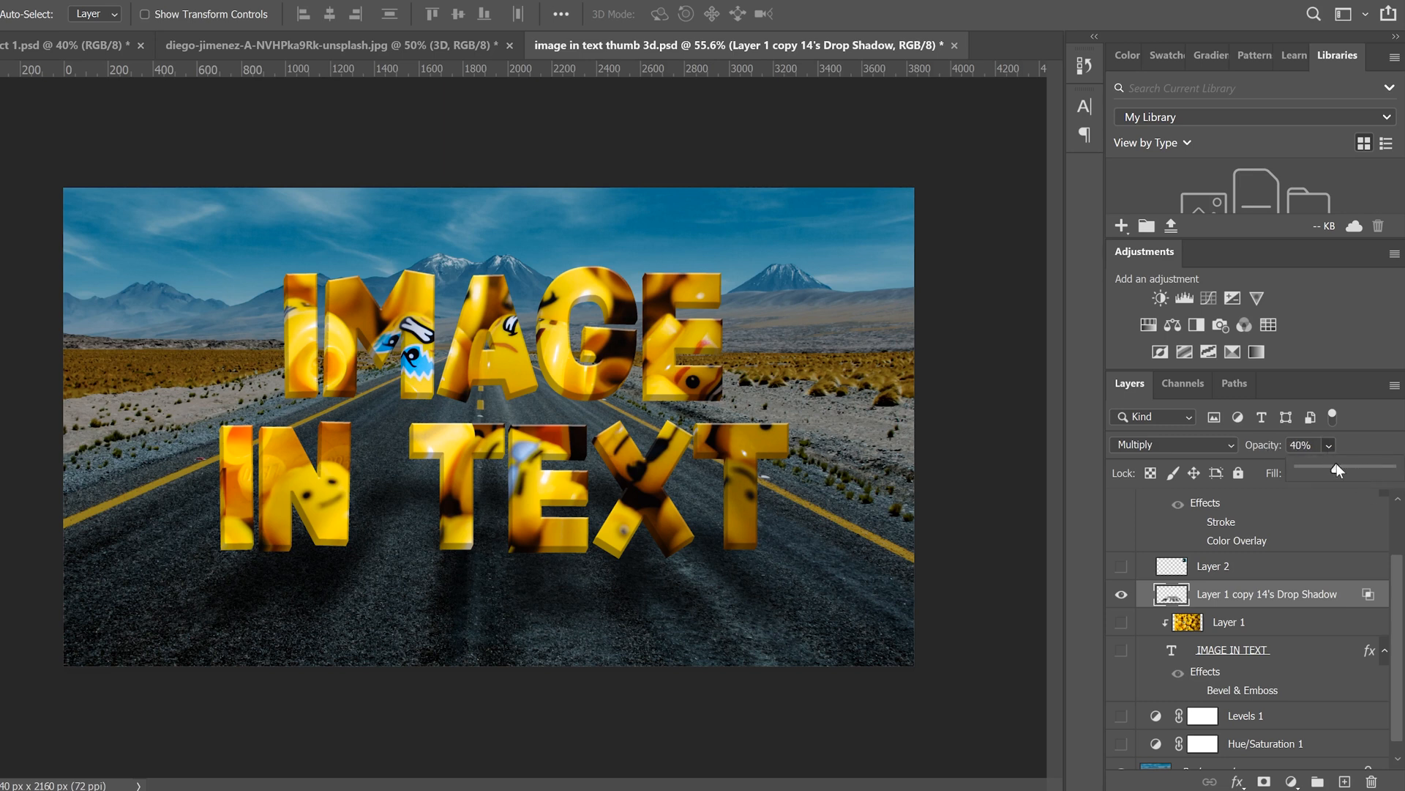
pyautogui.moveTo(1337, 470); pyautogui.dragTo(1388, 470)
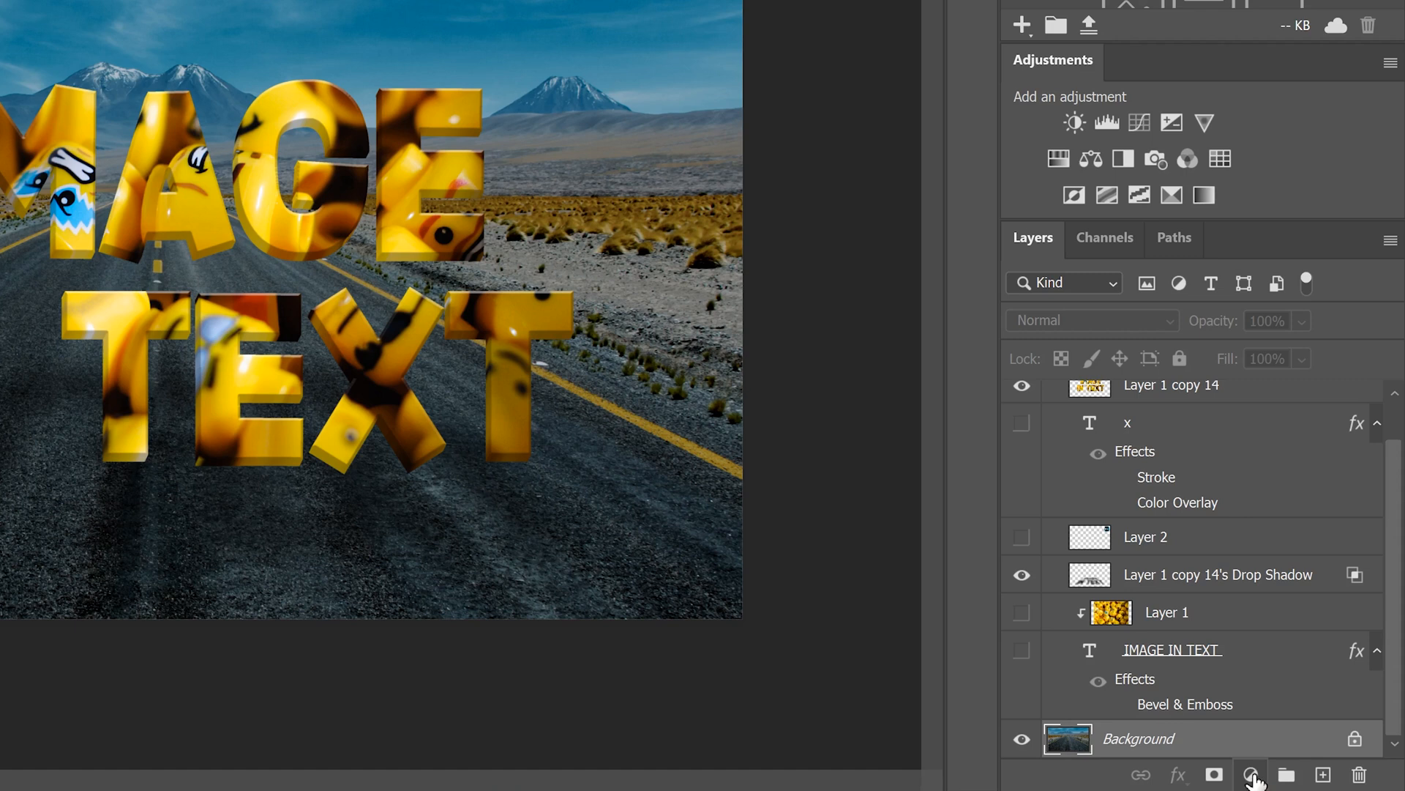
# Add a Hue/Saturation adjustment layer with reduced Lightness to darken the road background
pyautogui.click(1251, 771)
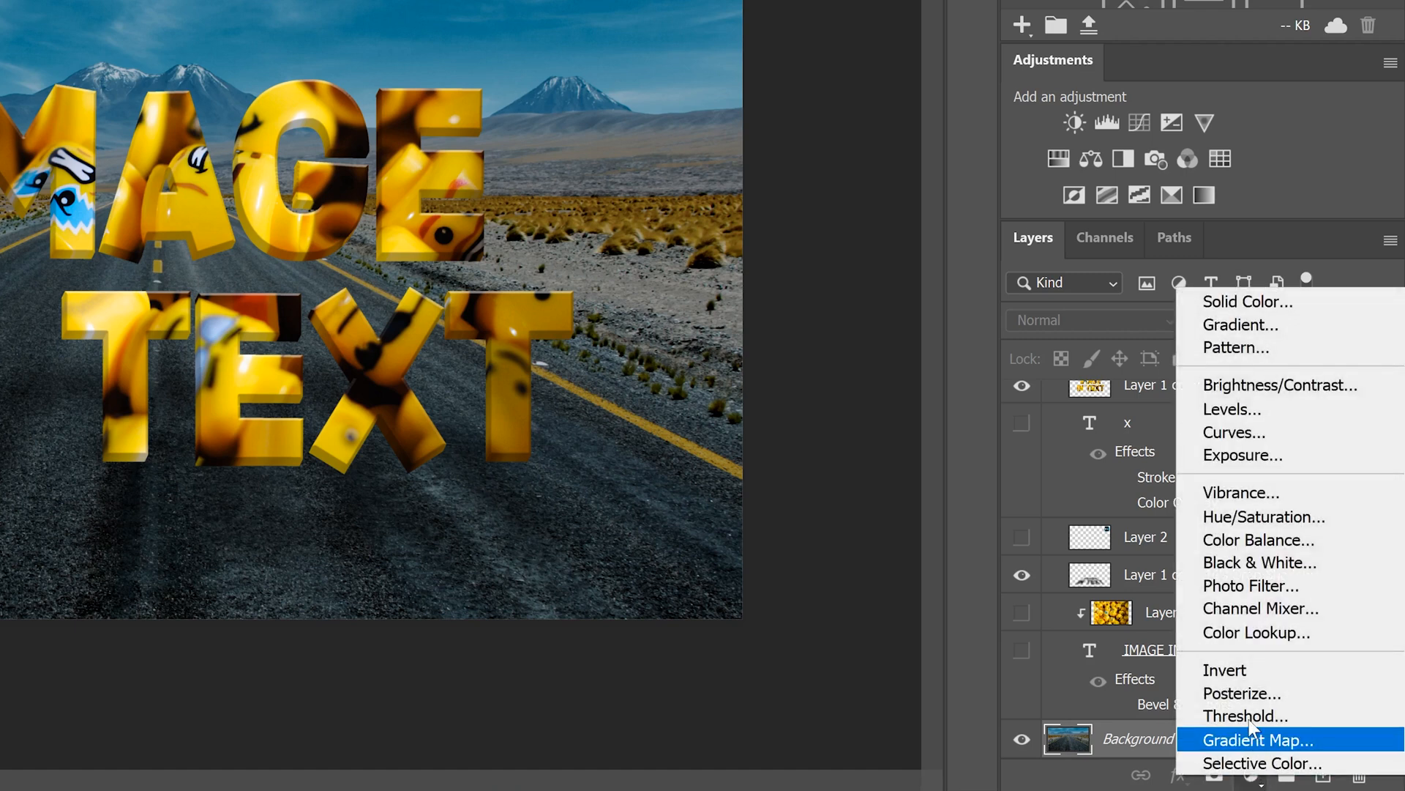
pyautogui.click(1265, 516)
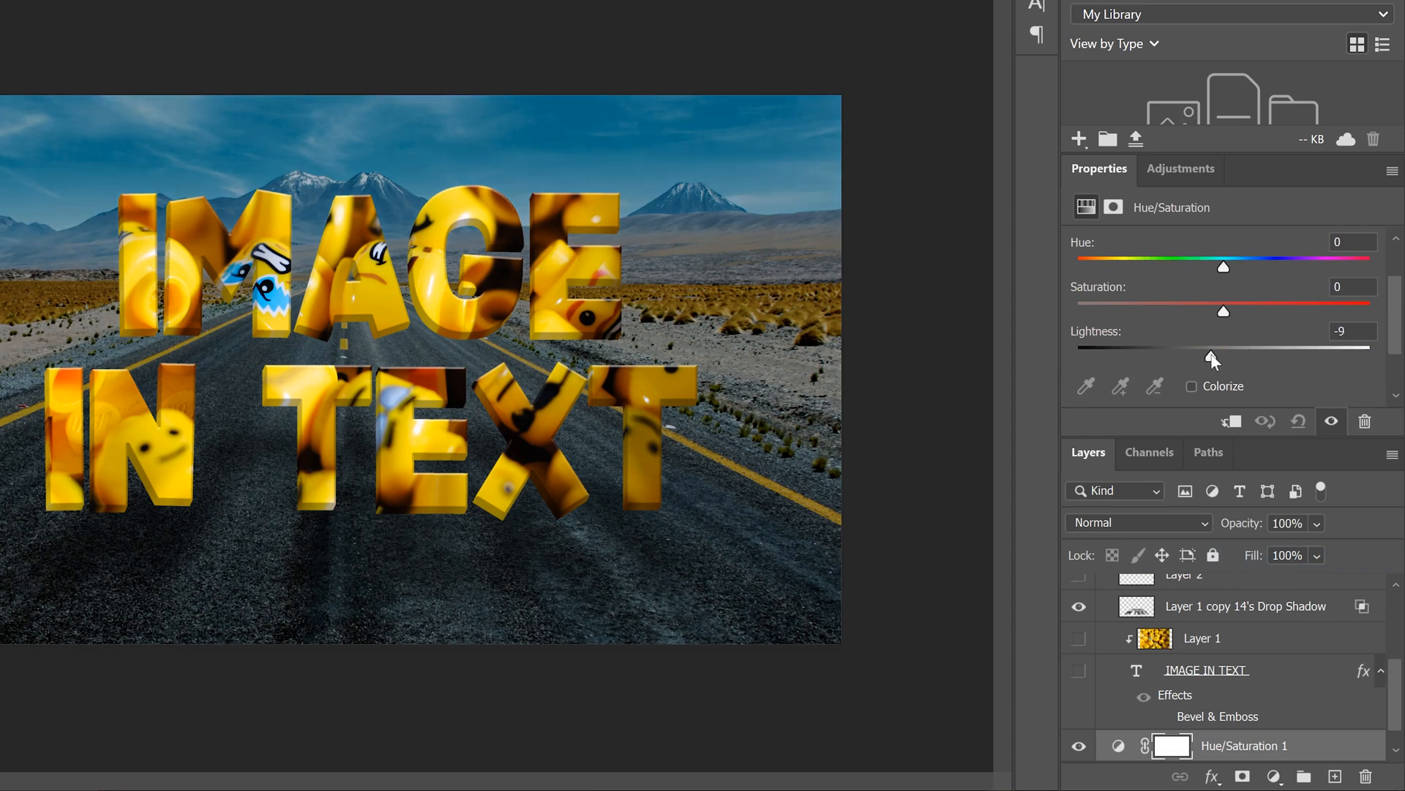
pyautogui.moveTo(1212, 357); pyautogui.dragTo(1206, 357)
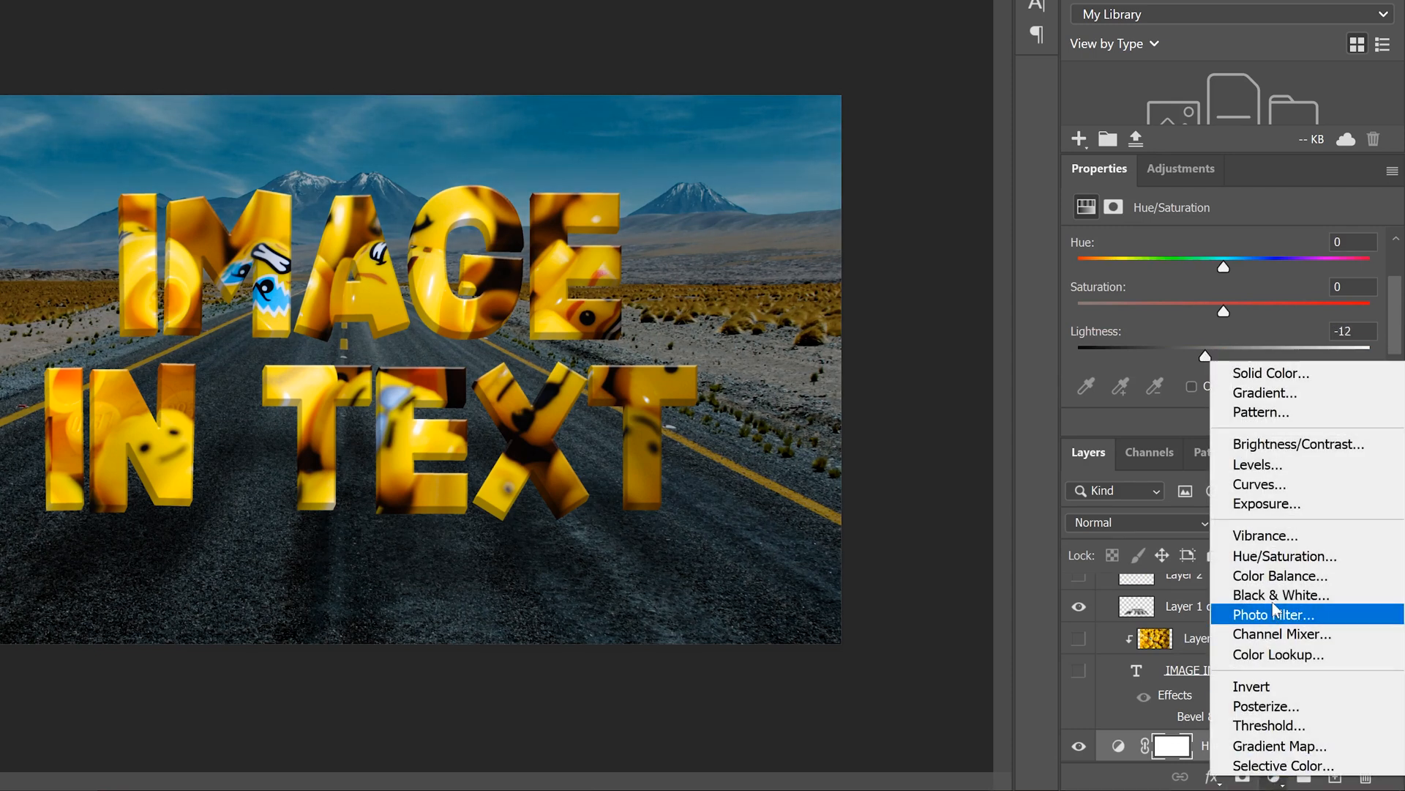
# Add a Levels adjustment set to 5, 0.94 and 203 for more contrast
pyautogui.click(1258, 464)
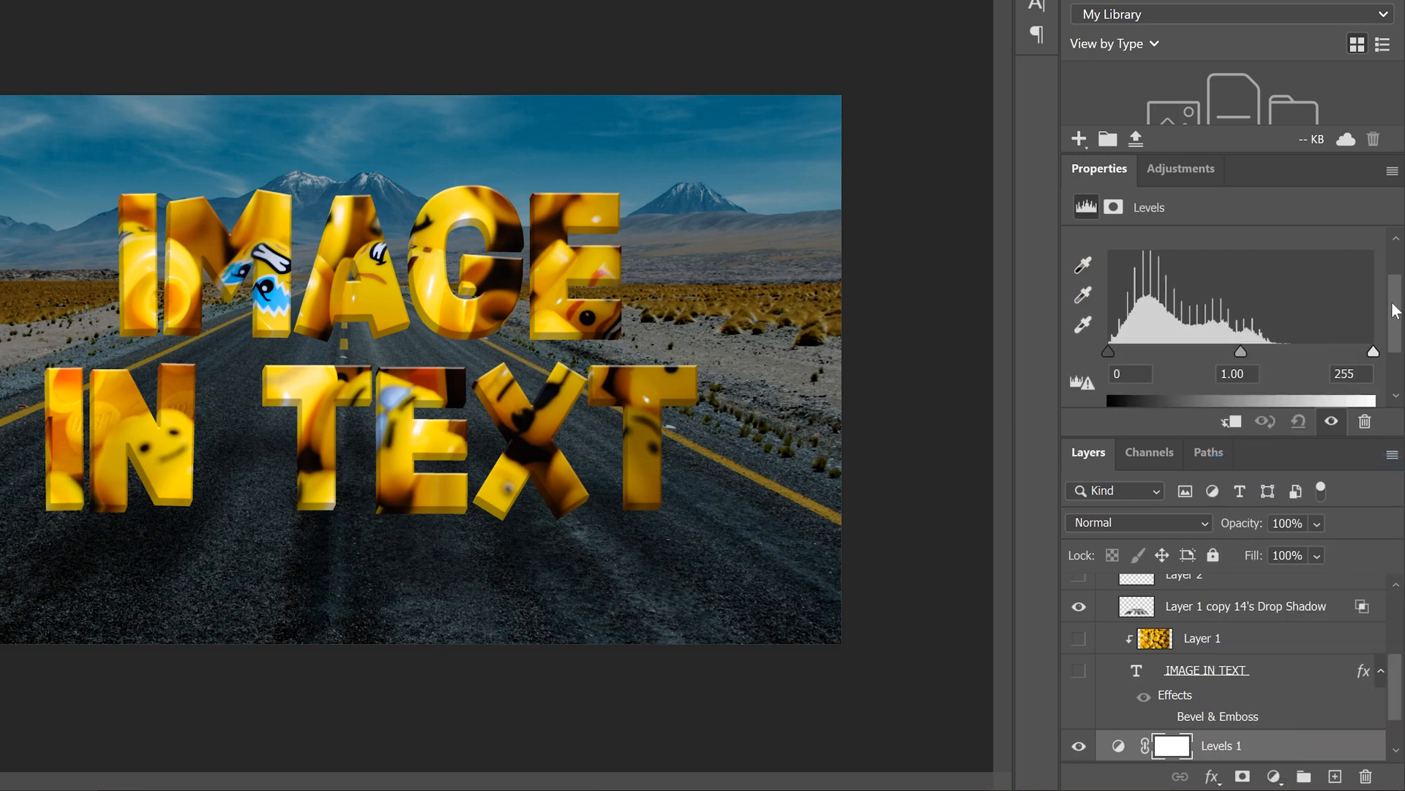
pyautogui.moveTo(1374, 350); pyautogui.dragTo(1319, 350)
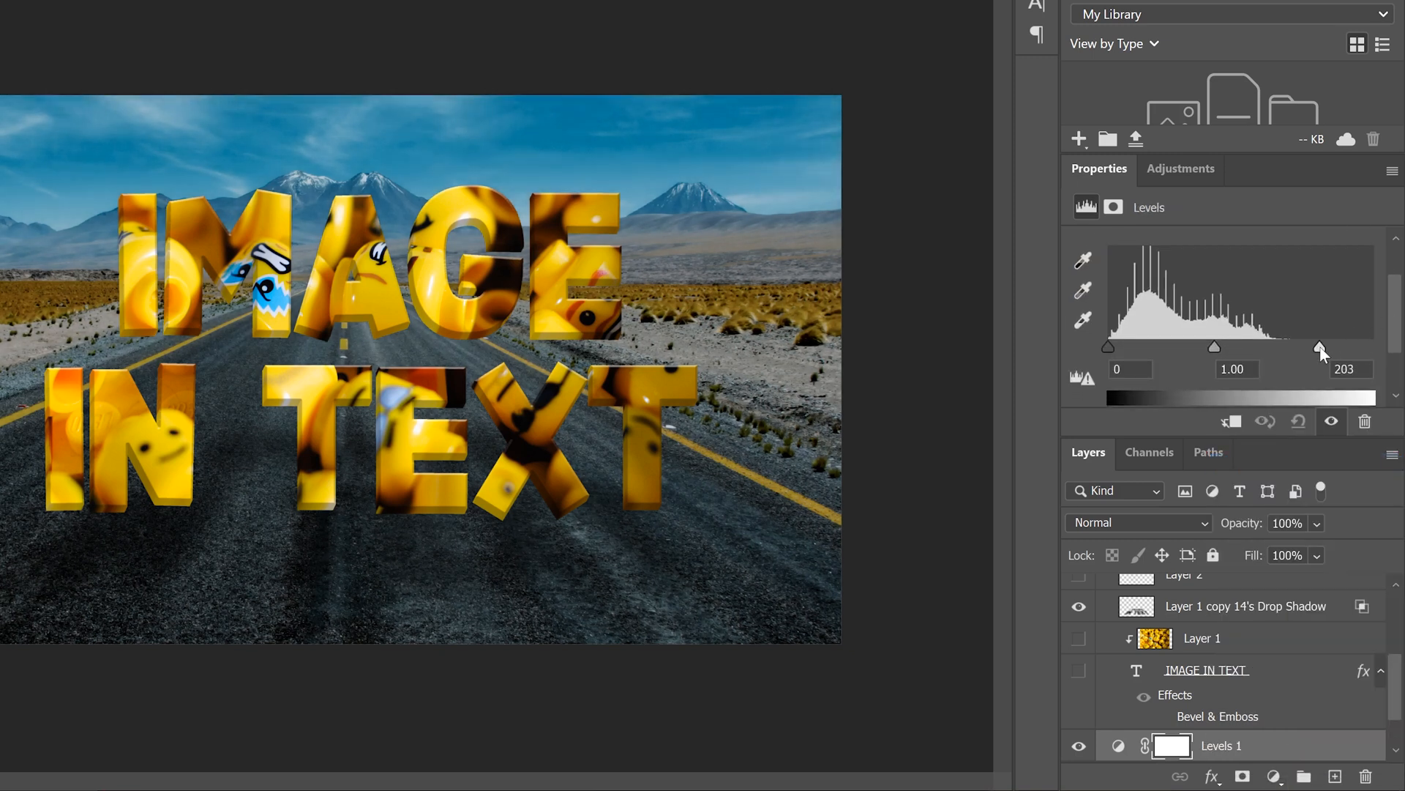
pyautogui.moveTo(1108, 347); pyautogui.dragTo(1114, 346)
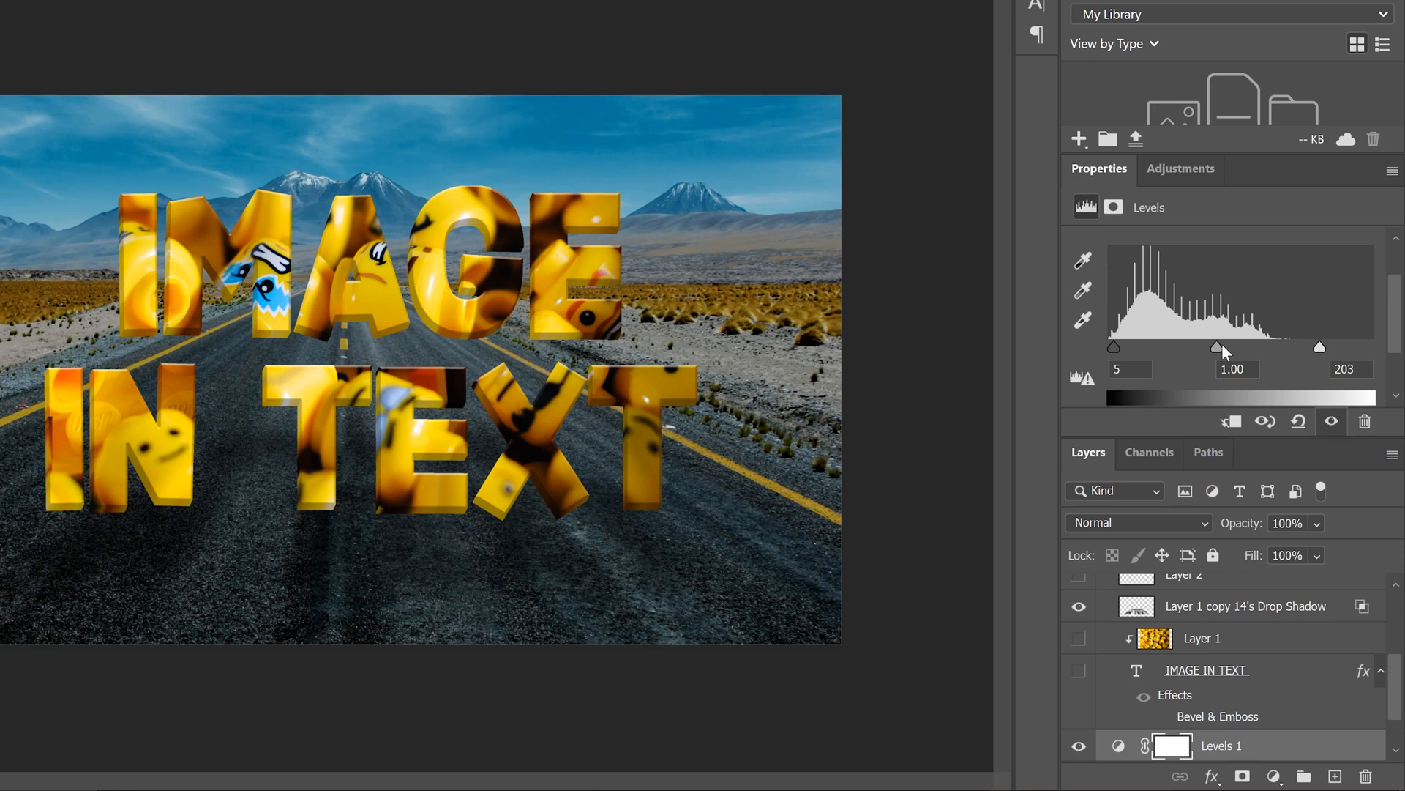
pyautogui.moveTo(1217, 347); pyautogui.dragTo(1214, 347)
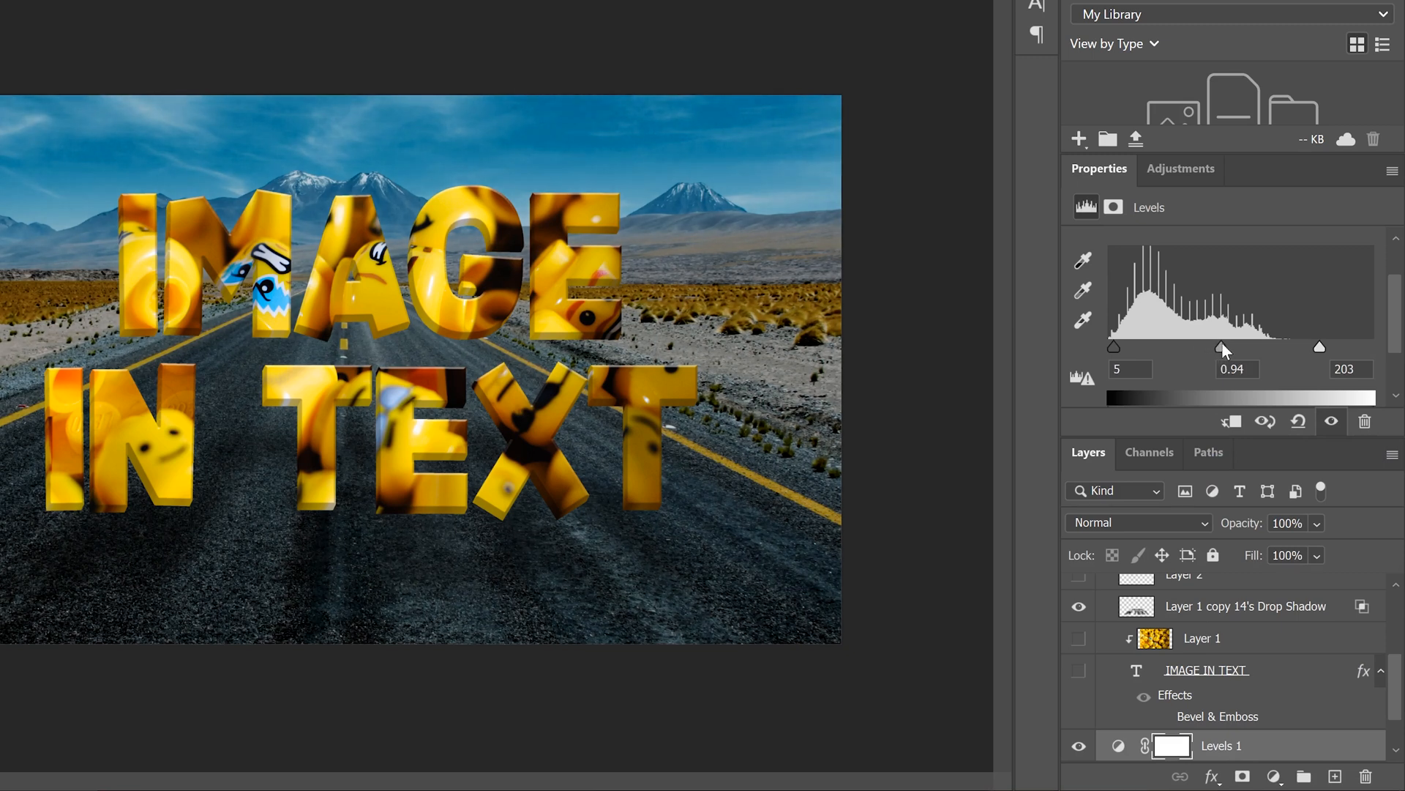
pyautogui.moveTo(1228, 360)
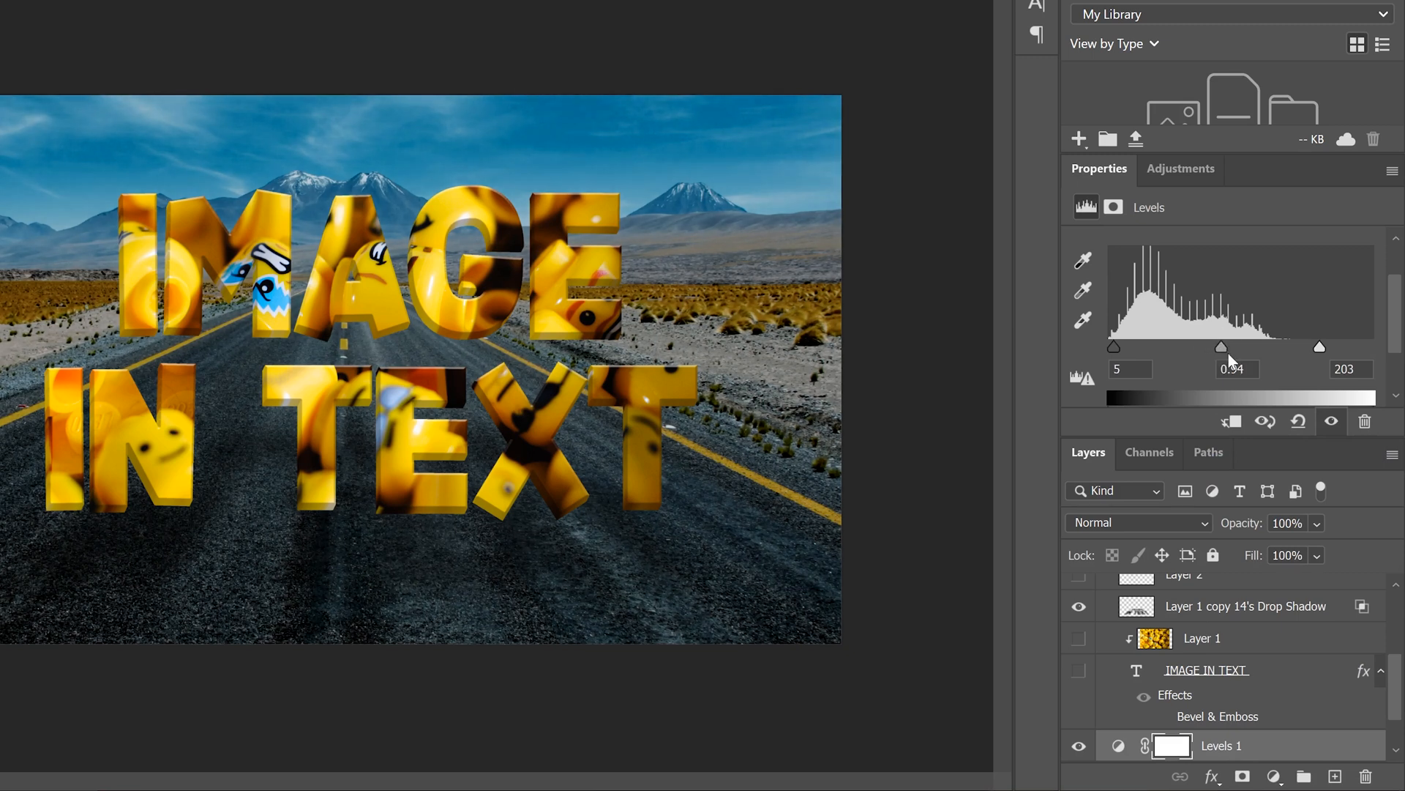